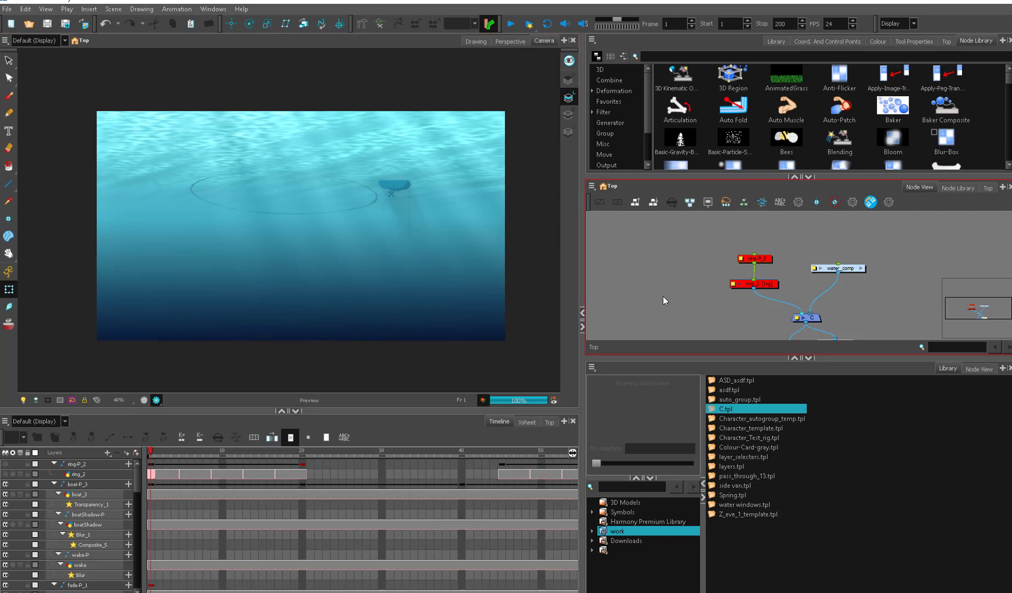
Select the ring drawing and fold all layer groups so only top-level pegs list.
left_click(311, 450)
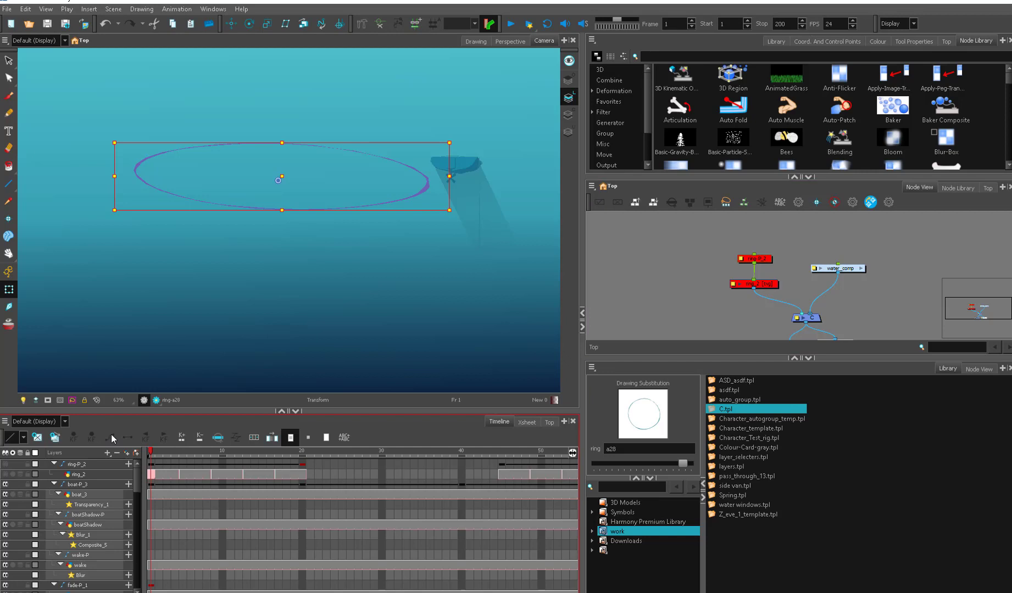
mouse_move(324, 413)
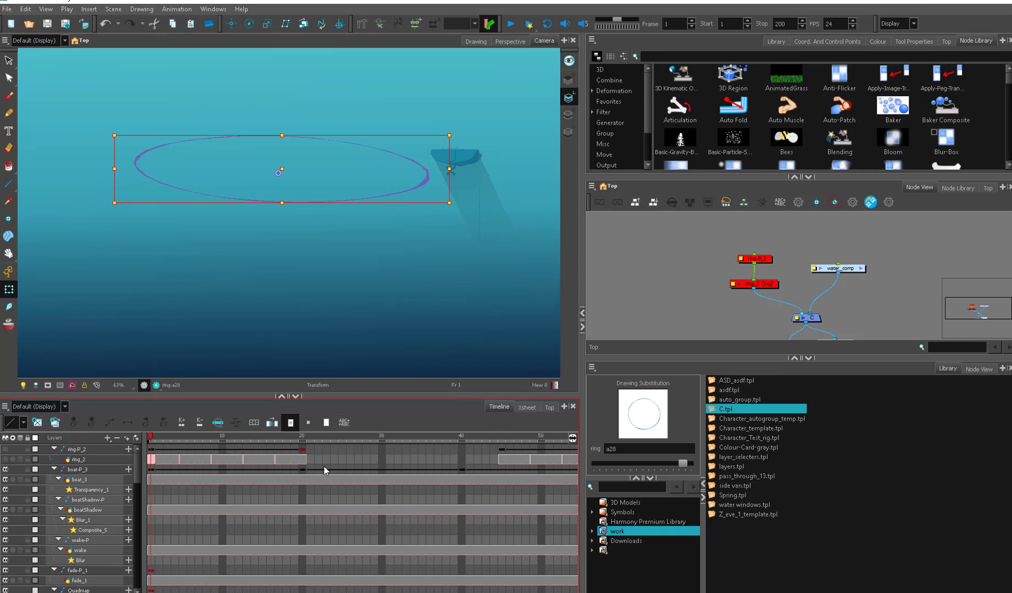
mouse_move(852, 286)
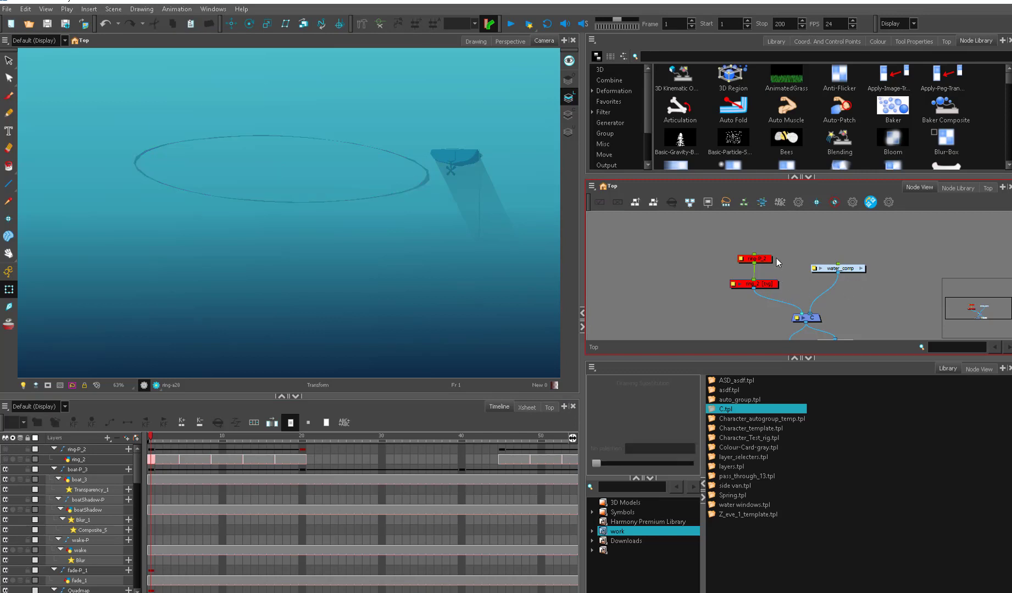
scroll("down", 3)
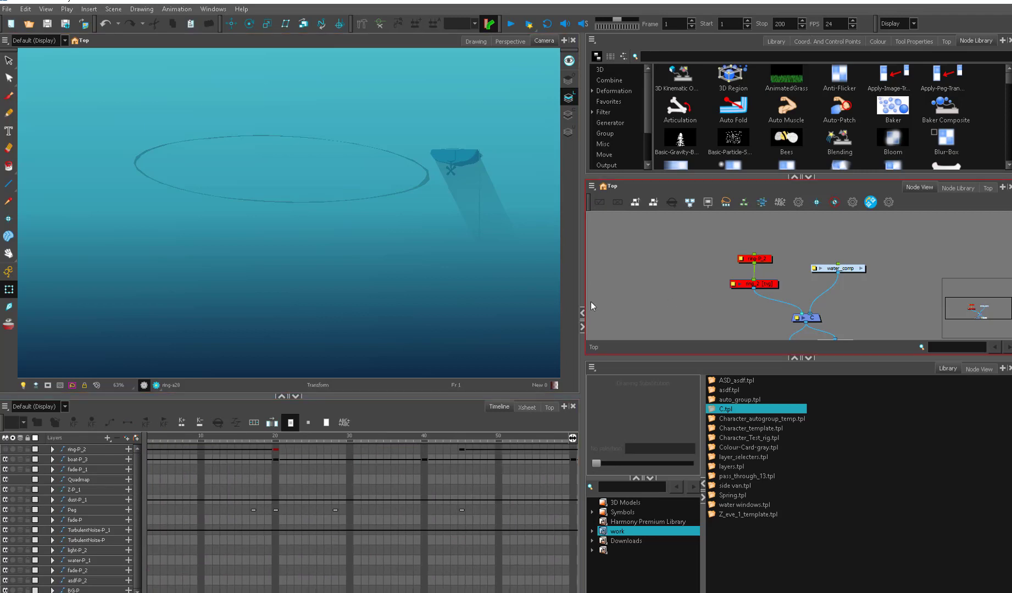
mouse_move(878, 269)
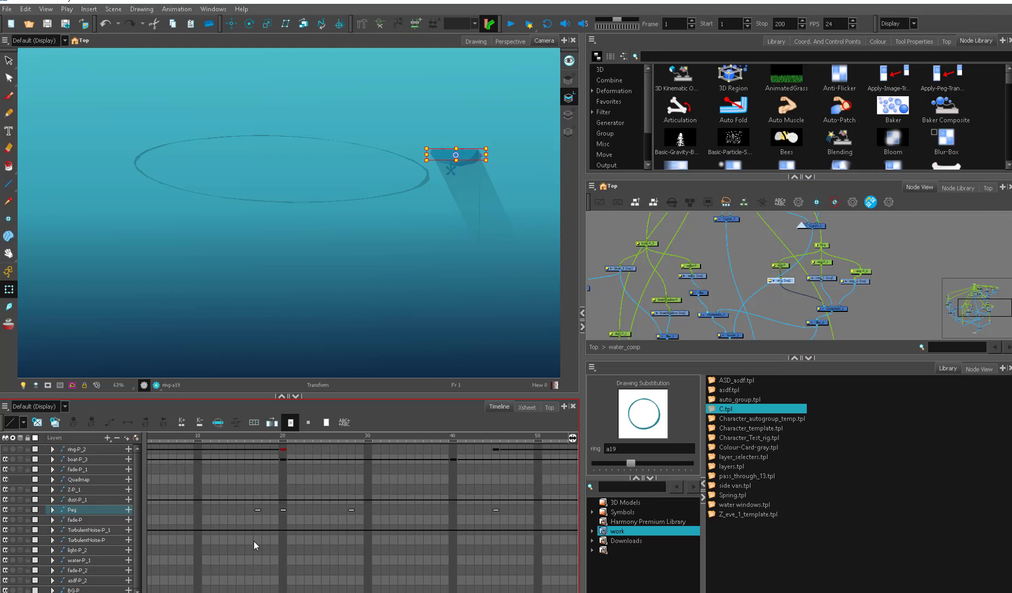
left_click(160, 436)
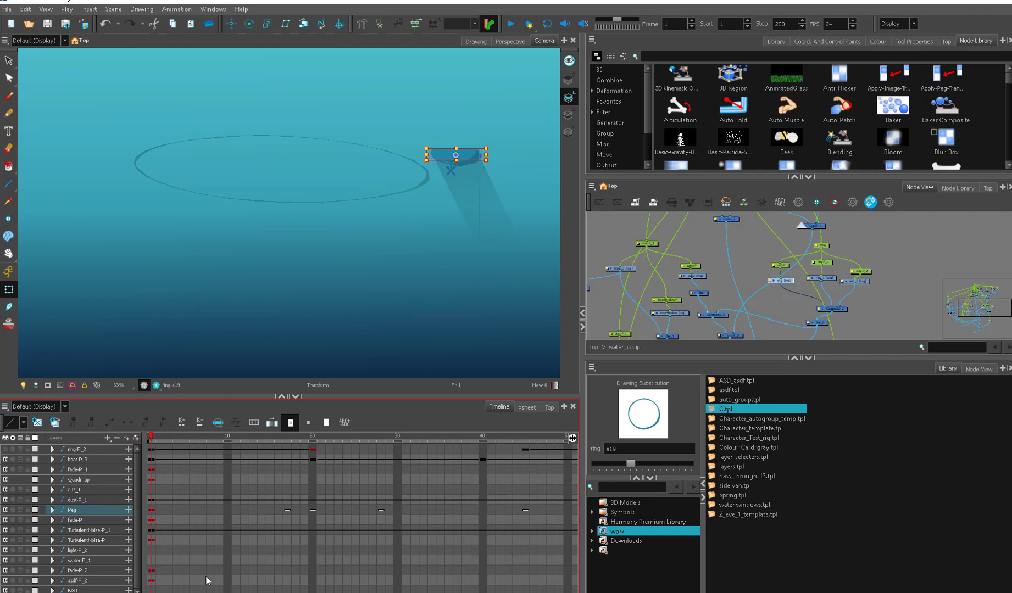
left_click(290, 423)
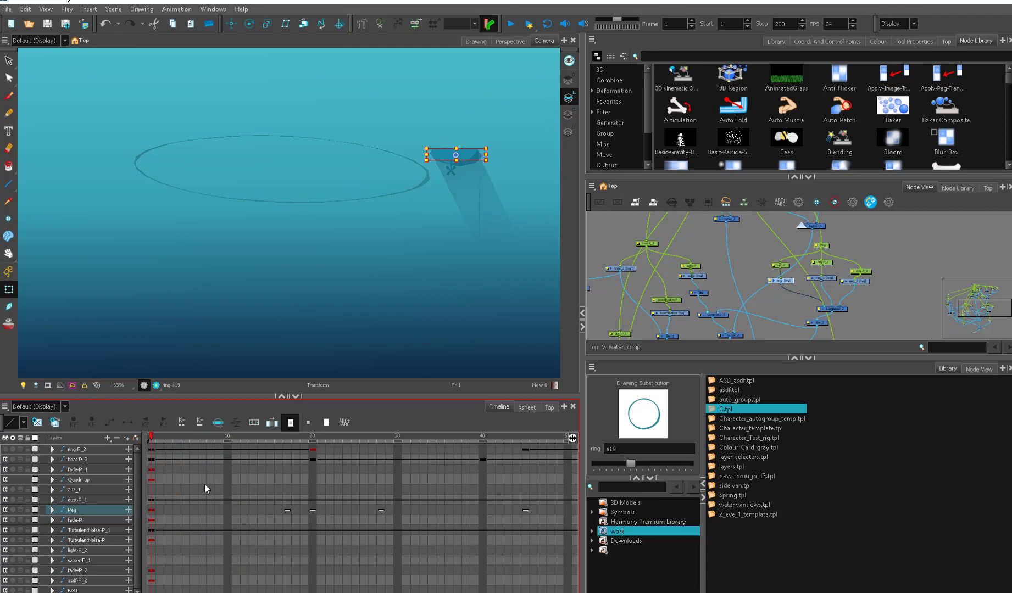
mouse_move(275, 504)
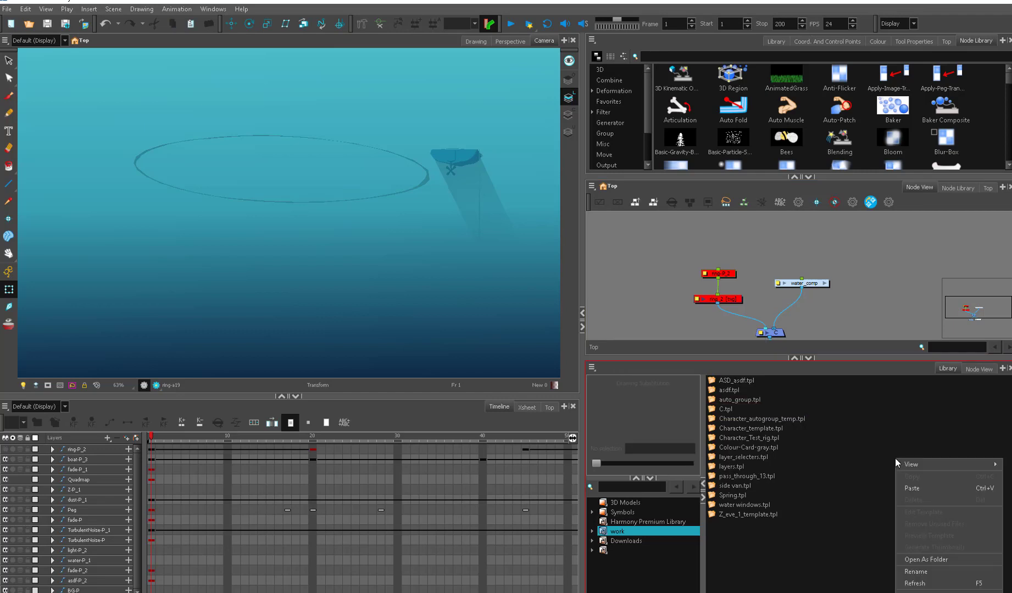
Tag the ring node via Tag > Tag and expand ring-P_2 to show it.
right_click(308, 221)
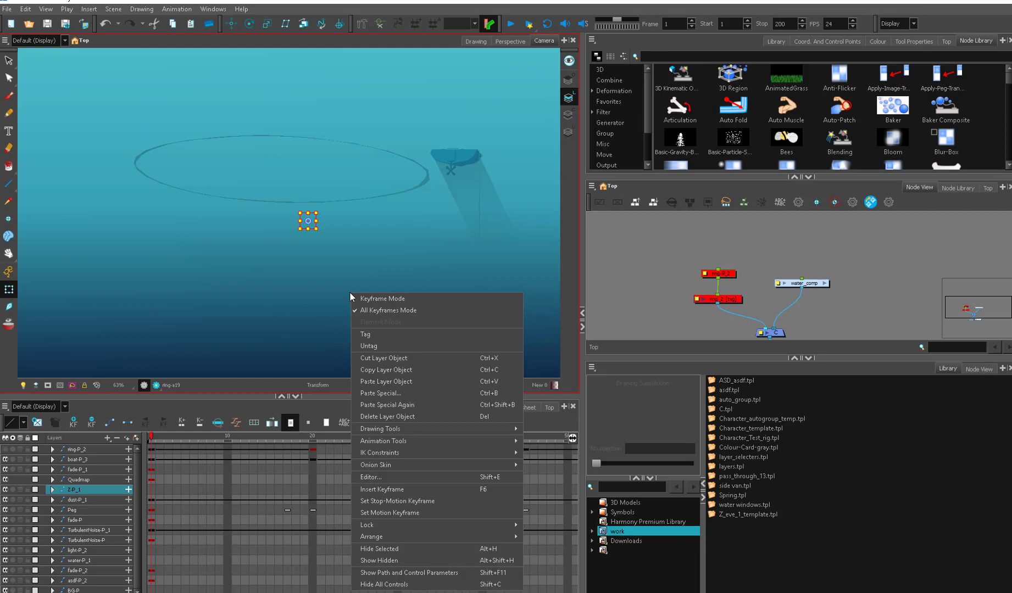
mouse_move(386, 381)
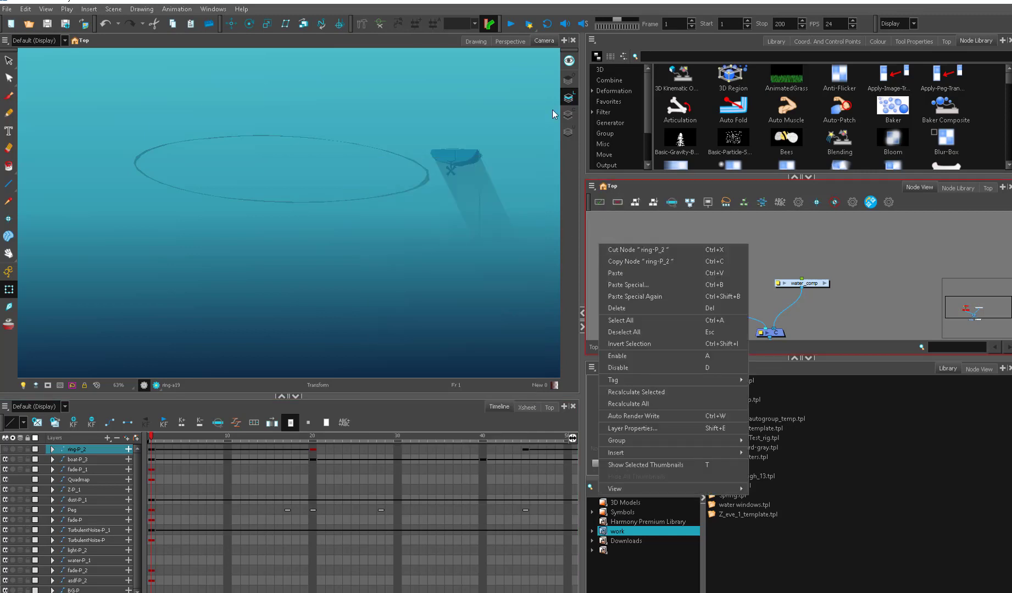
mouse_move(415, 280)
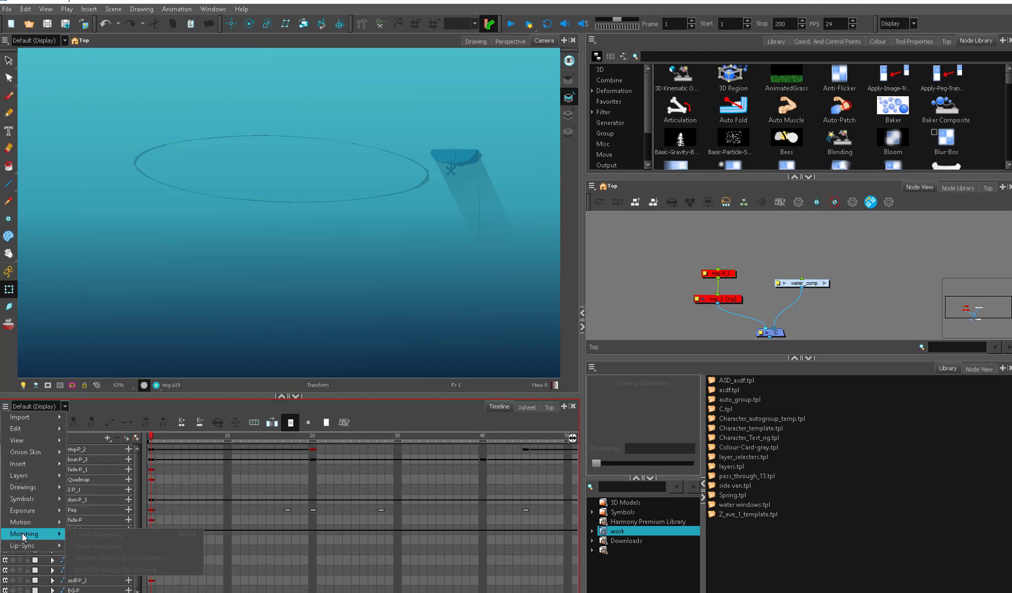
left_click(16, 440)
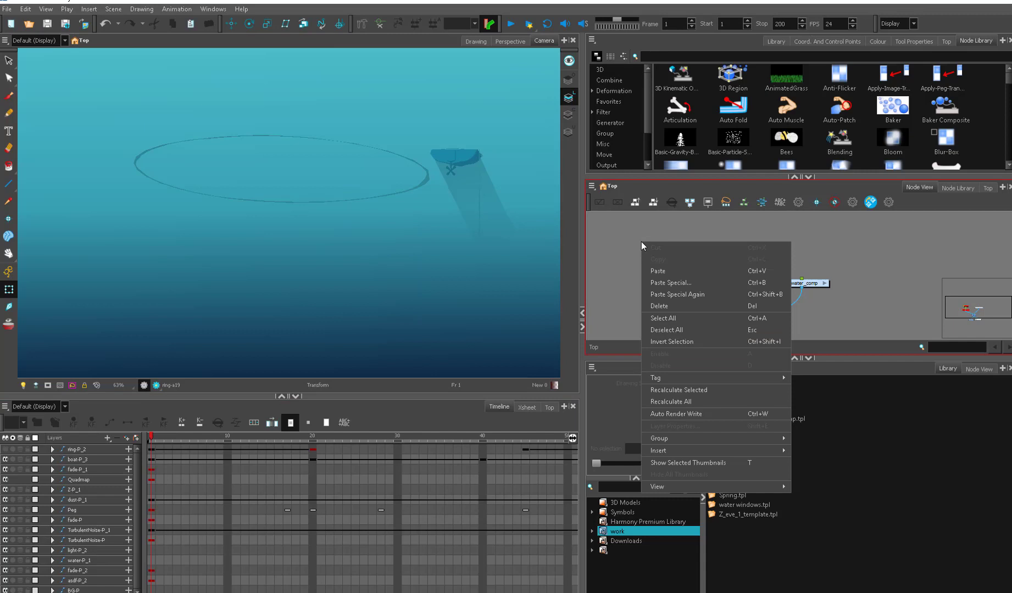
mouse_move(662, 246)
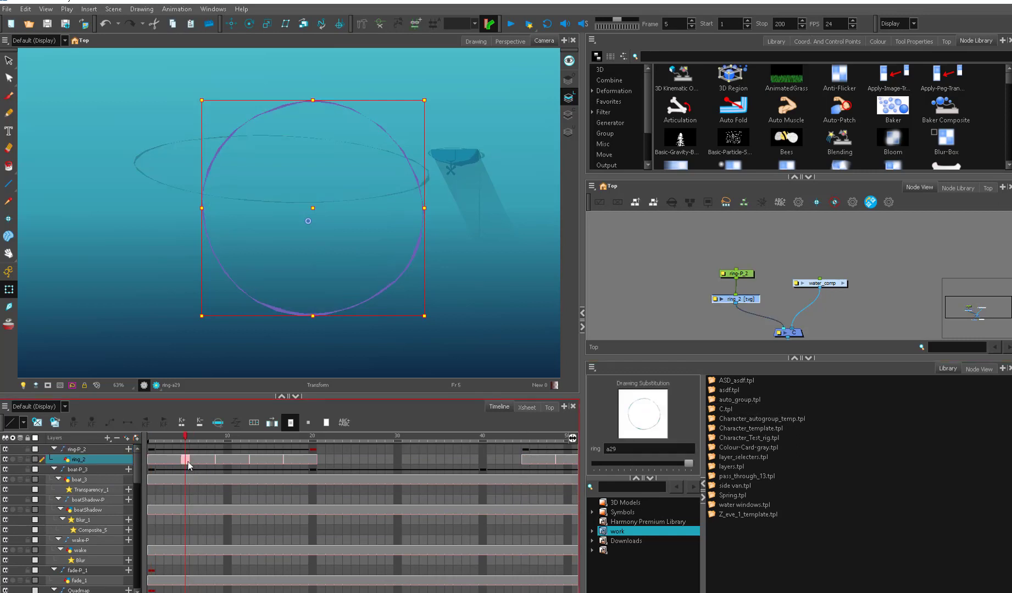
Remove duplicate key exposures from ring_2 and move its exposure block to frame 30.
right_click(189, 459)
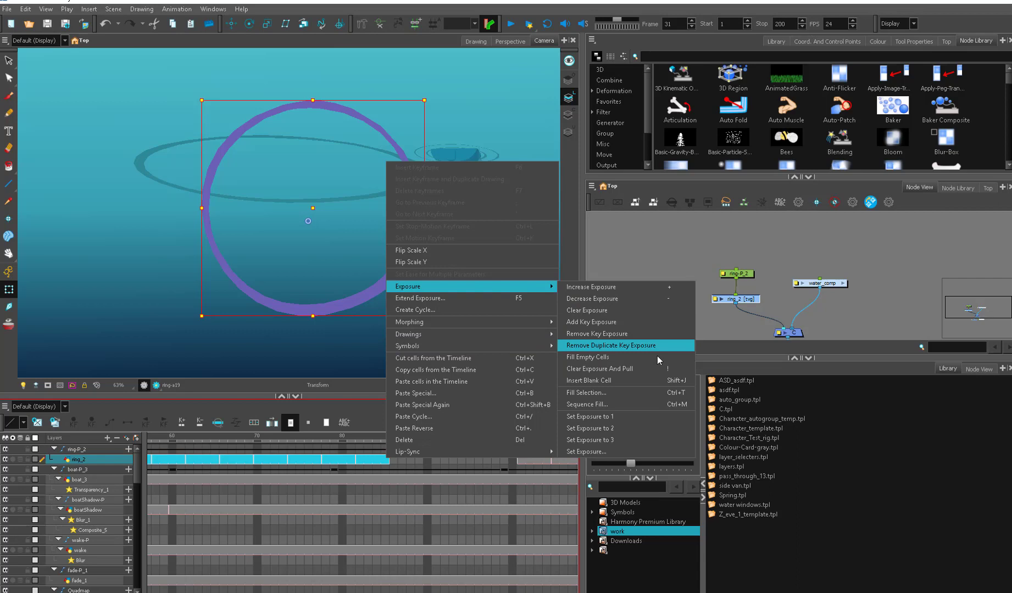
left_click(609, 345)
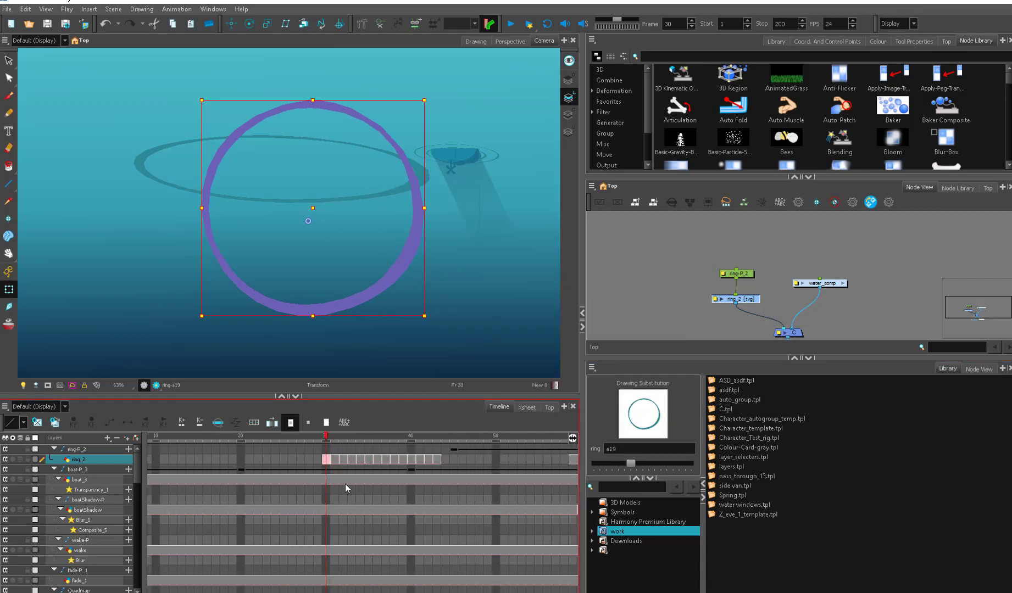
left_click(406, 437)
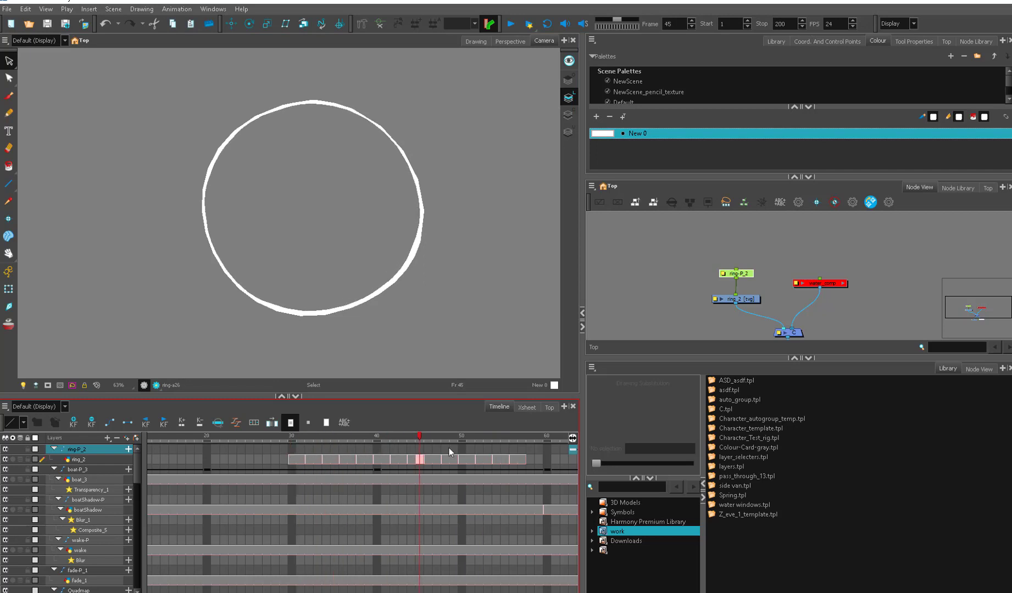
left_click(497, 448)
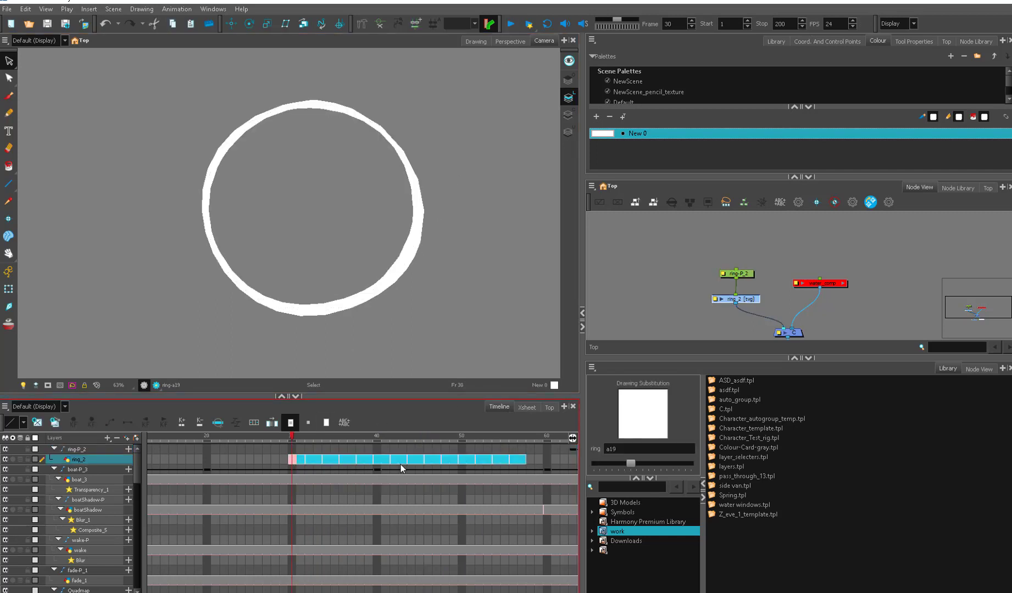
left_click(510, 24)
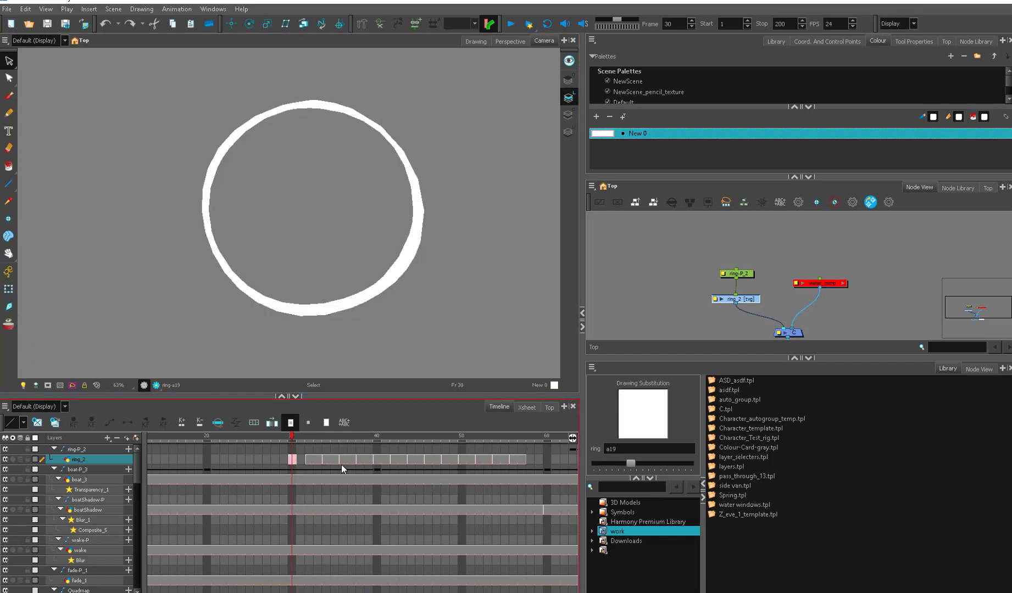
right_click(342, 468)
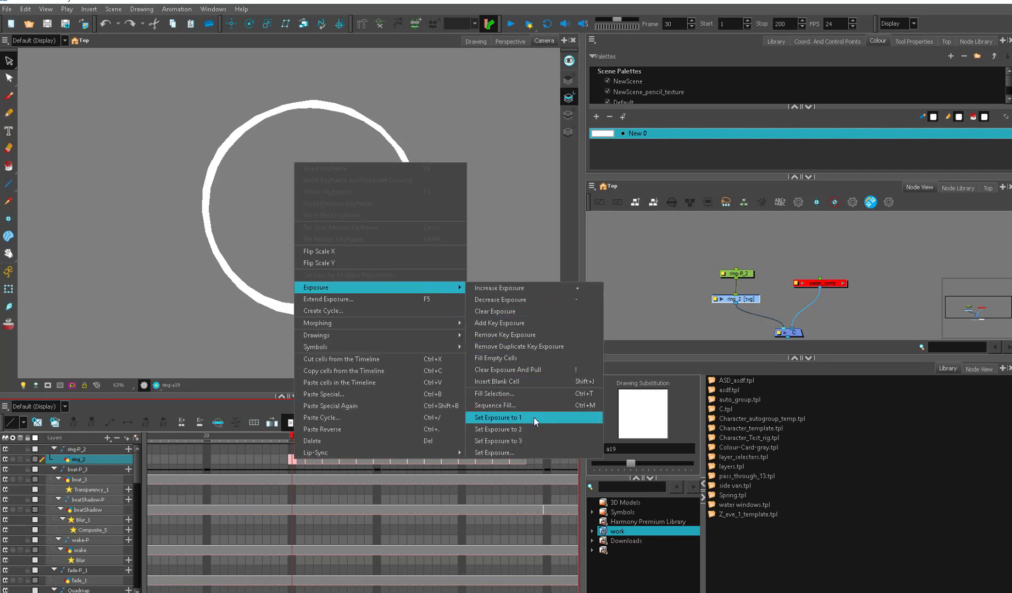
mouse_move(505, 288)
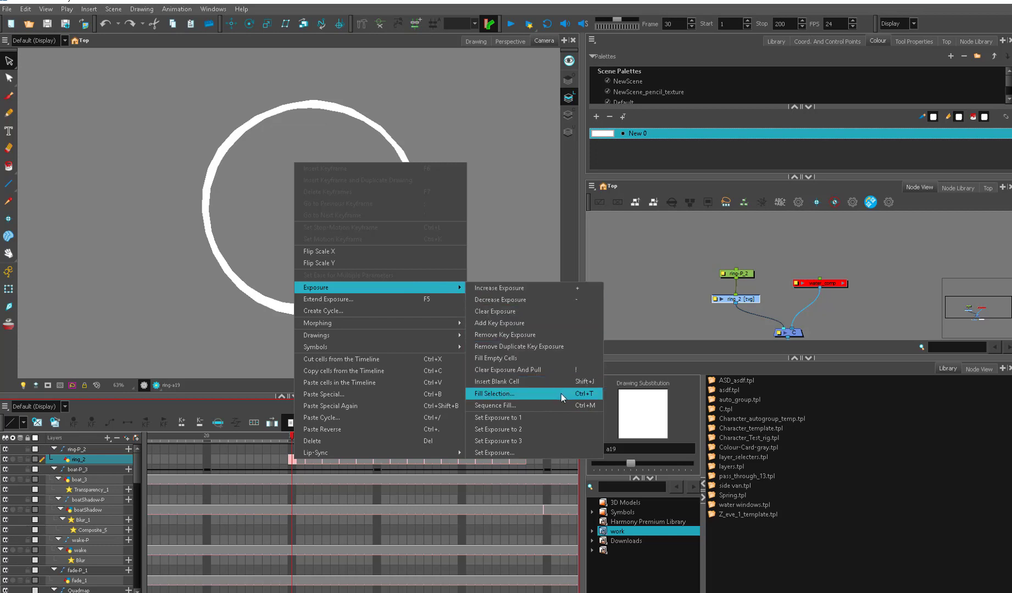
mouse_move(516, 405)
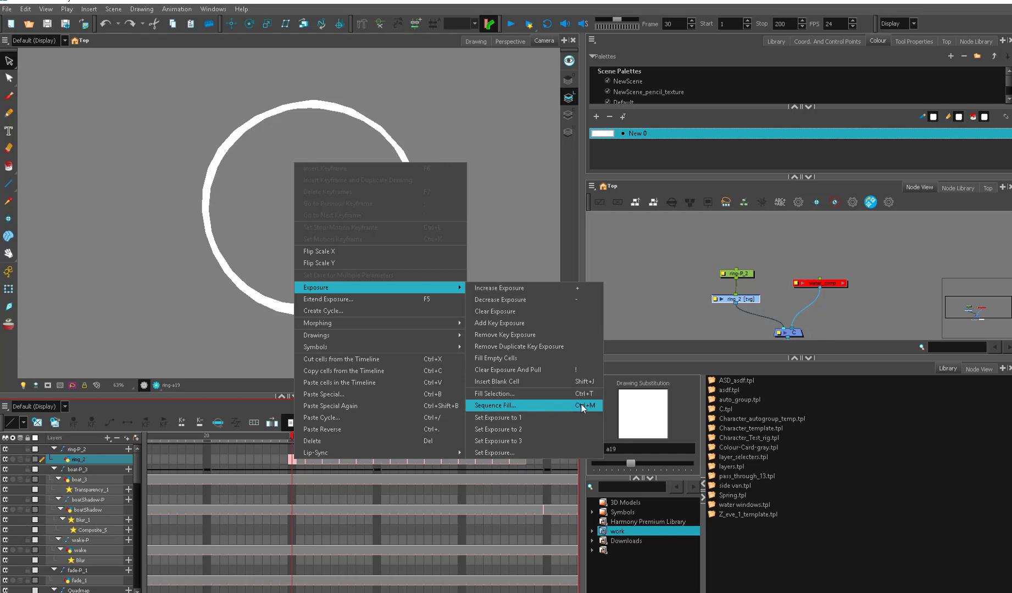
left_click(495, 406)
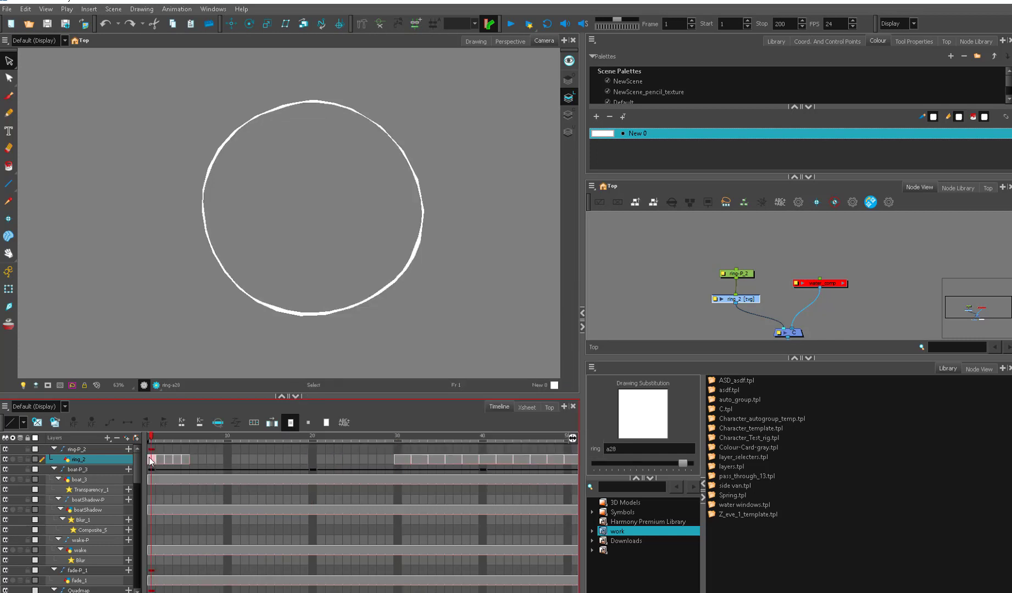
Fill the ring's opening cells with drawing 2, then select the empty cells after.
right_click(162, 459)
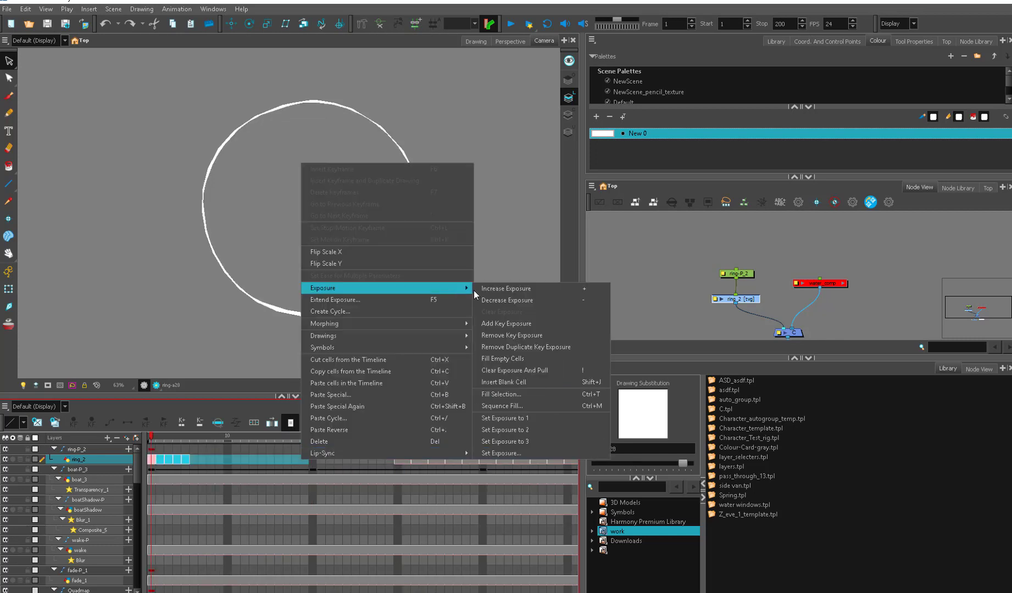
mouse_move(502, 393)
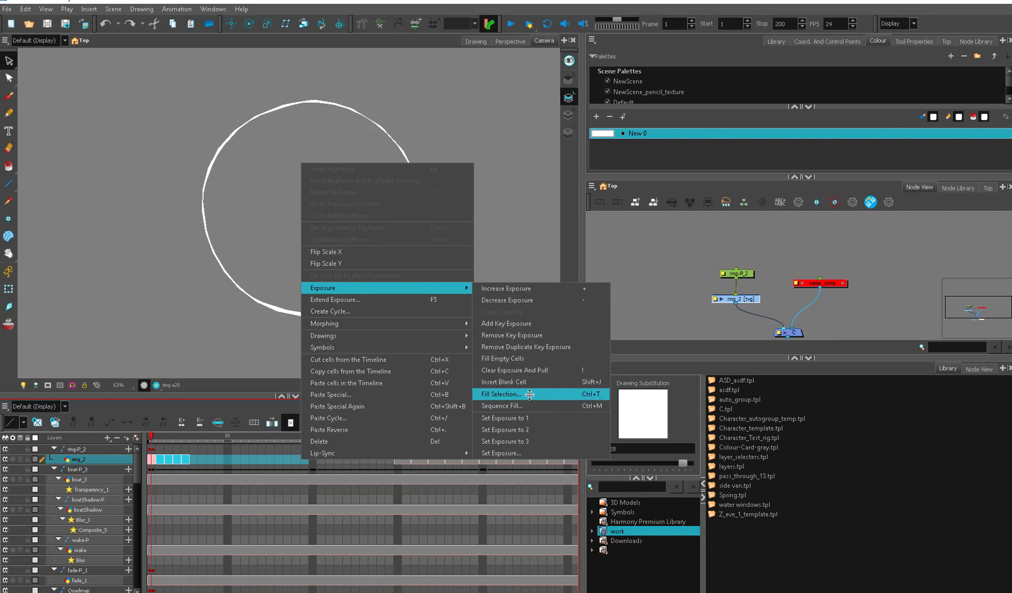
left_click(503, 394)
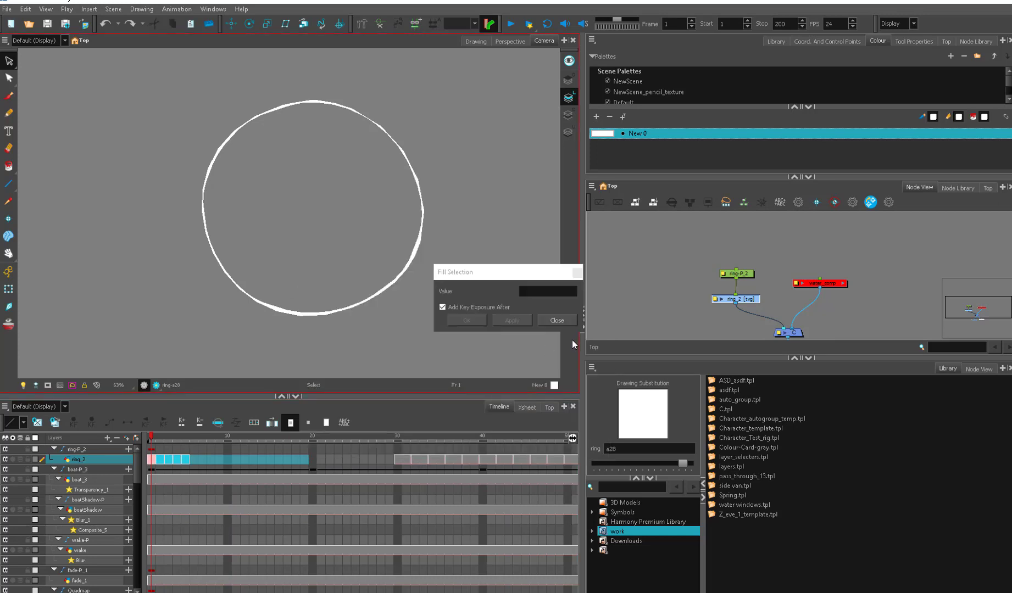
type("2")
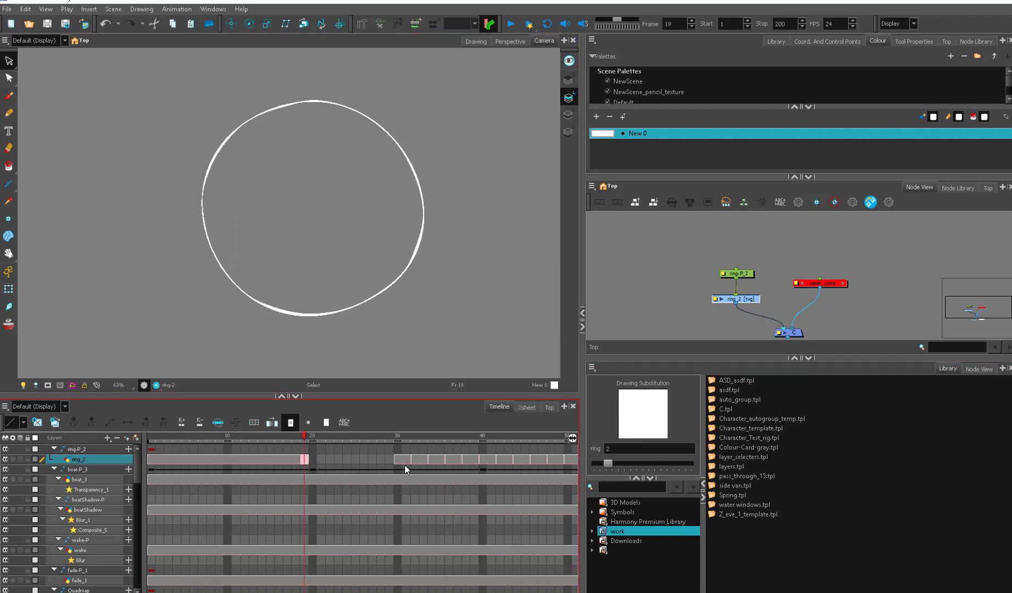
left_click(736, 380)
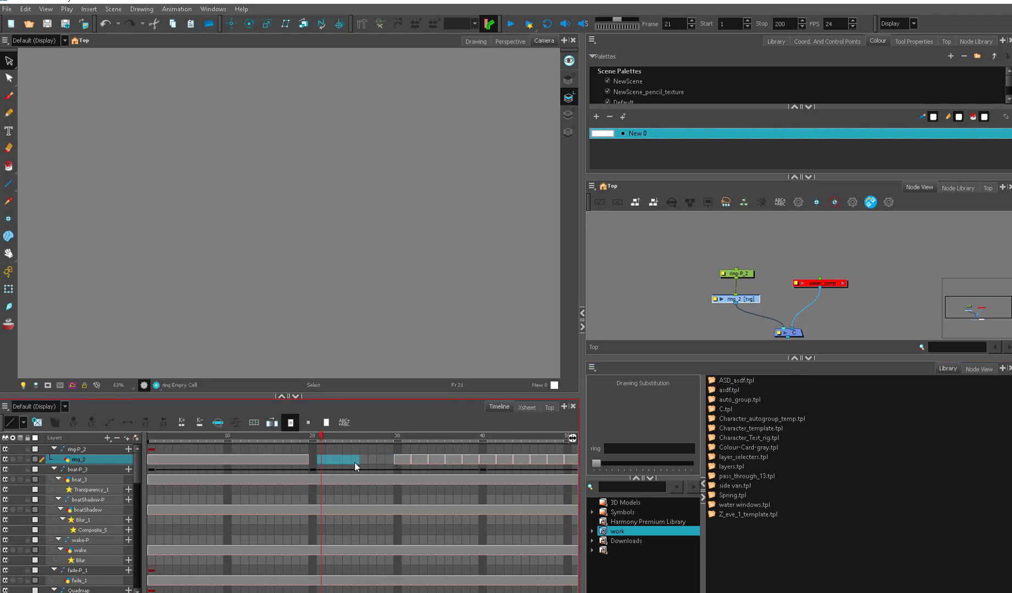
mouse_move(383, 476)
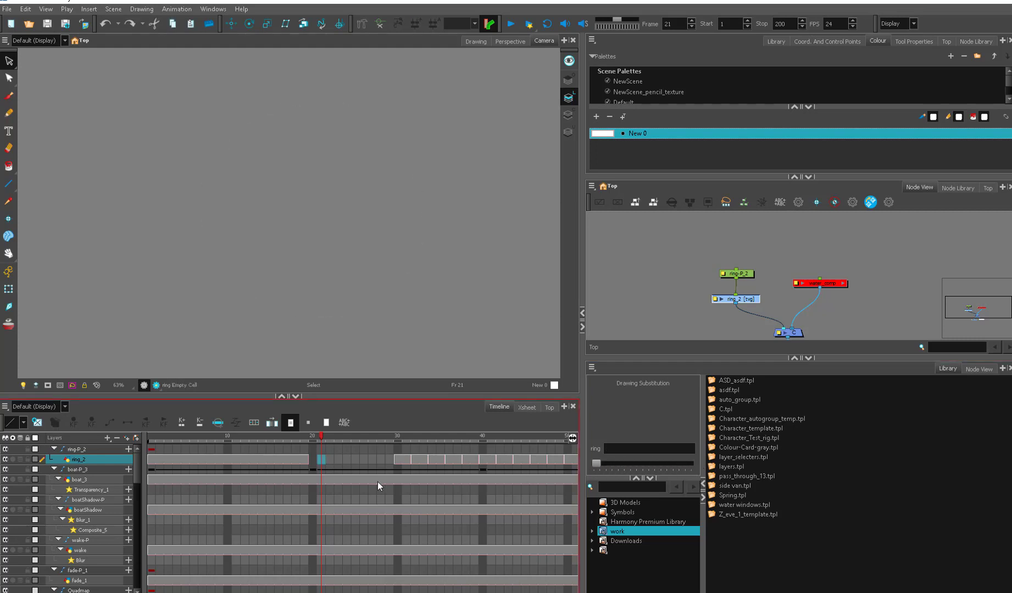
Sequence-fill the ring's opening cells with a first start number and hold, and inspect the result.
right_click(321, 459)
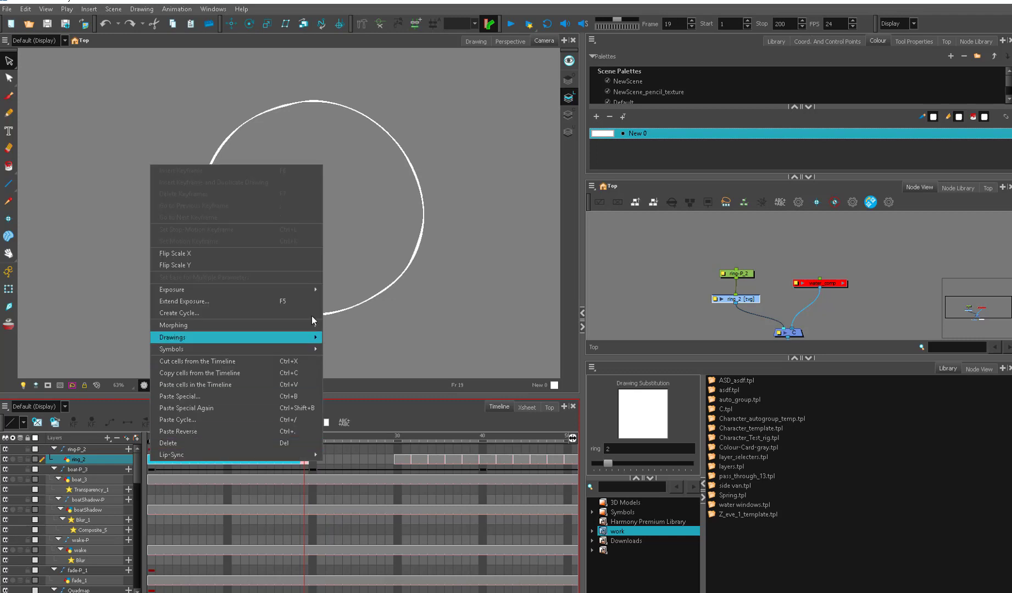
mouse_move(171, 289)
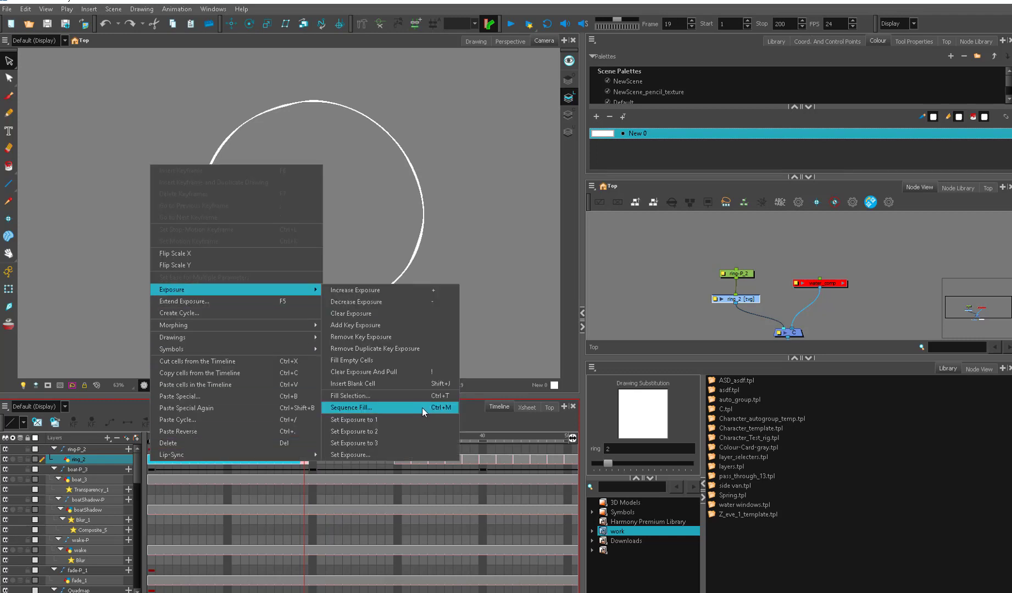
mouse_move(420, 424)
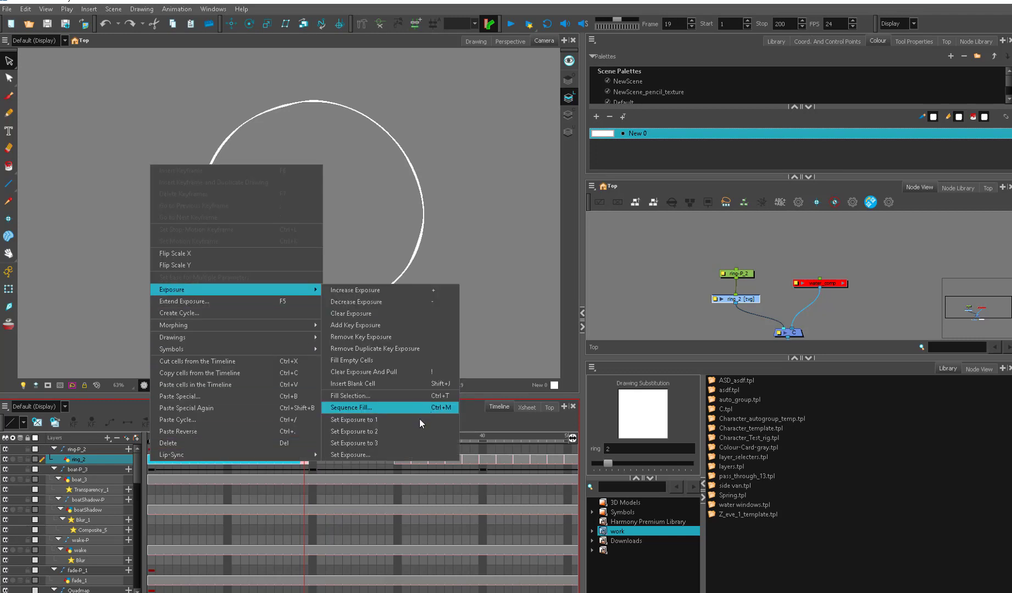
left_click(350, 408)
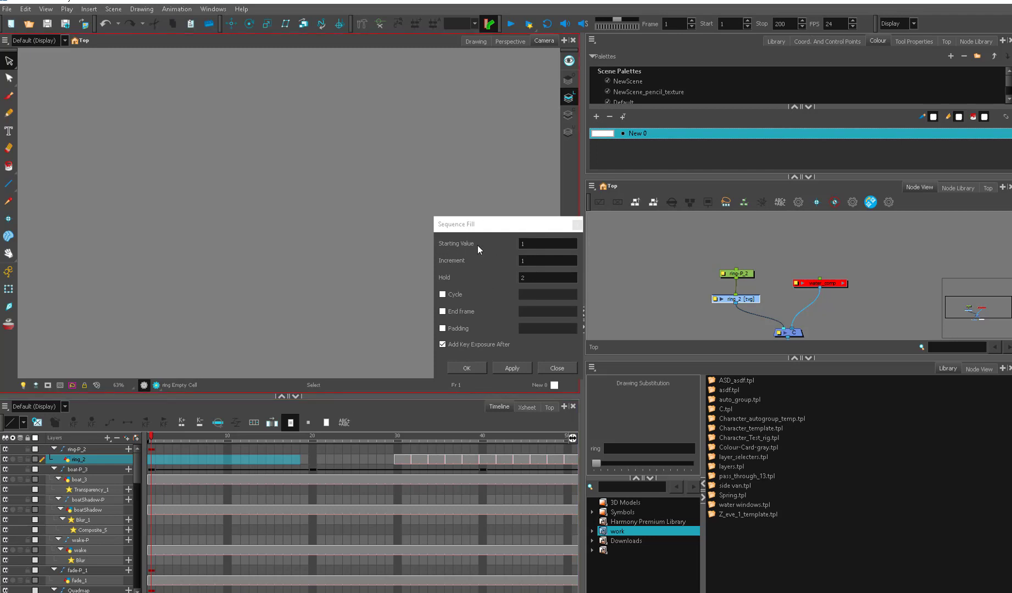
left_click(547, 244)
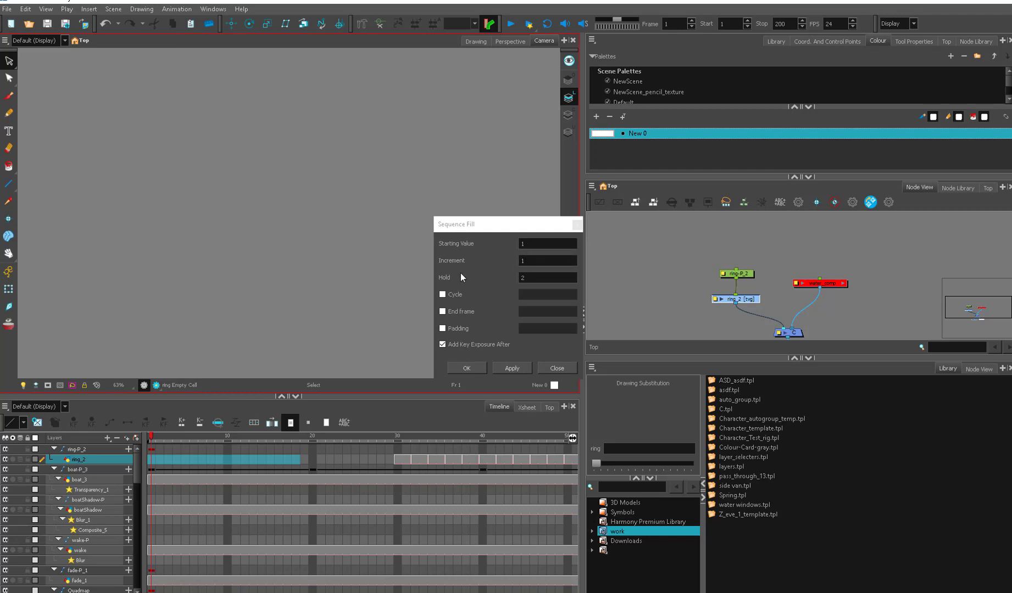
left_click(547, 278)
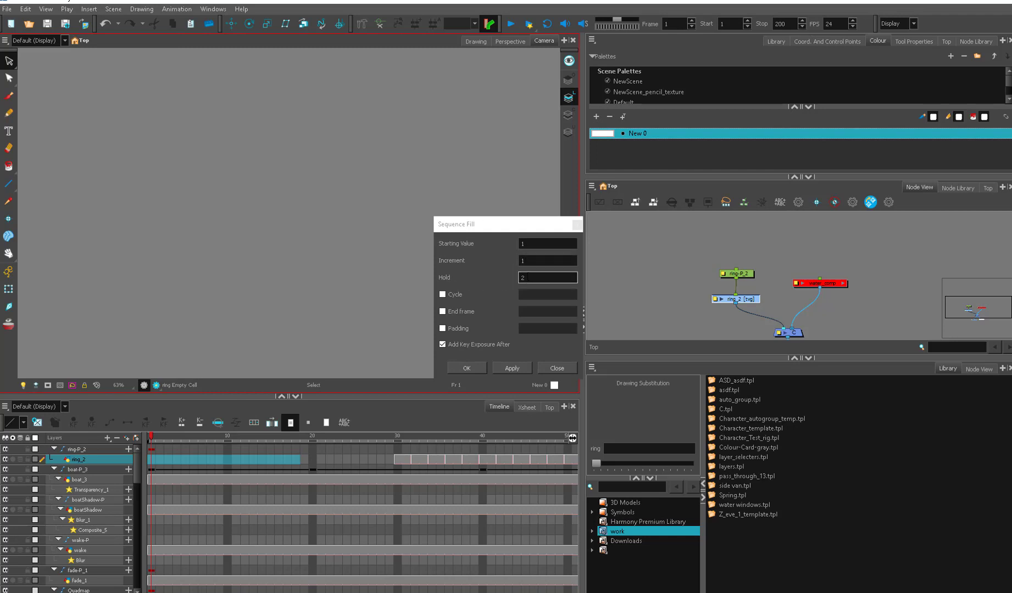
left_click(466, 367)
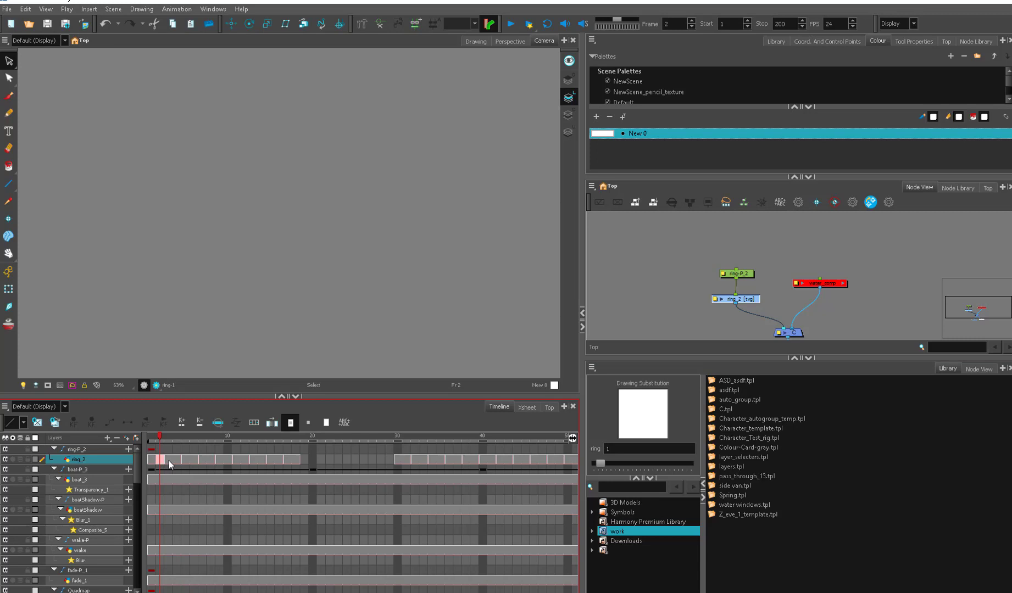
left_click(184, 459)
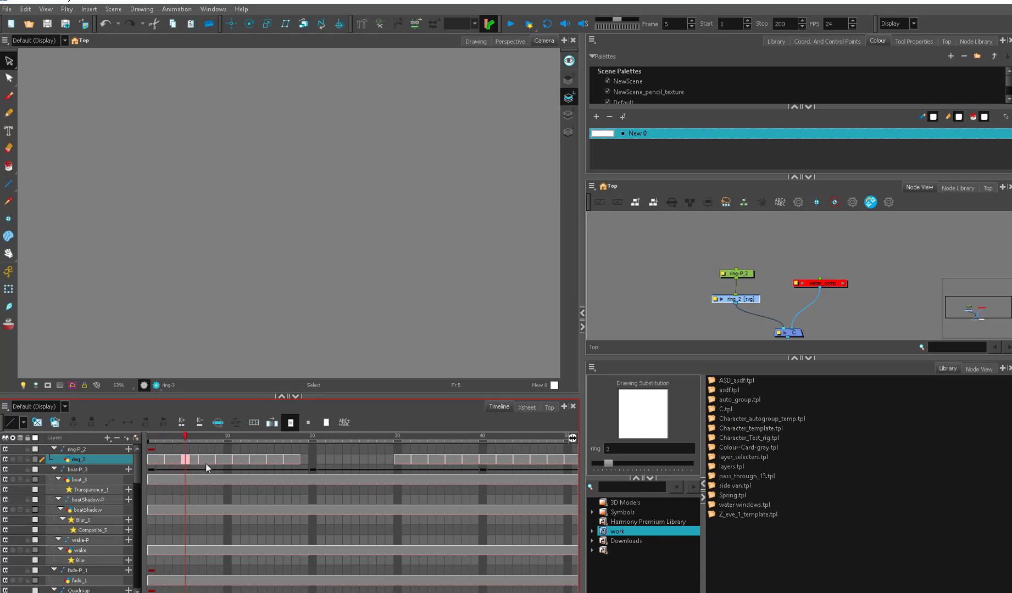
mouse_move(153, 468)
type("4")
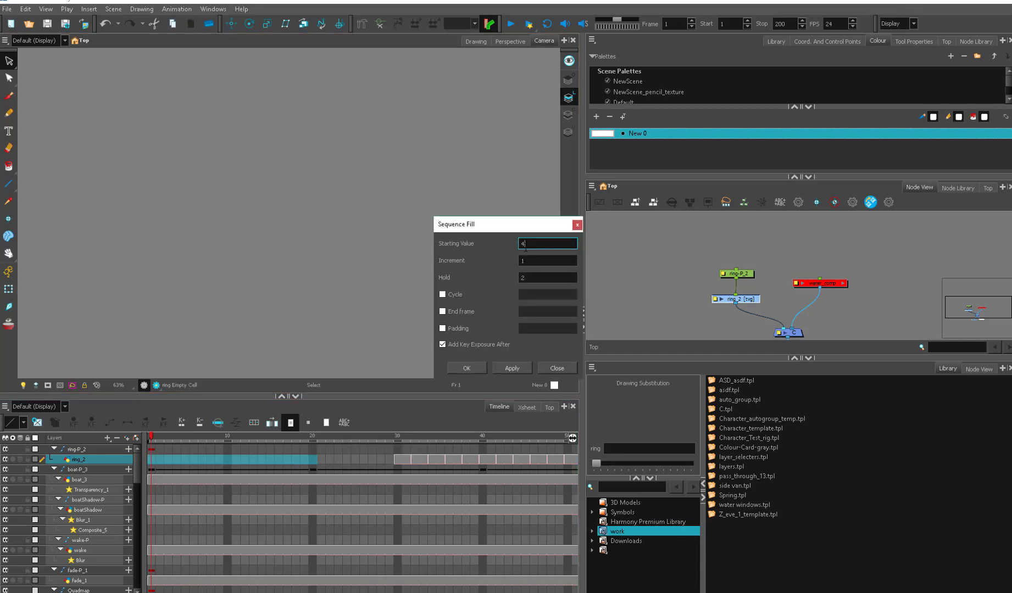
Refill with Start 1, Increment 1, Hold 1, Cycle 5 so drawings 1–5 repeat one frame each.
left_click(547, 260)
type("2")
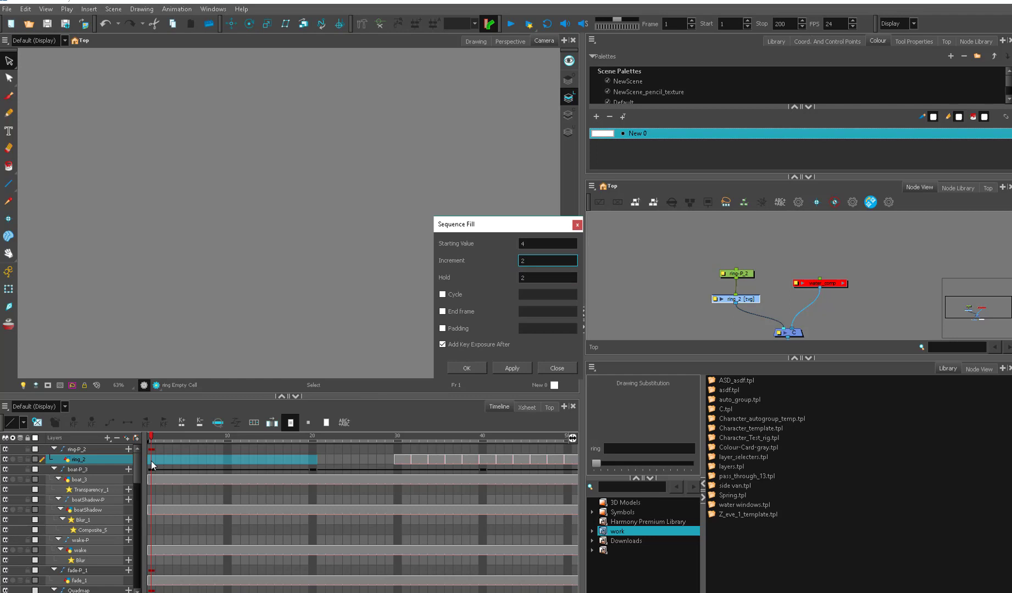
mouse_move(649, 412)
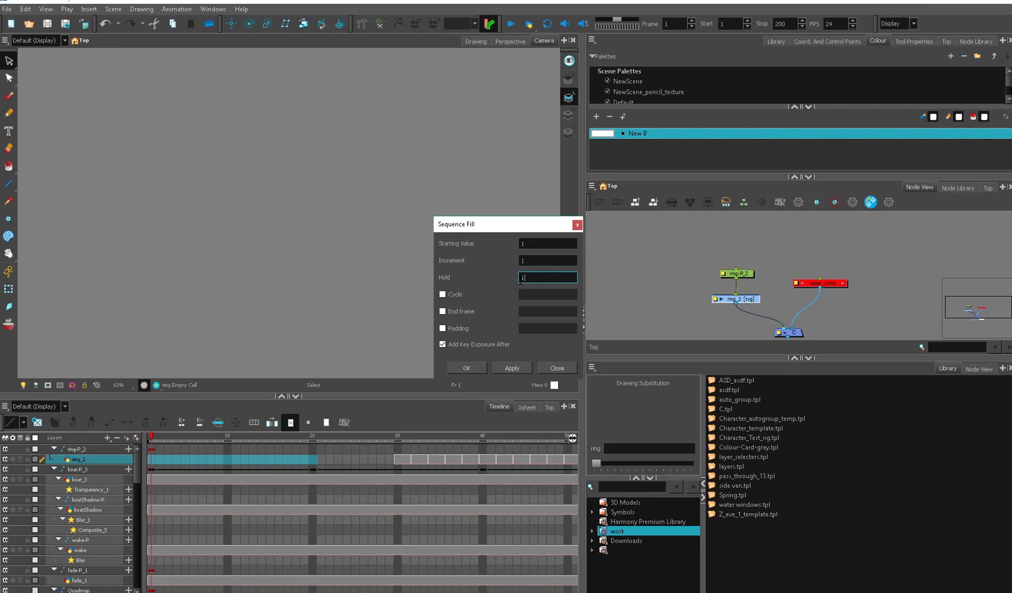
left_click(441, 295)
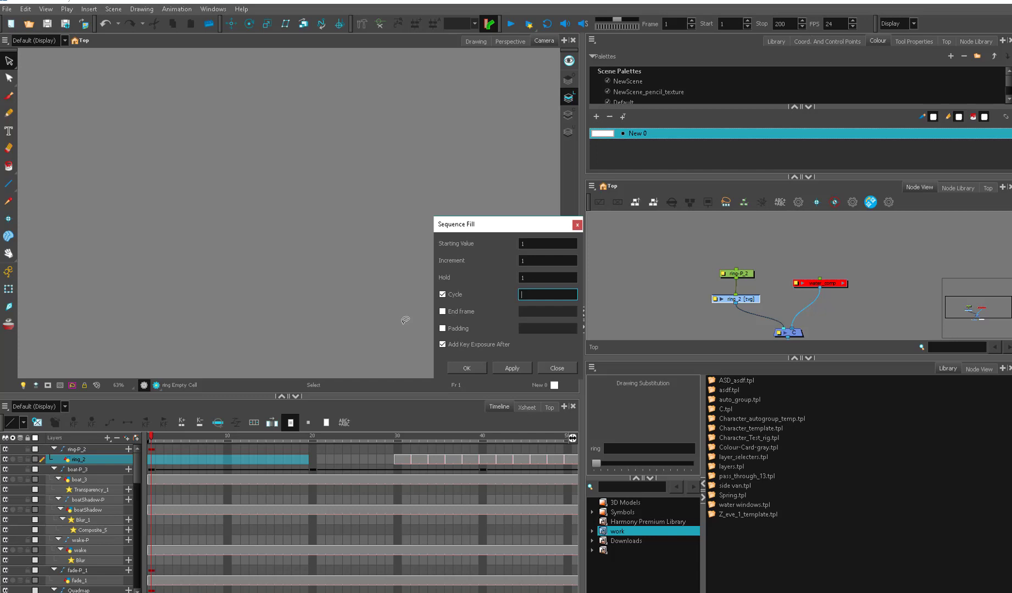
left_click(510, 367)
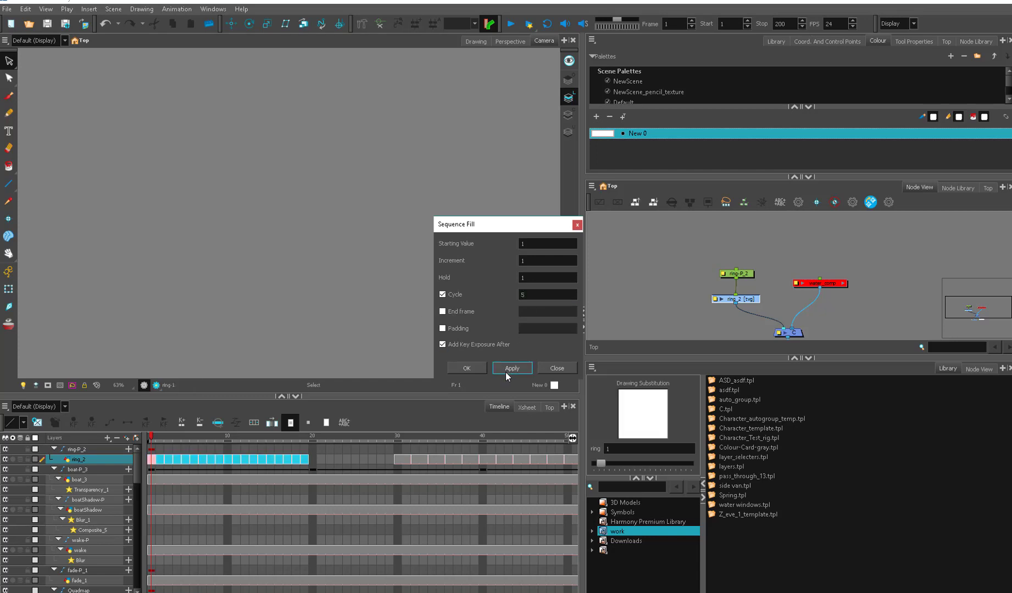
left_click(511, 367)
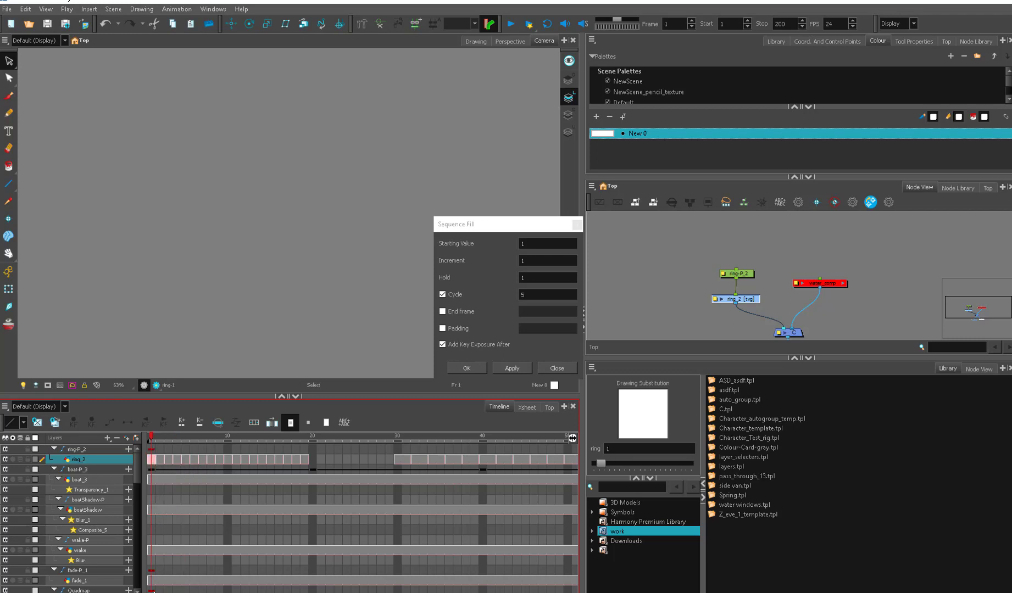
left_click(209, 437)
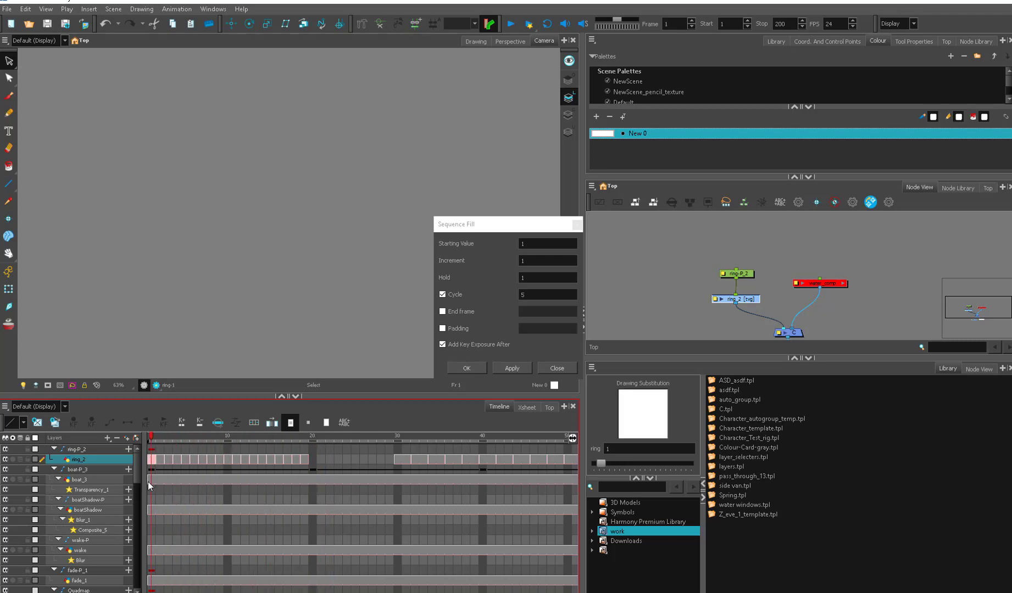
right_click(220, 459)
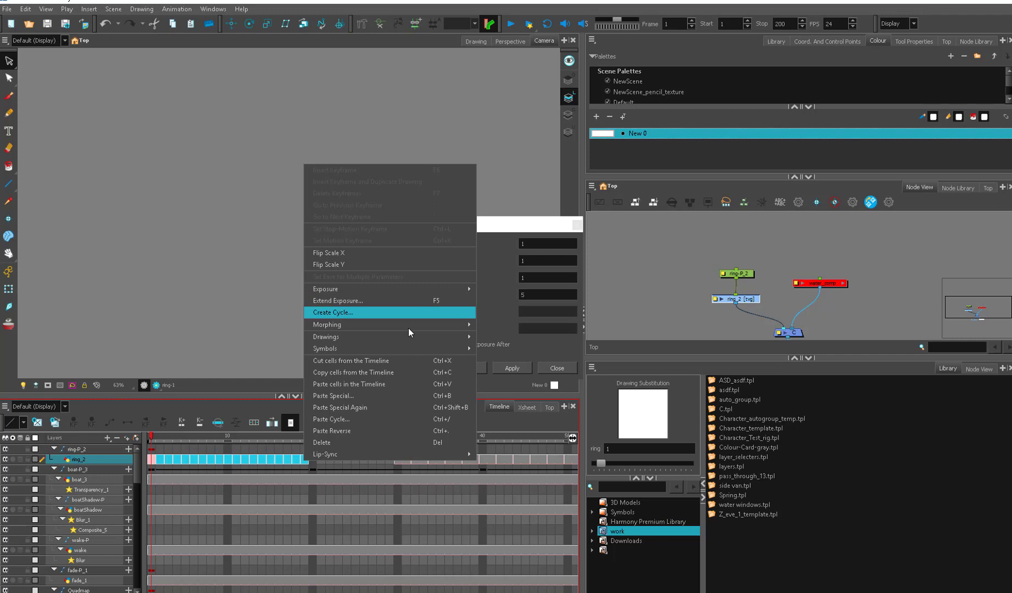
Switch to the Xsheet so the ring column lists drawings a19 through a32.
left_click(333, 312)
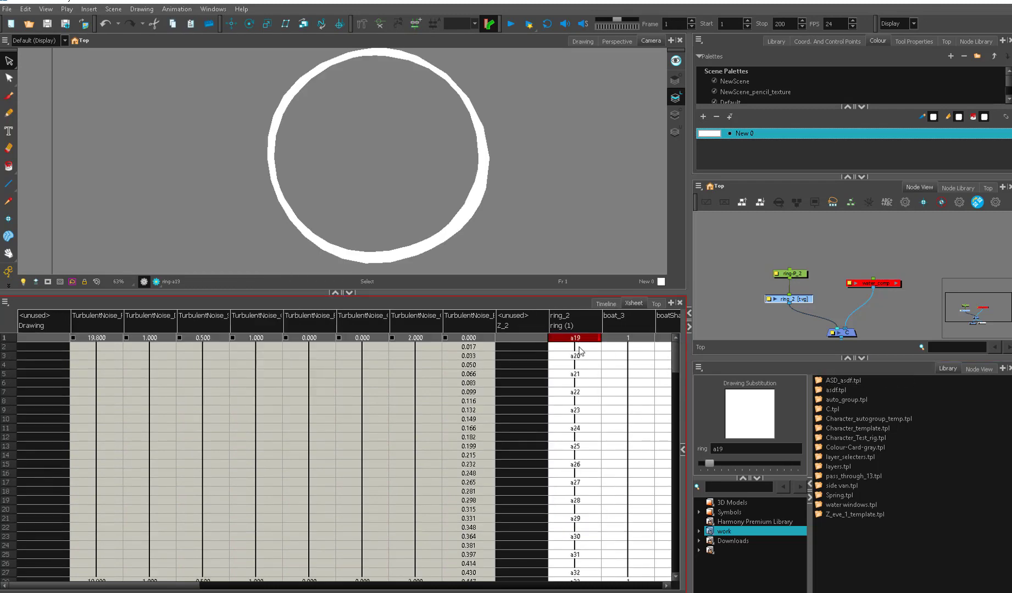
Return to the Timeline and preview the ring drawing around frame 25.
scroll("down", 3)
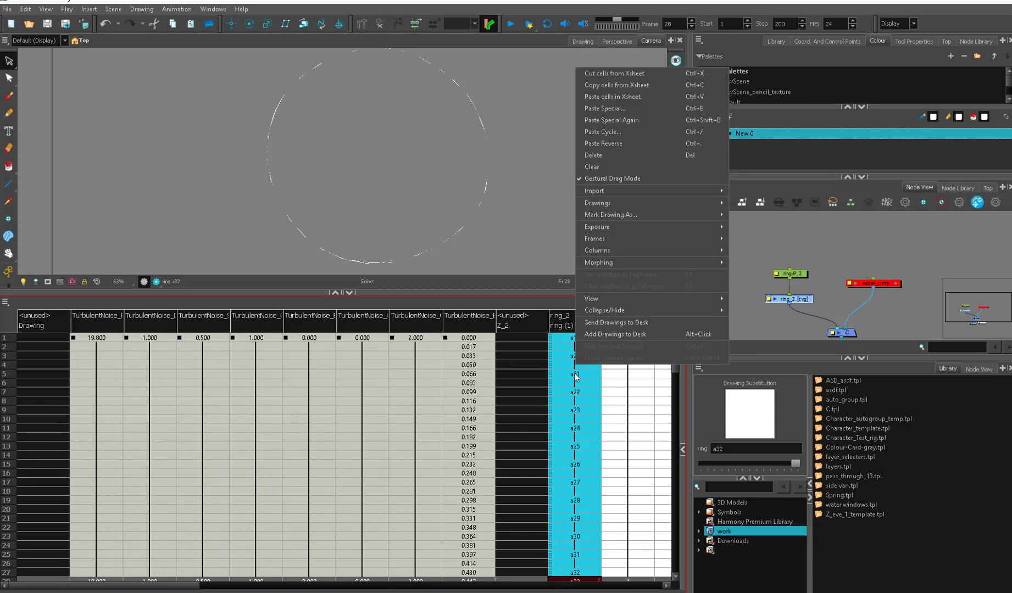
mouse_move(652, 271)
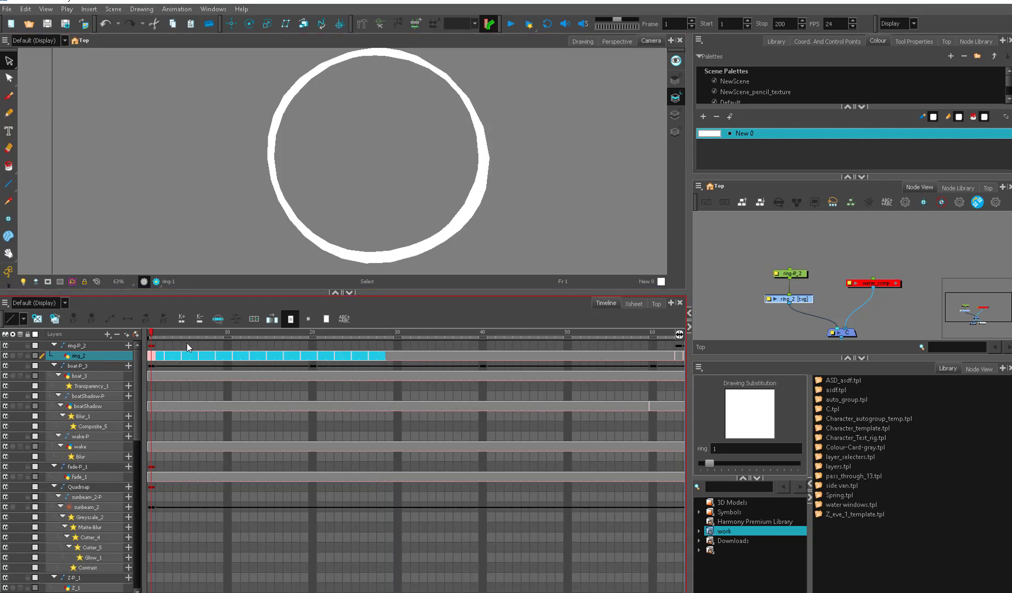
left_click(355, 333)
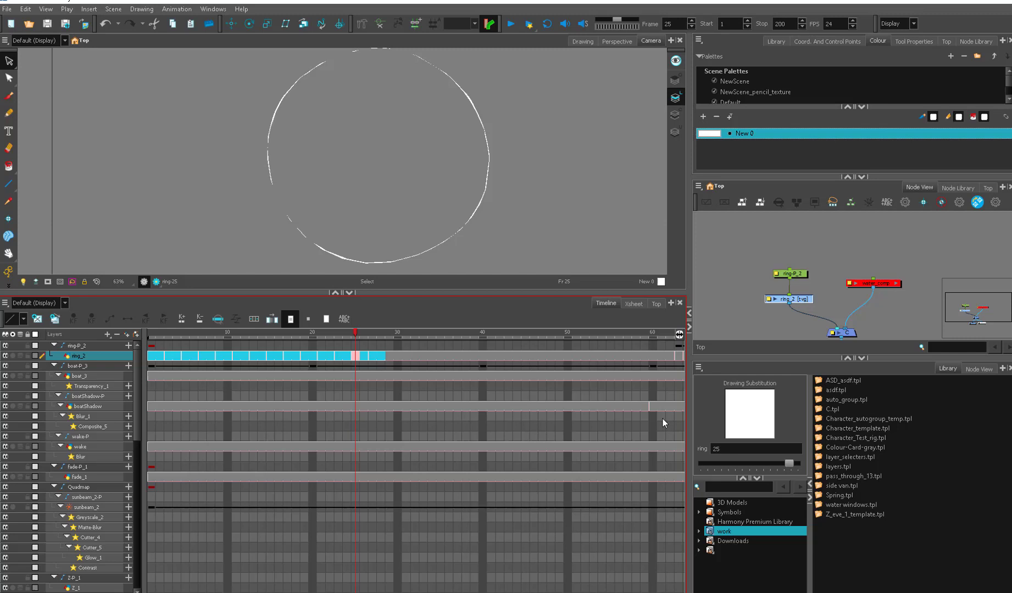
left_click(404, 332)
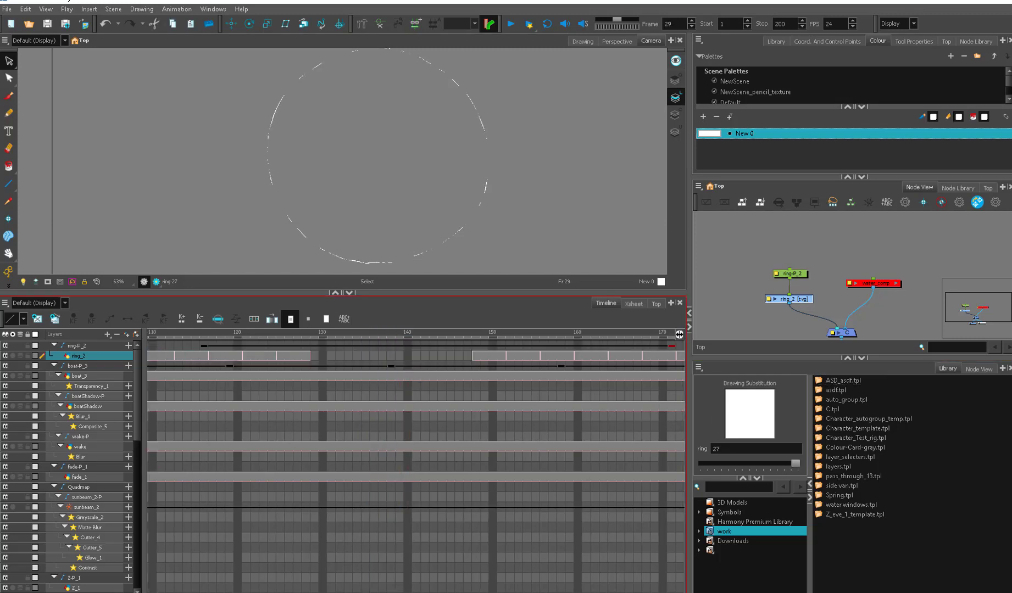
Sequence-fill the ring cells to scene end with Increment 2, Hold 2, Cycle 28.
left_click(201, 338)
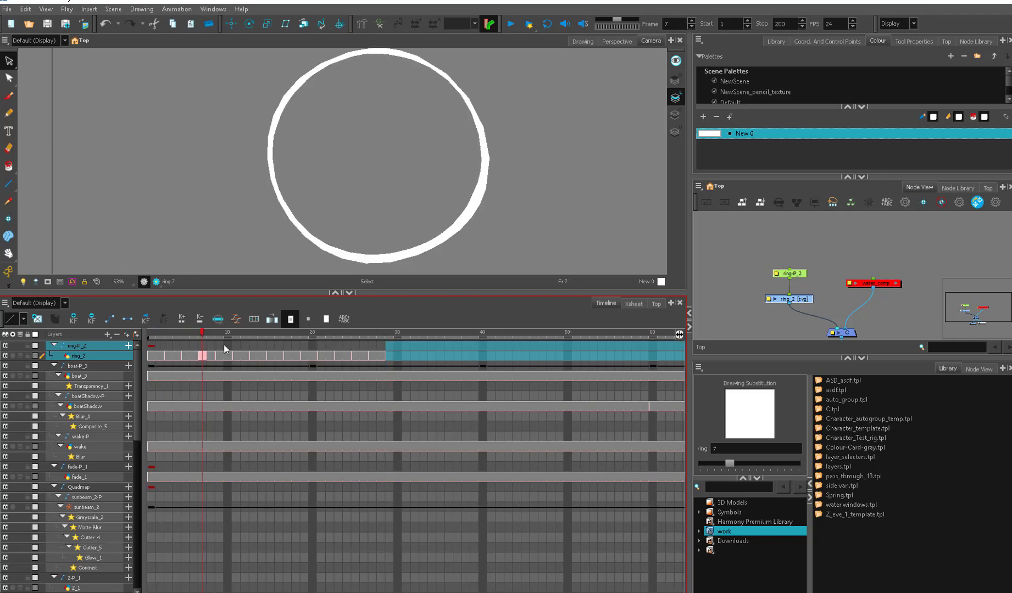
left_click(148, 330)
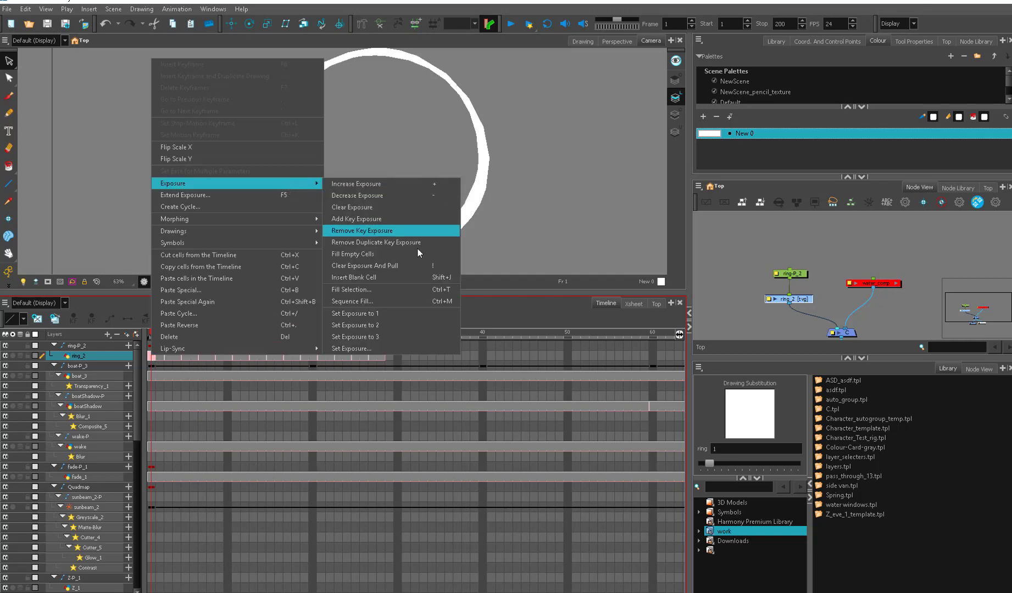
left_click(353, 301)
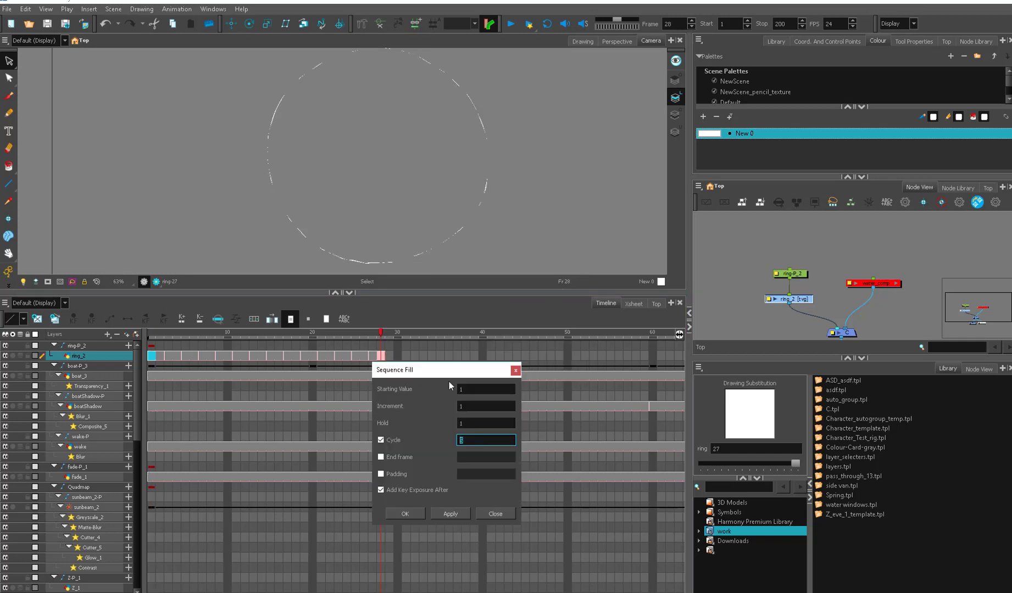
type("28")
left_click(486, 406)
type("2")
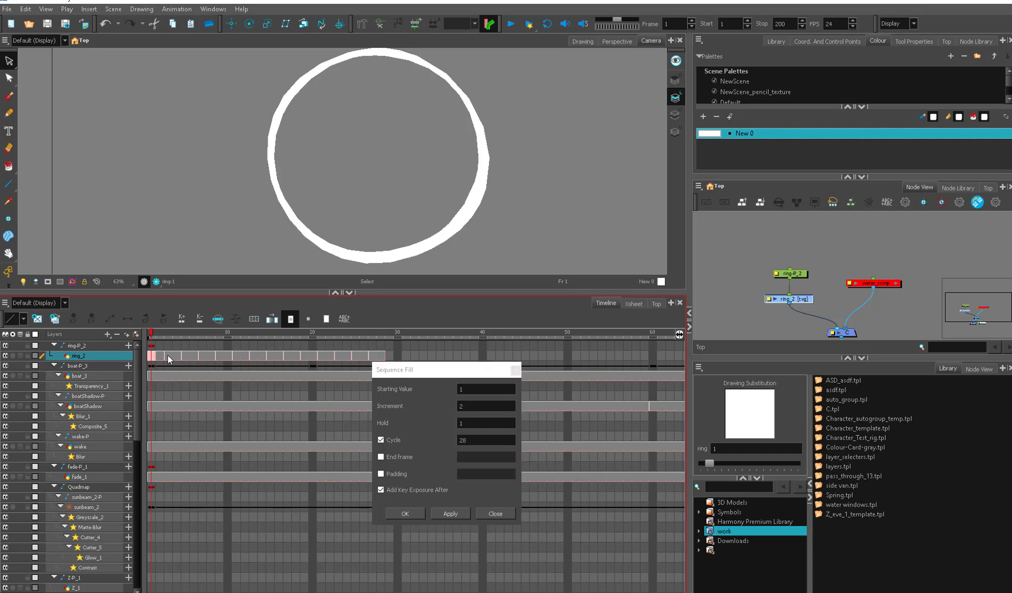
left_click(183, 338)
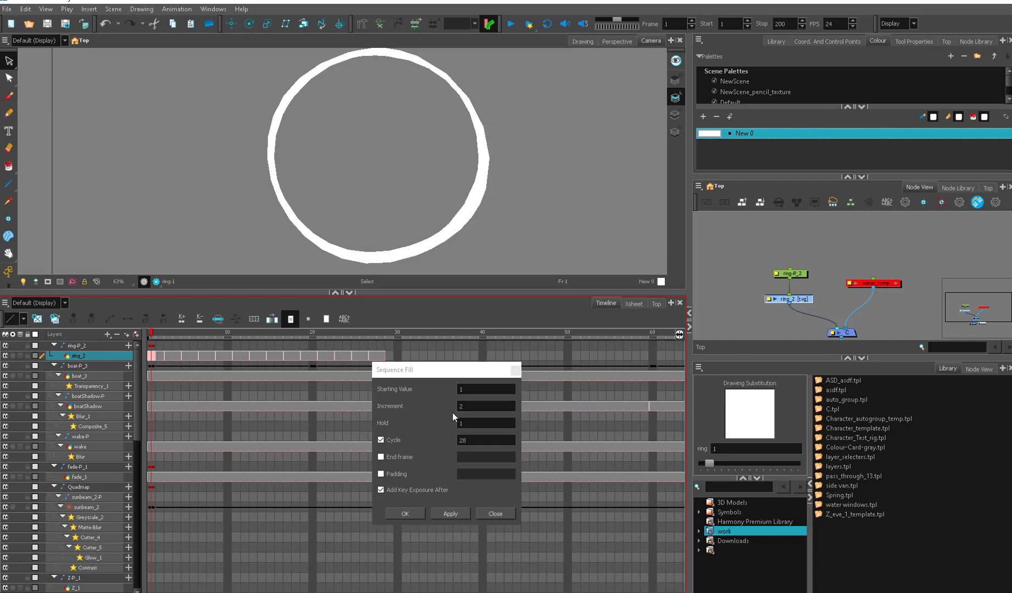
left_click(484, 423)
type("2")
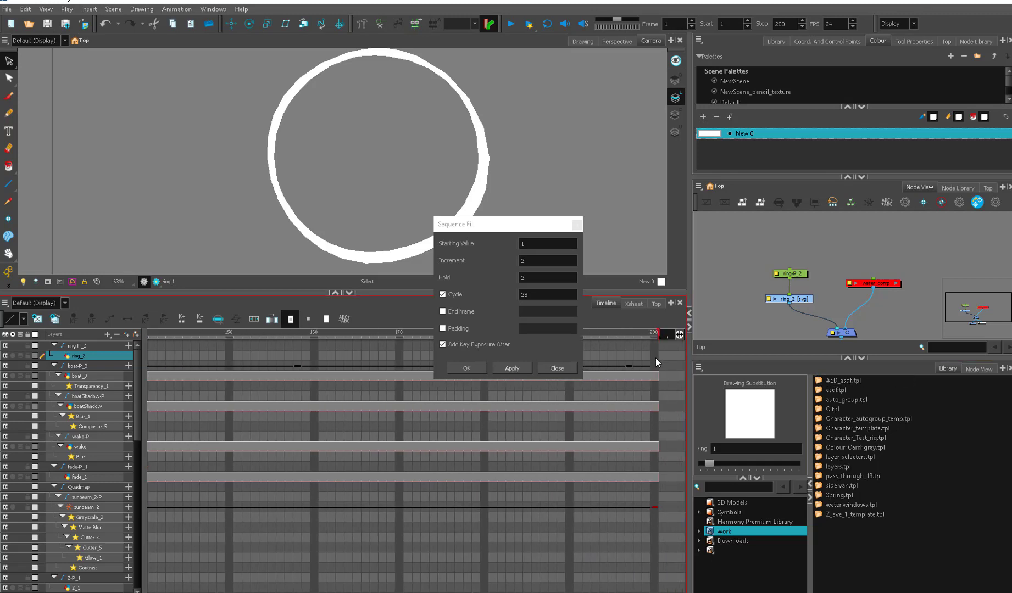
left_click(467, 368)
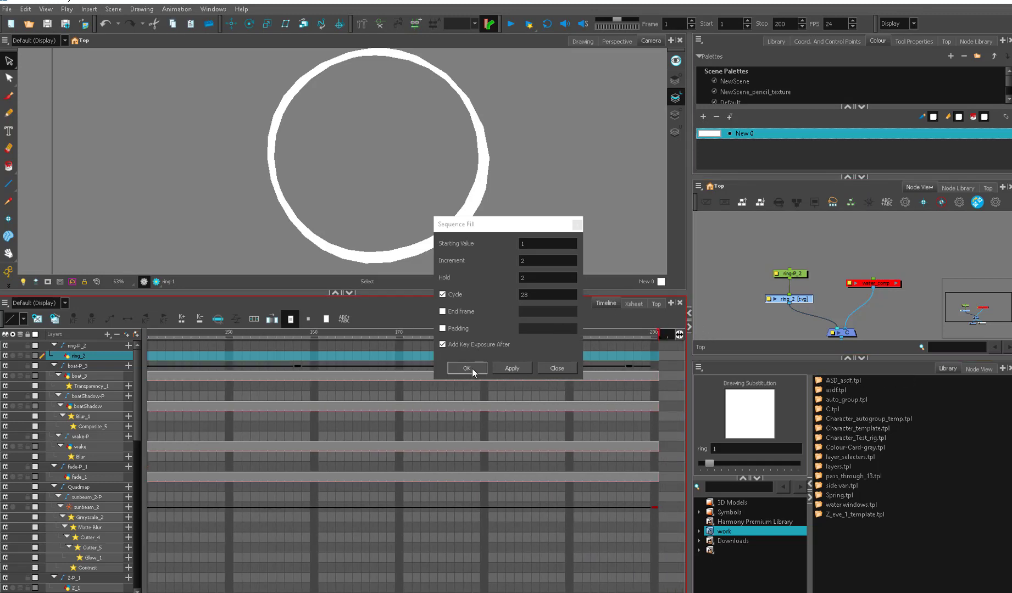
left_click(467, 368)
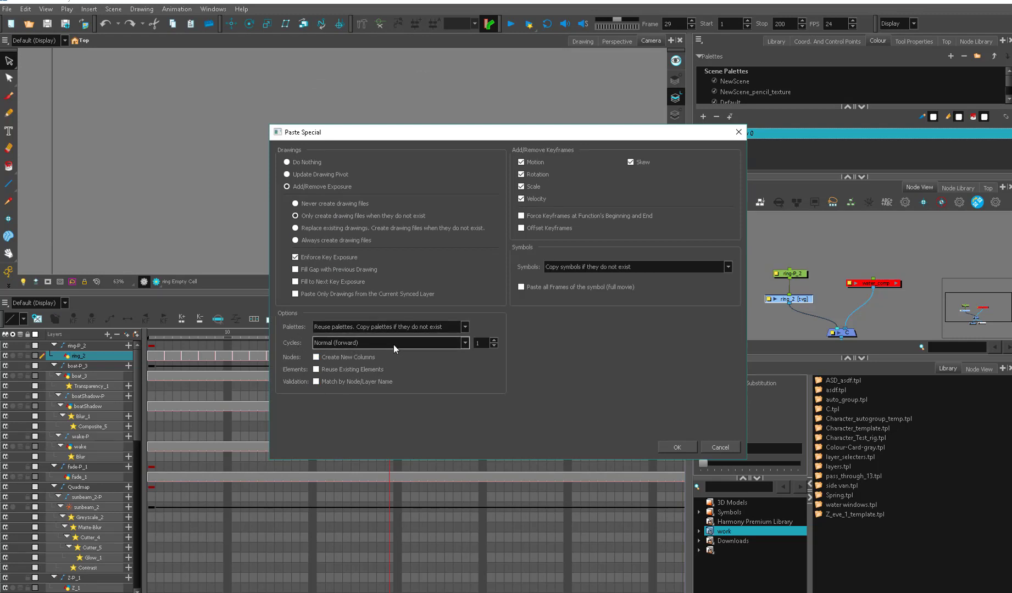
left_click(389, 343)
type("2")
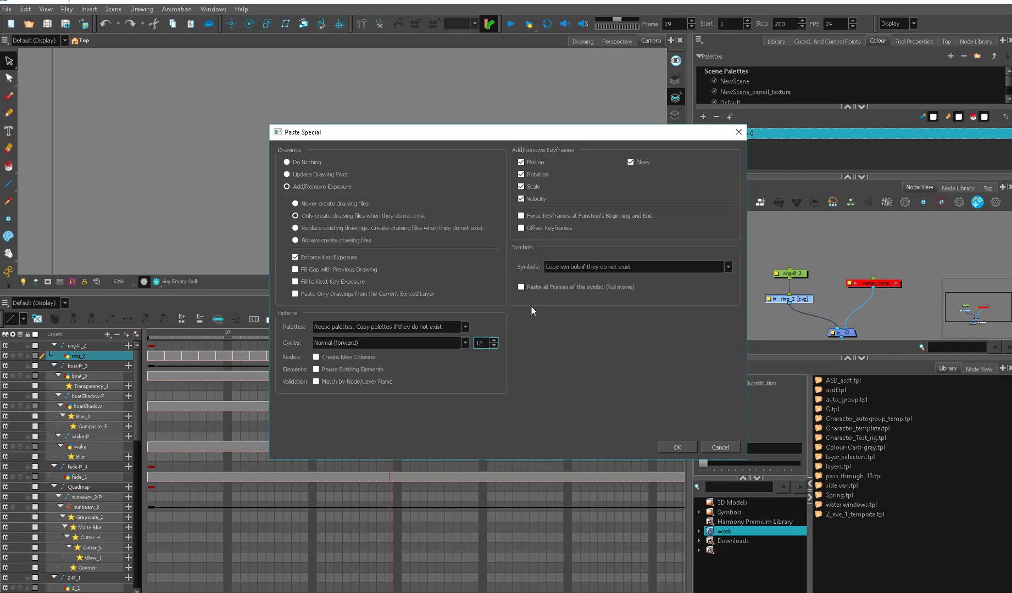
left_click(675, 447)
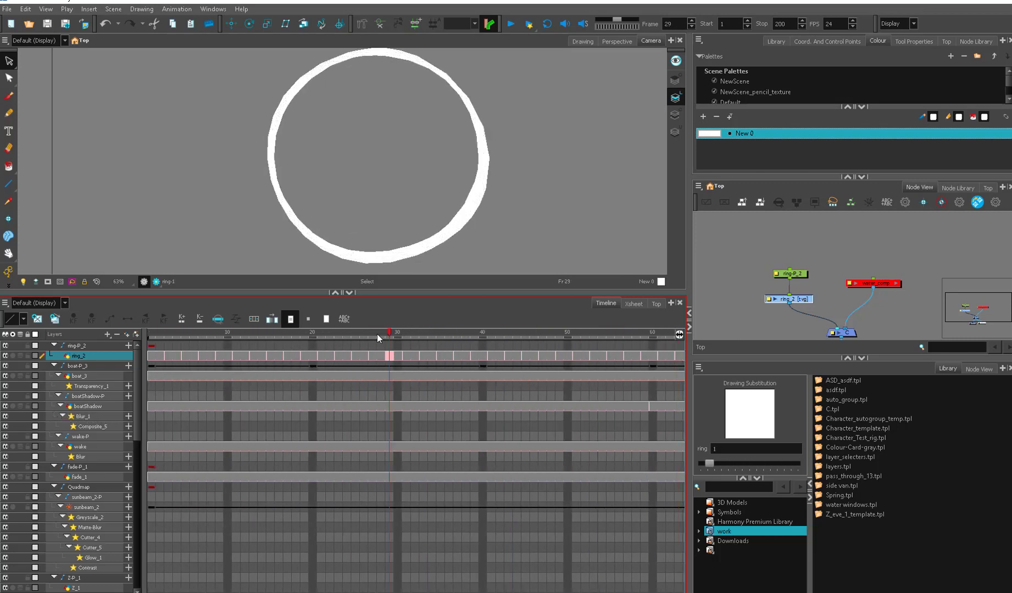
left_click(151, 333)
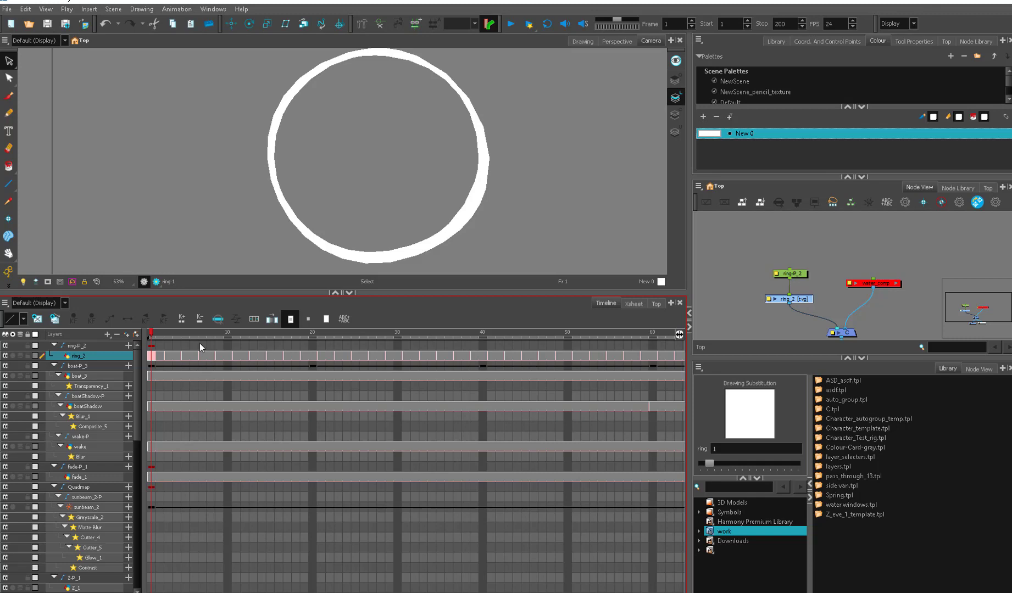
mouse_move(397, 345)
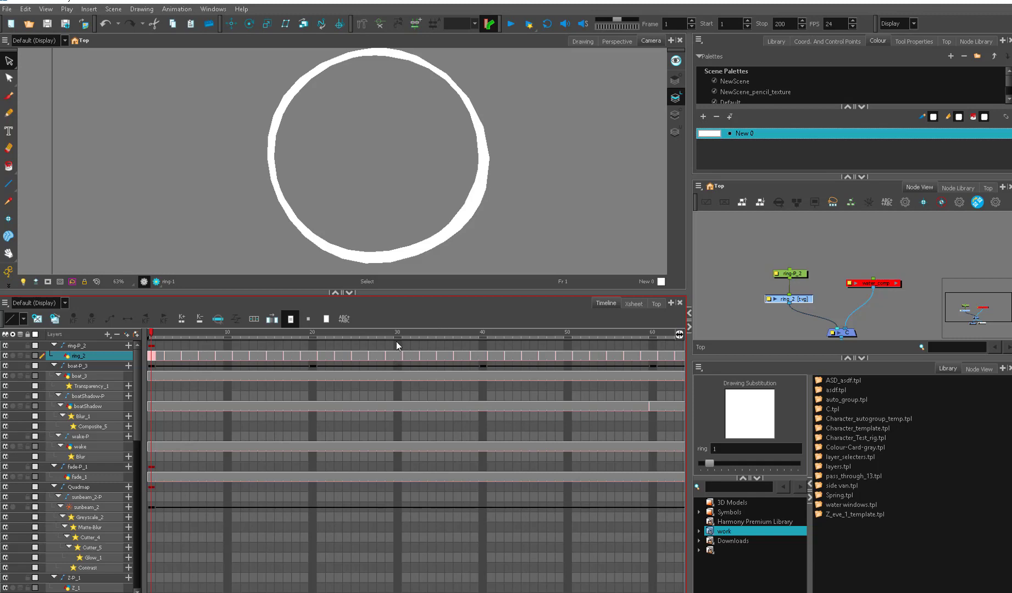
mouse_move(359, 360)
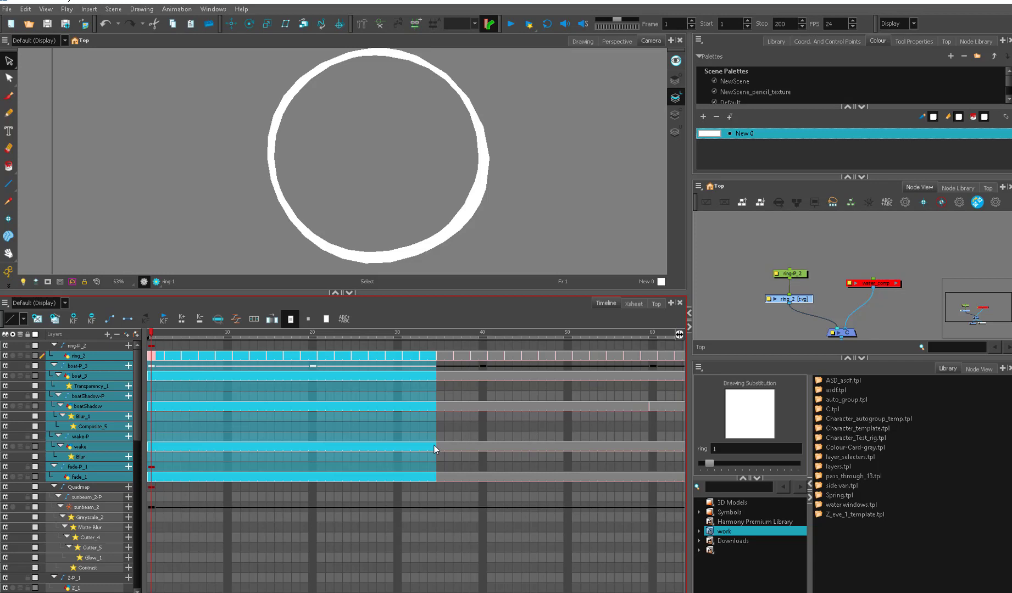
mouse_move(415, 447)
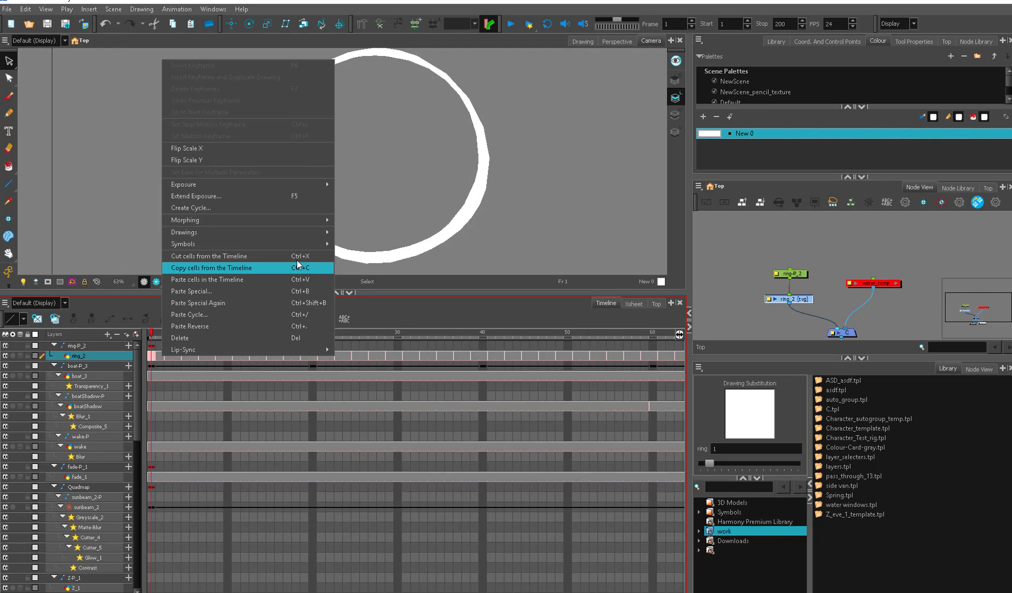
Paste the copied ring cells as a Normal forward cycle repeated 2 times.
left_click(208, 267)
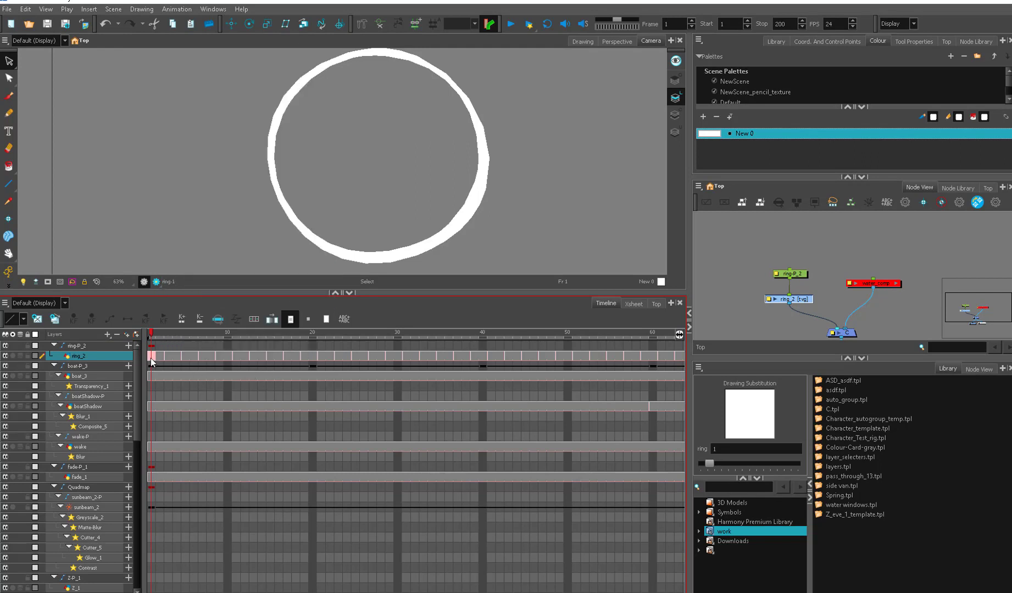
right_click(152, 362)
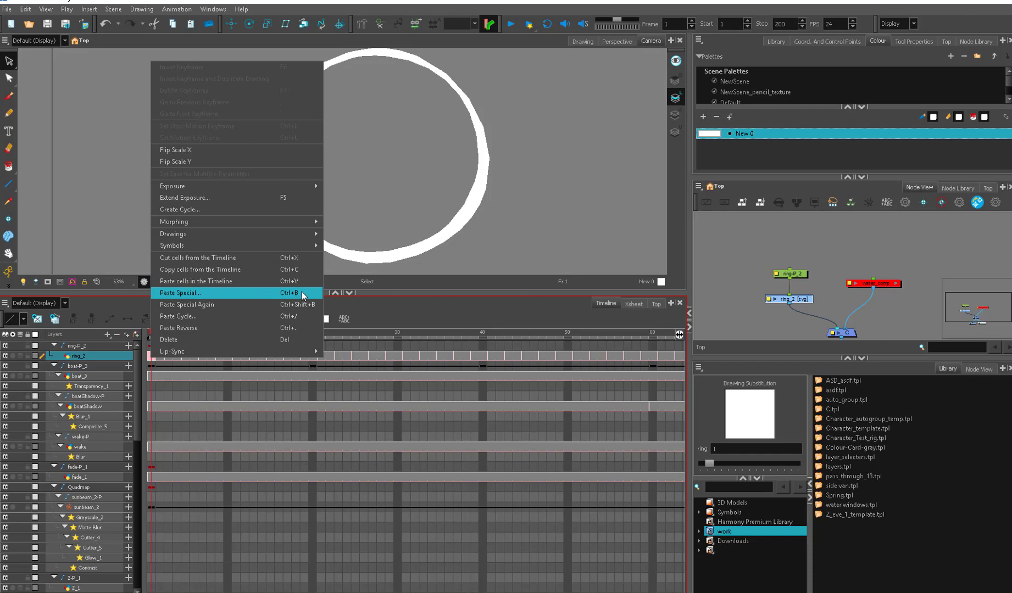
mouse_move(186, 304)
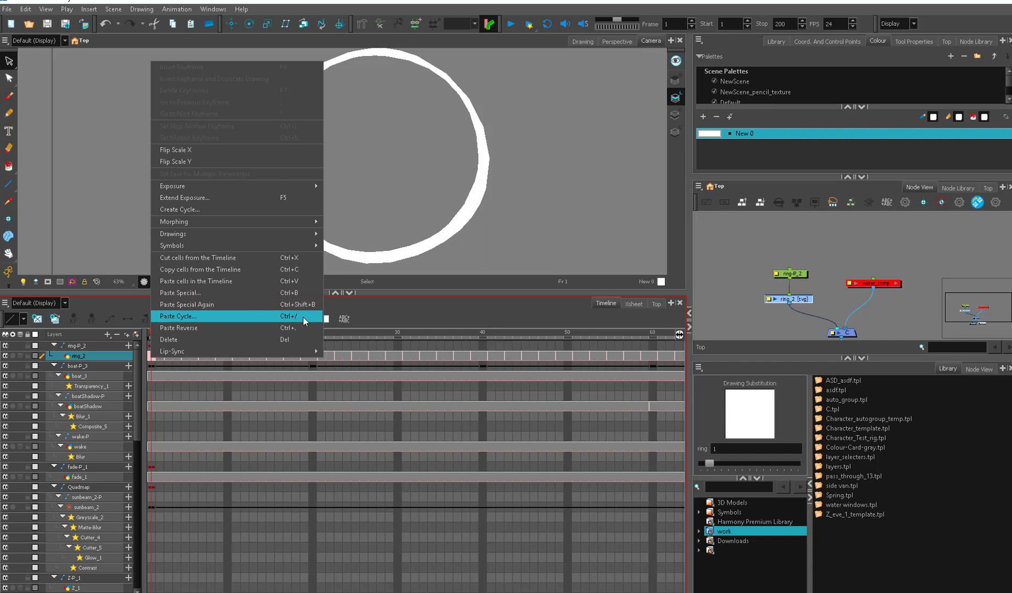
mouse_move(303, 324)
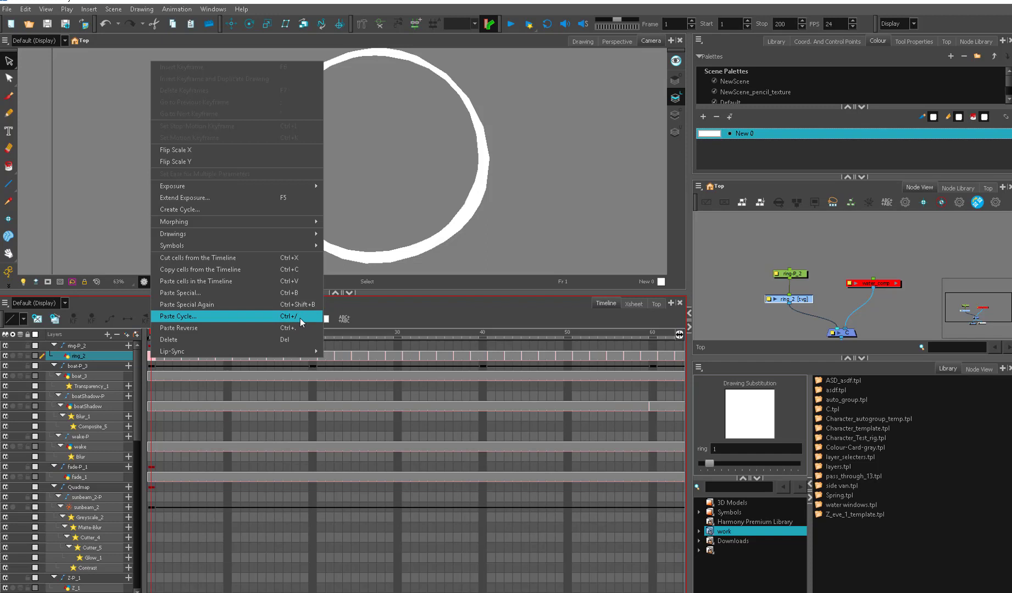
left_click(178, 317)
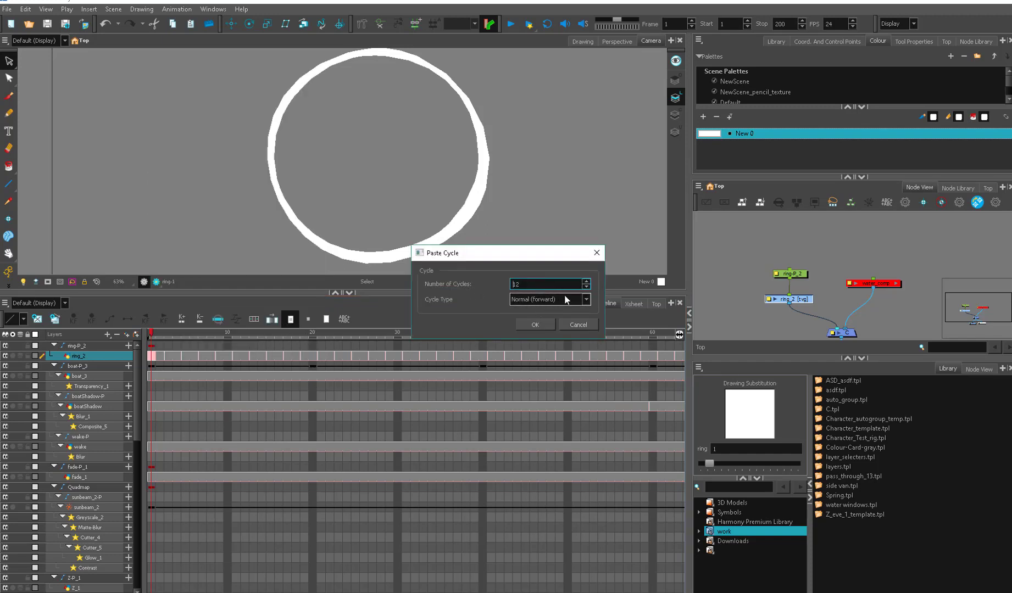
left_click(534, 324)
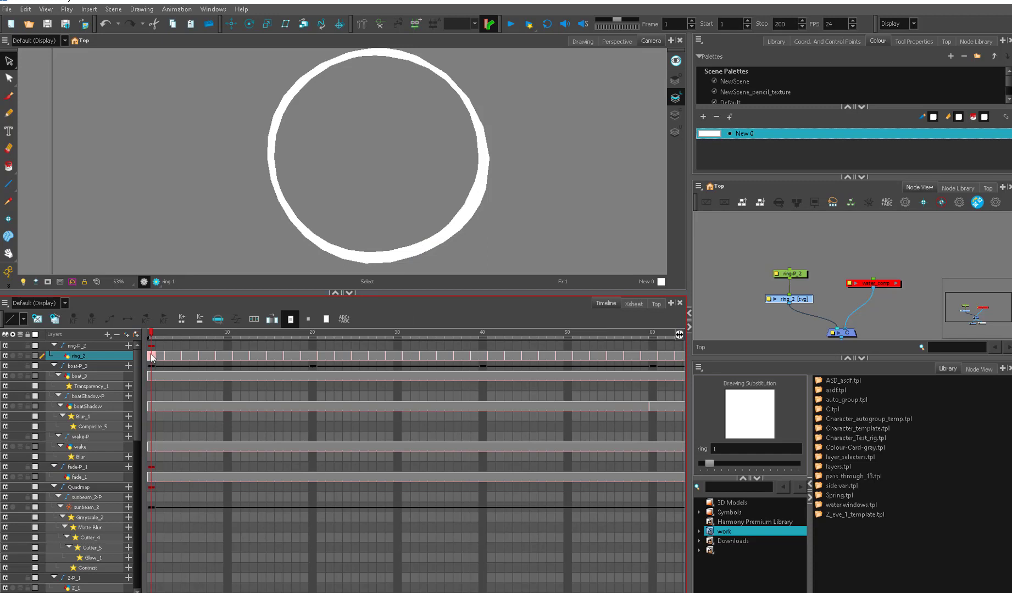
right_click(151, 356)
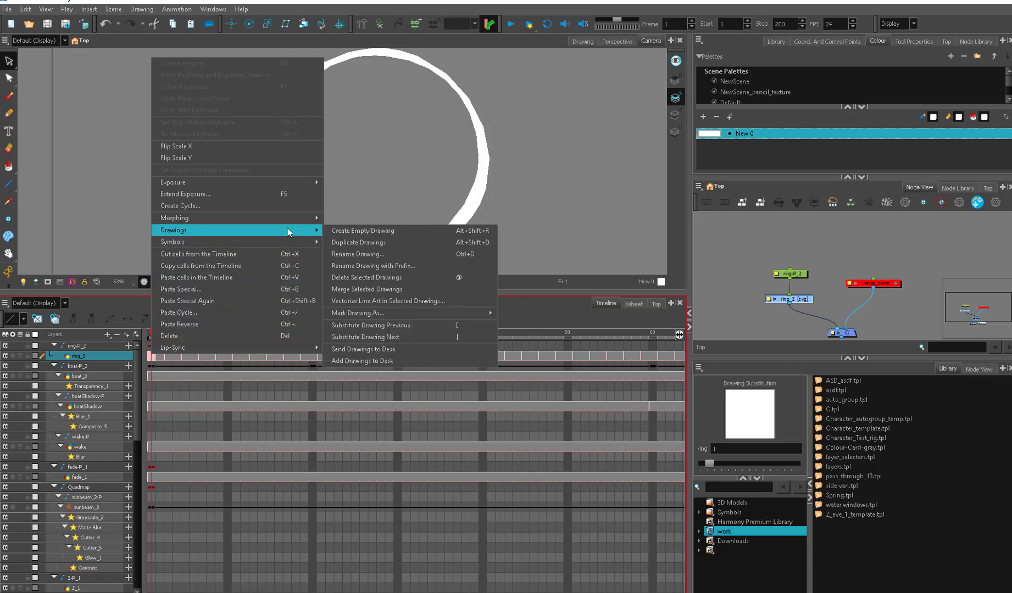
left_click(362, 231)
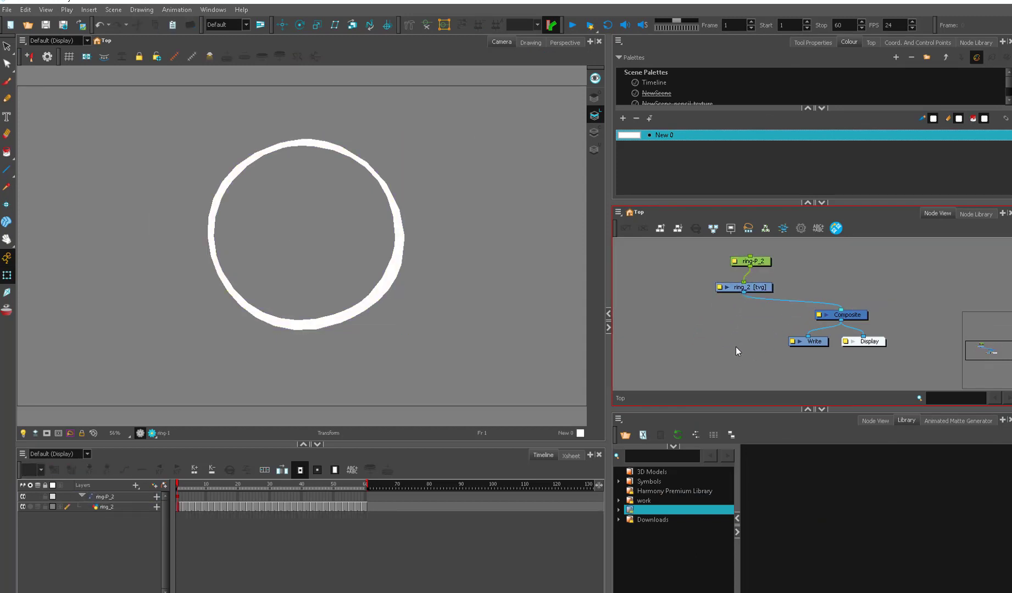
Enable Show Thumbnails so the ring's cells display drawing thumbnails.
left_click(106, 506)
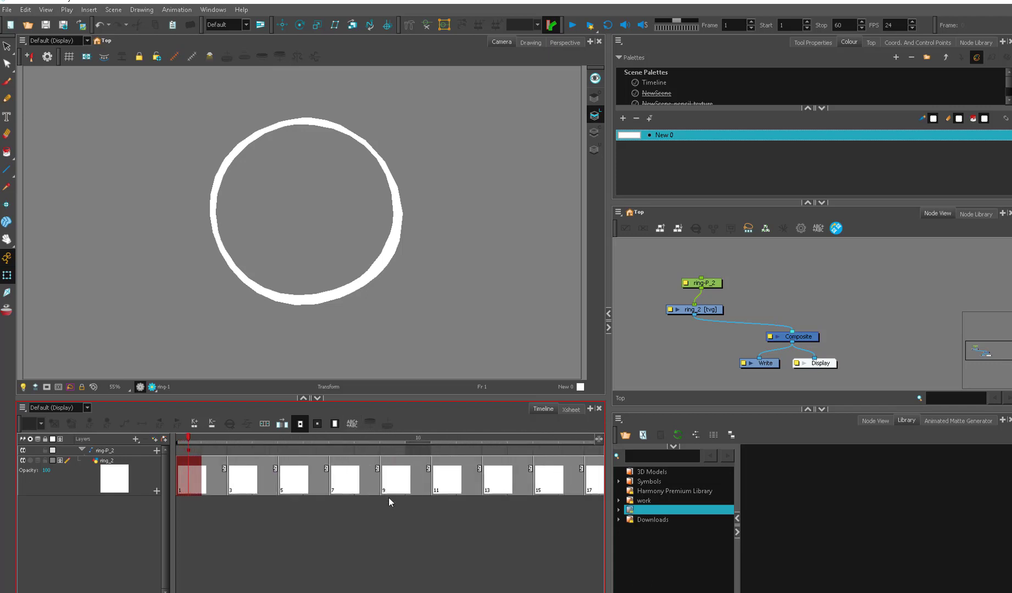
mouse_move(244, 535)
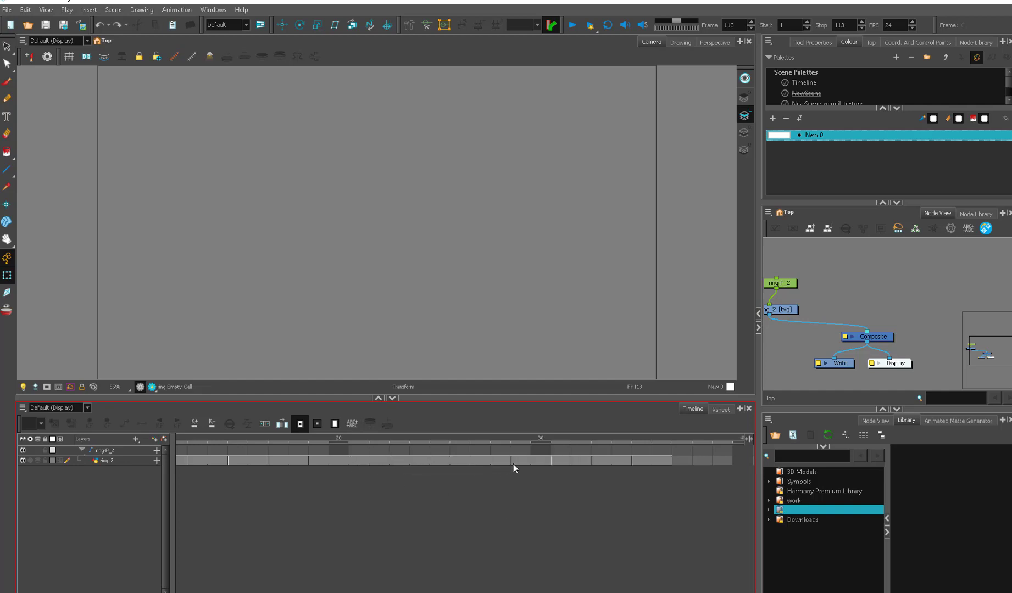
mouse_move(519, 489)
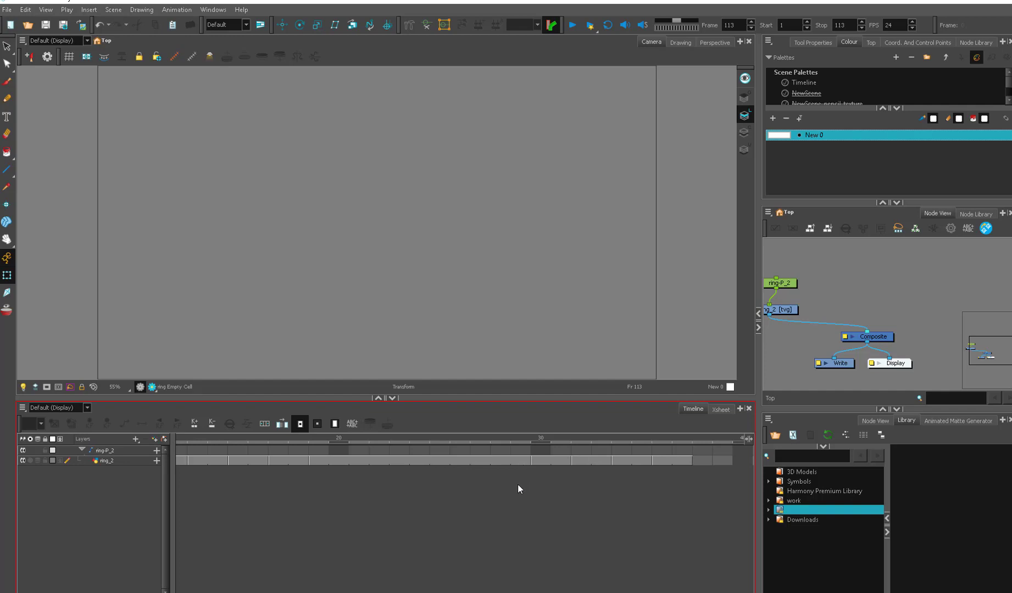
mouse_move(522, 457)
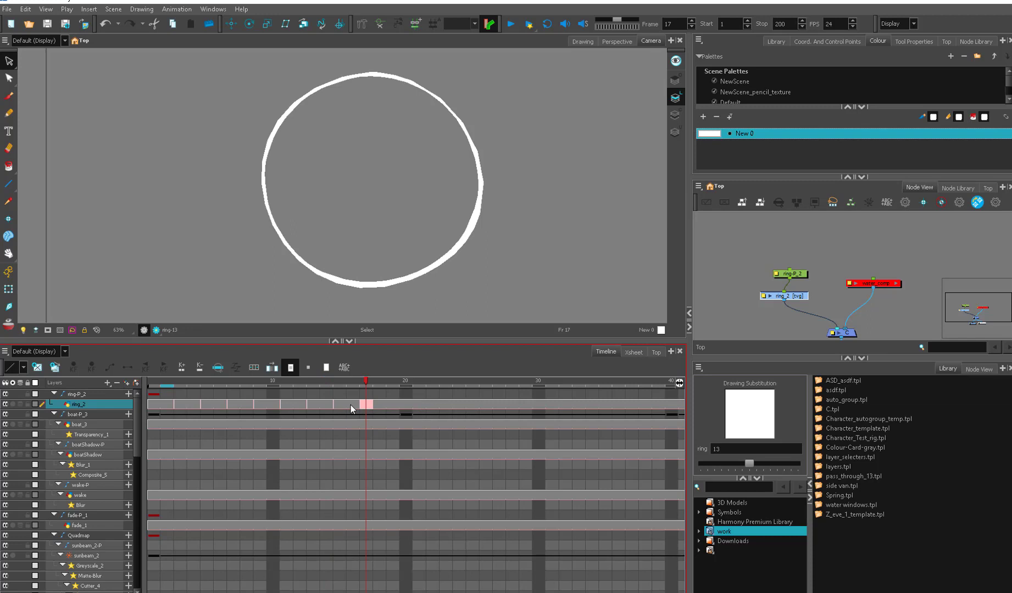
left_click(327, 381)
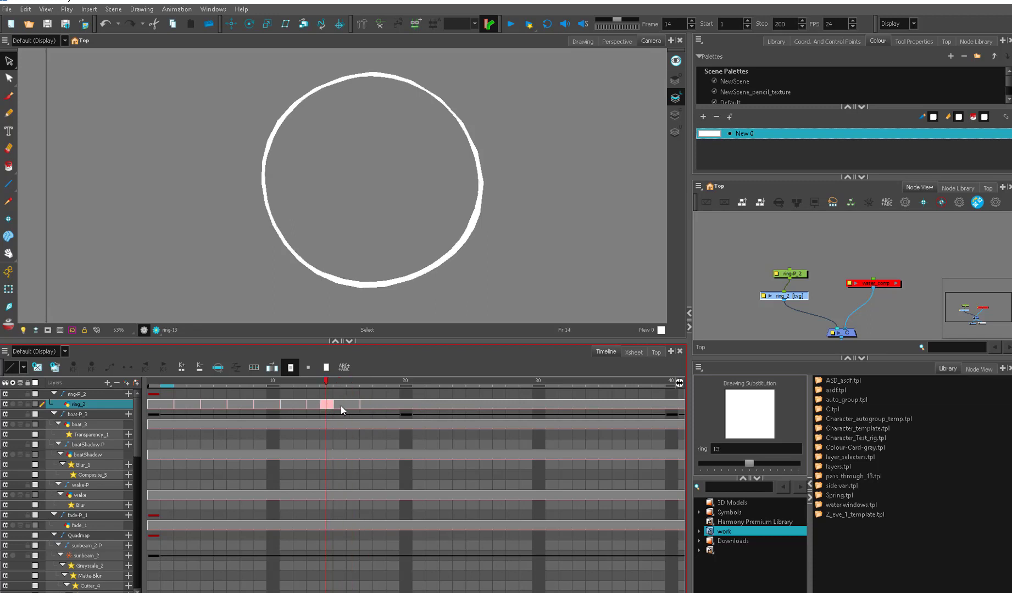
left_click(367, 381)
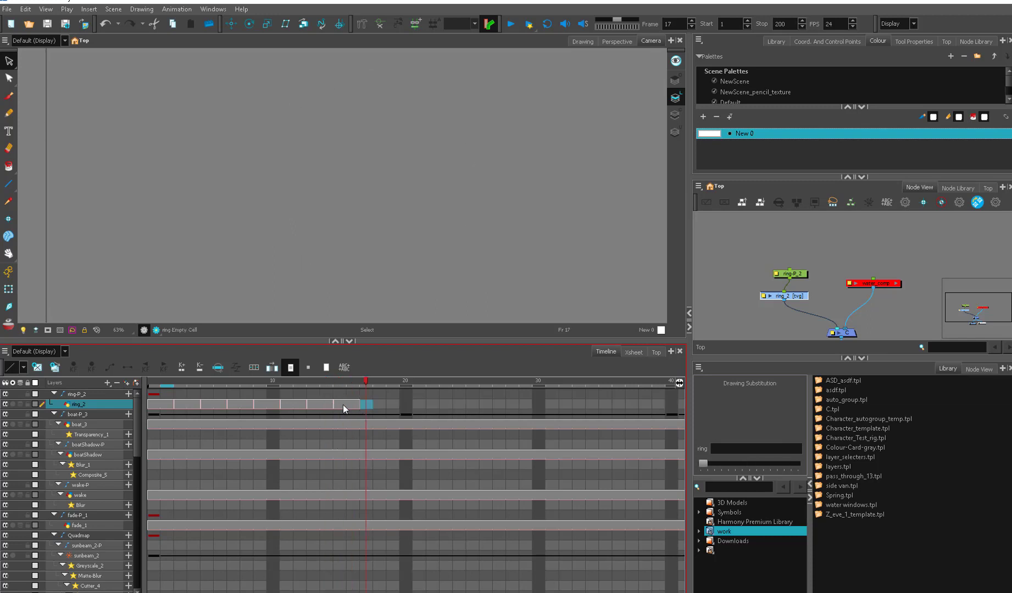
left_click(337, 381)
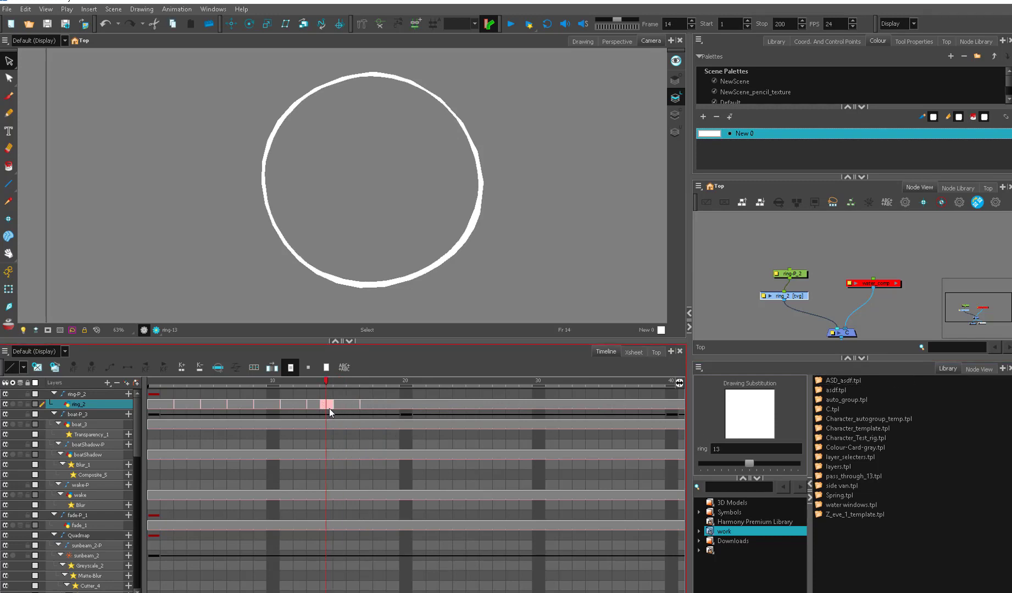
left_click(404, 404)
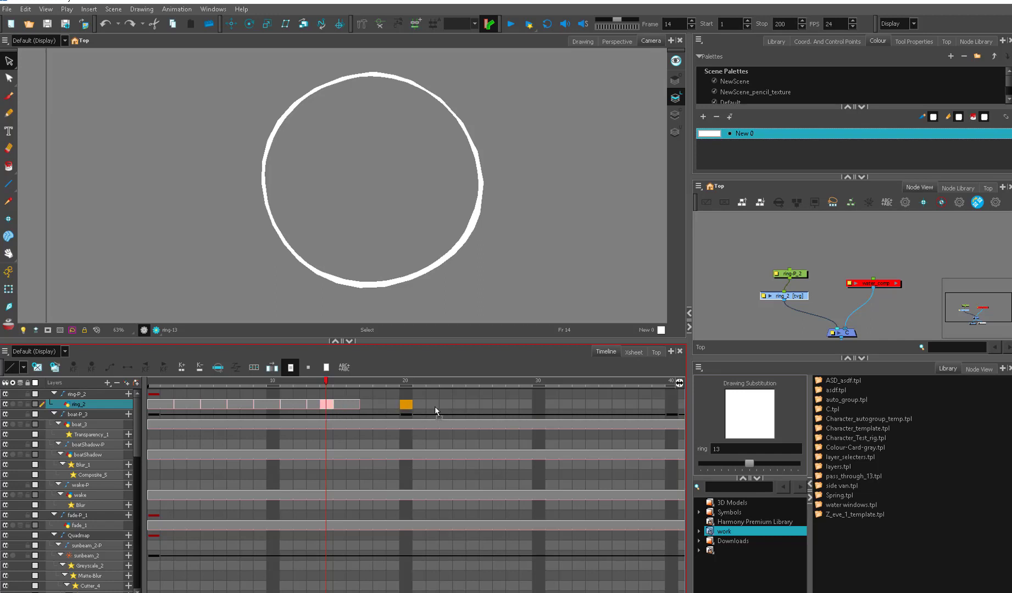
left_click(473, 381)
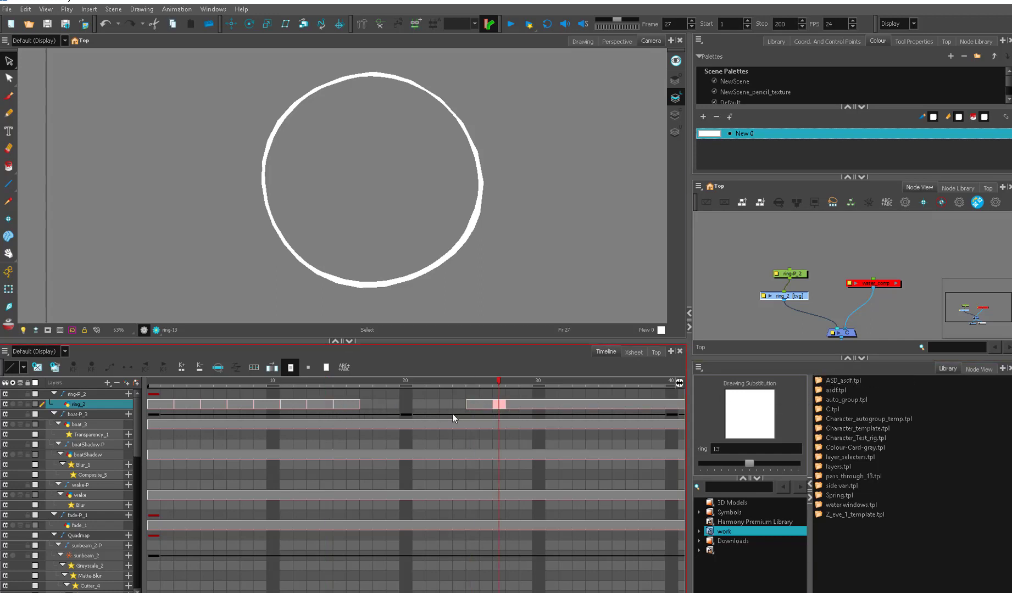
left_click(326, 381)
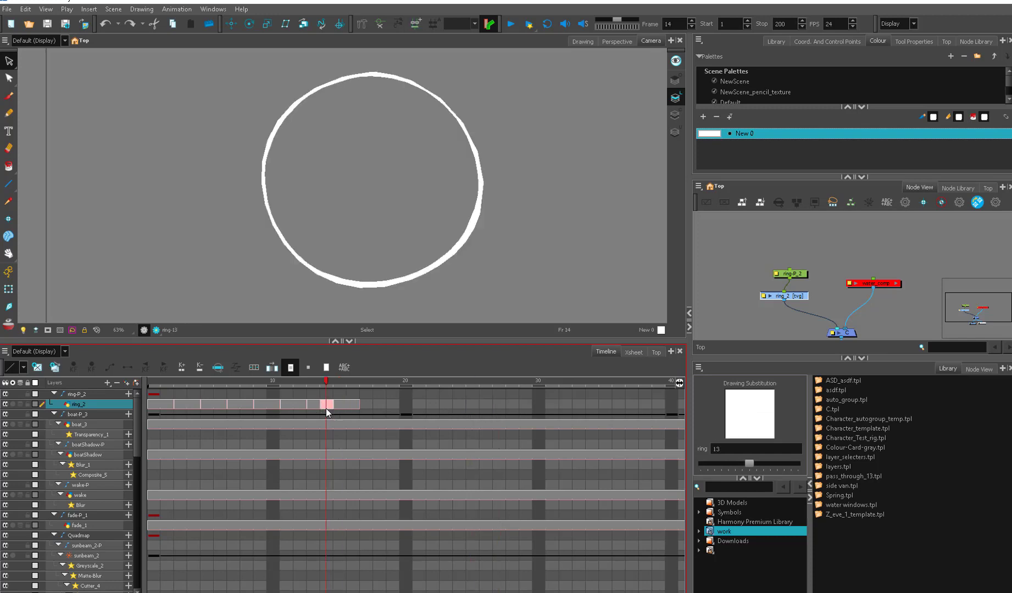
left_click(353, 382)
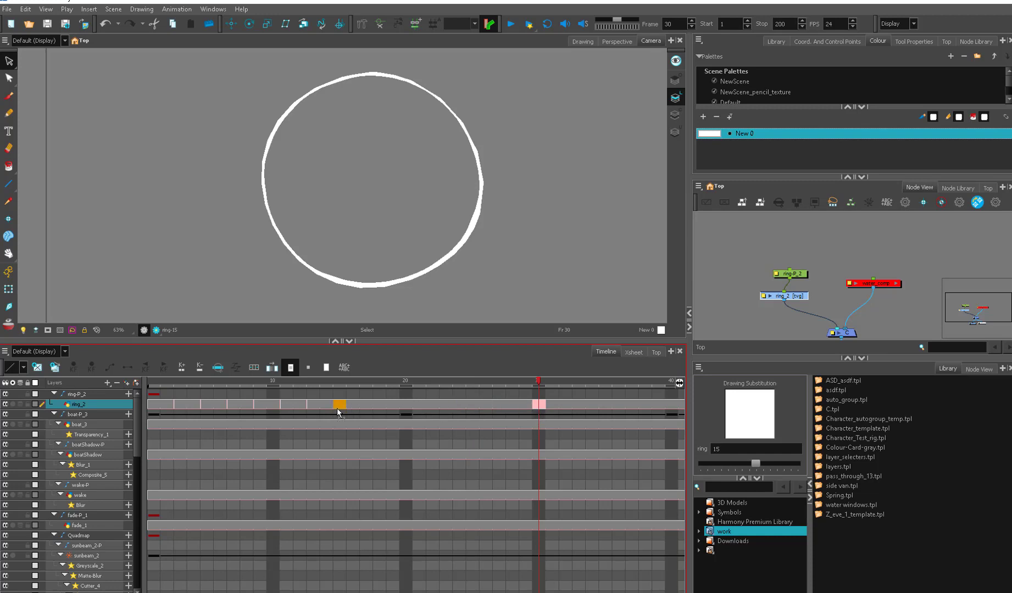
left_click(366, 381)
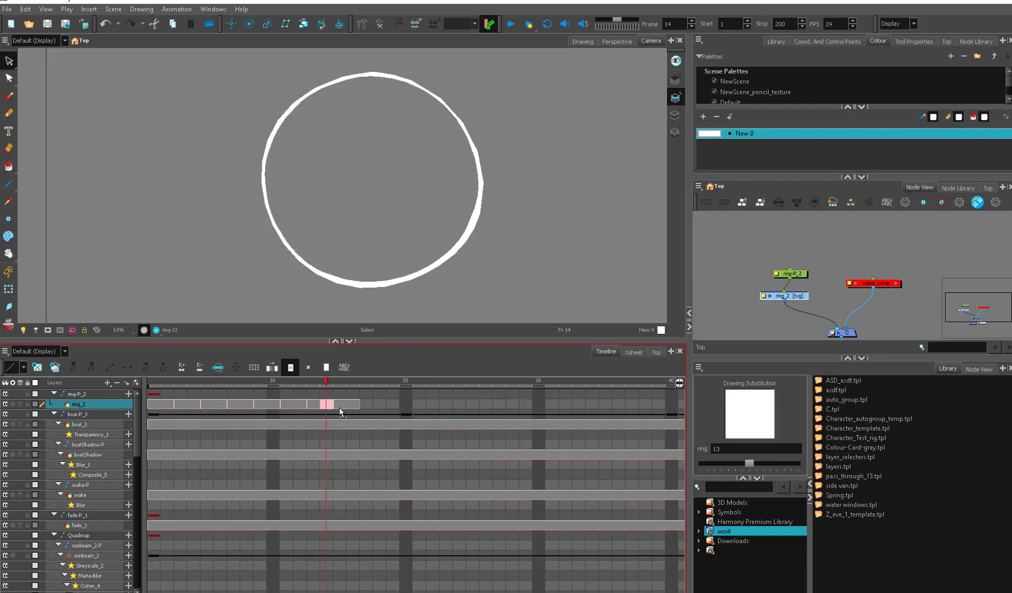
left_click(390, 381)
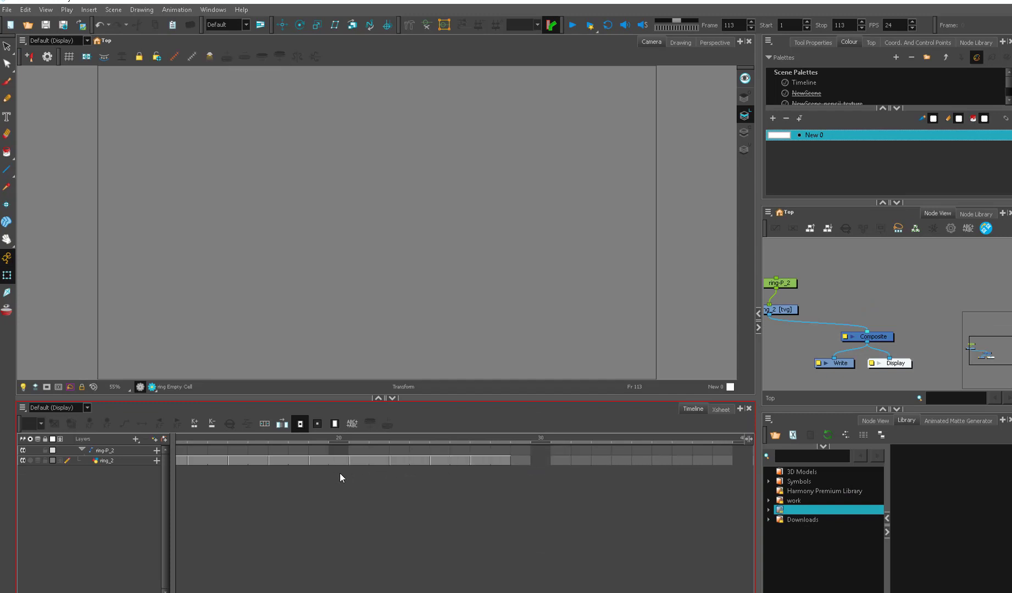
mouse_move(363, 466)
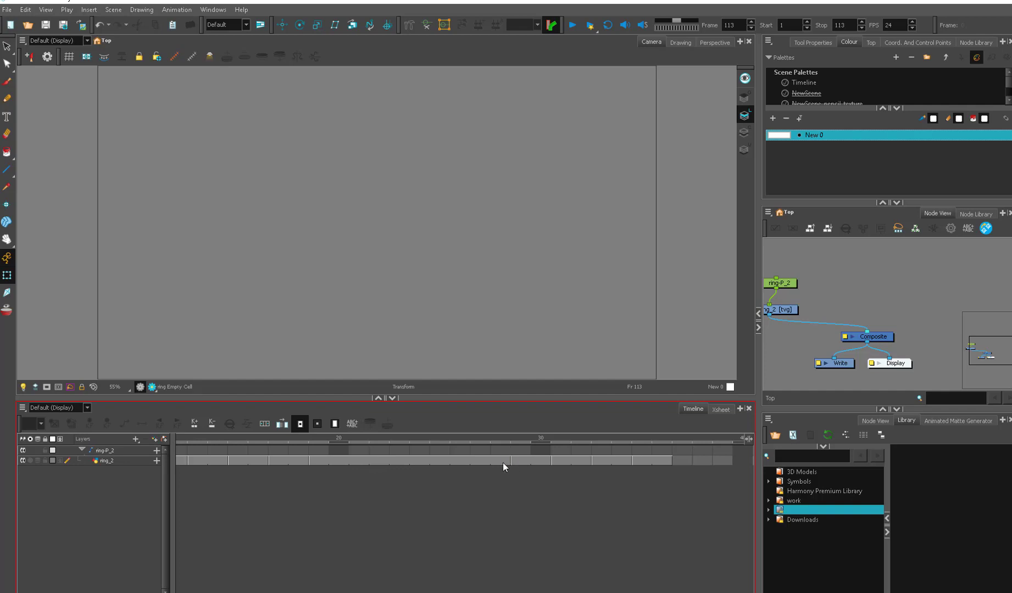
Extend the ring_2 drawing's exposure out to about frame 18.
left_click(351, 462)
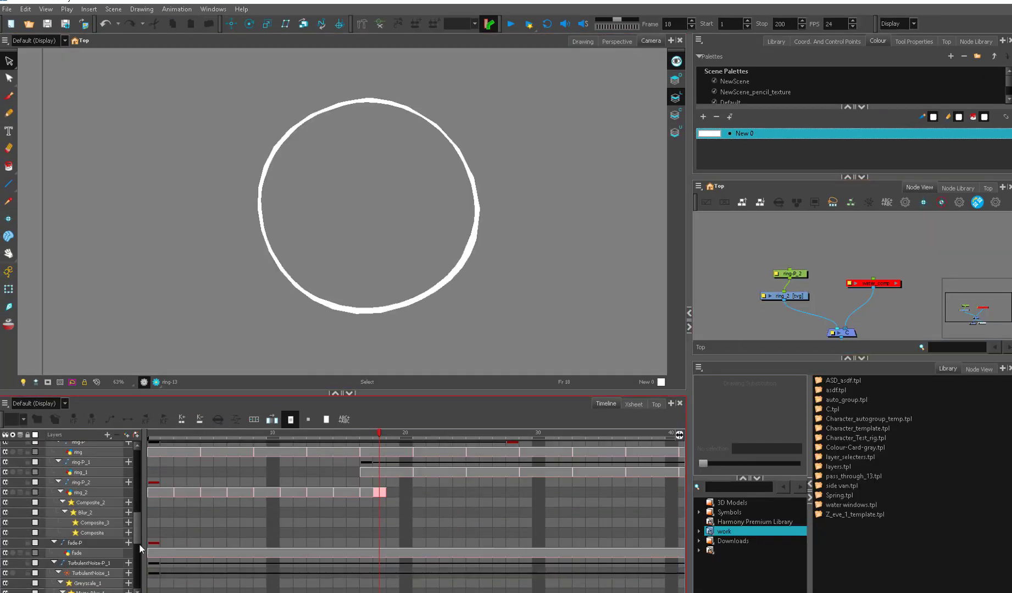
Show the Timeline view menu's Insert options for drawings, pegs and groups.
scroll("down", 3)
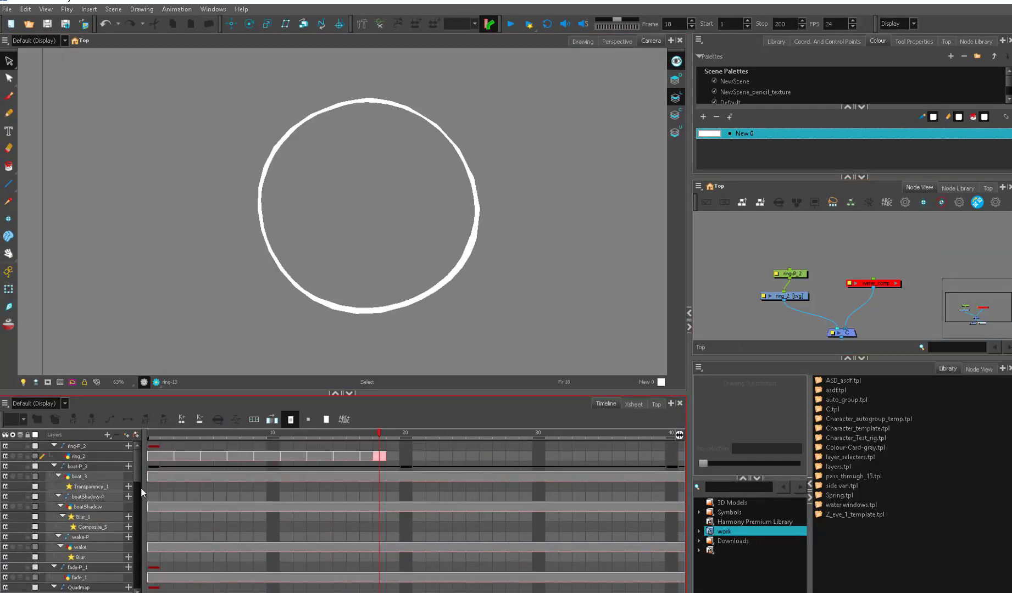
right_click(378, 456)
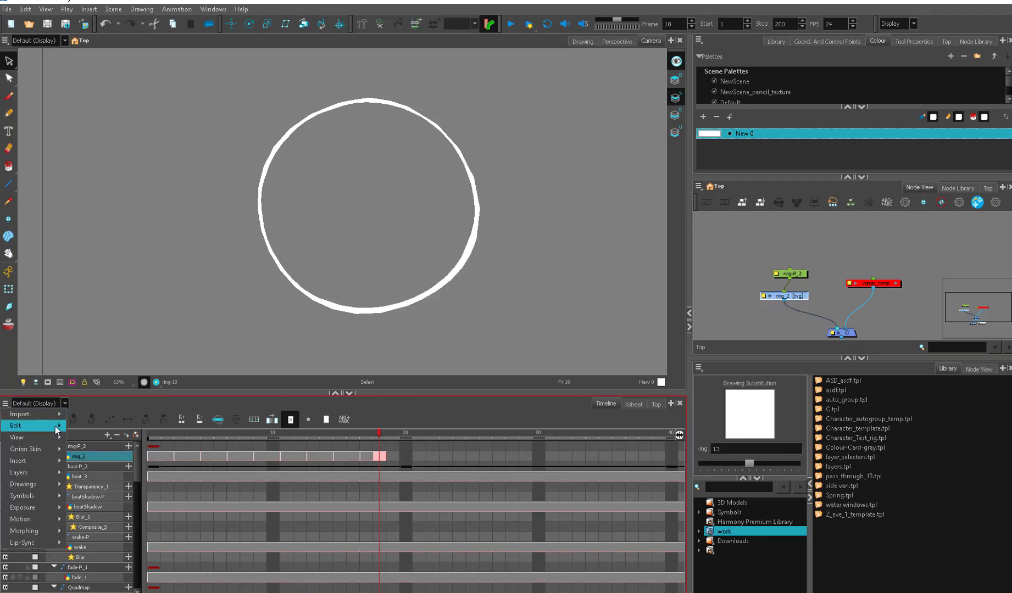
left_click(16, 437)
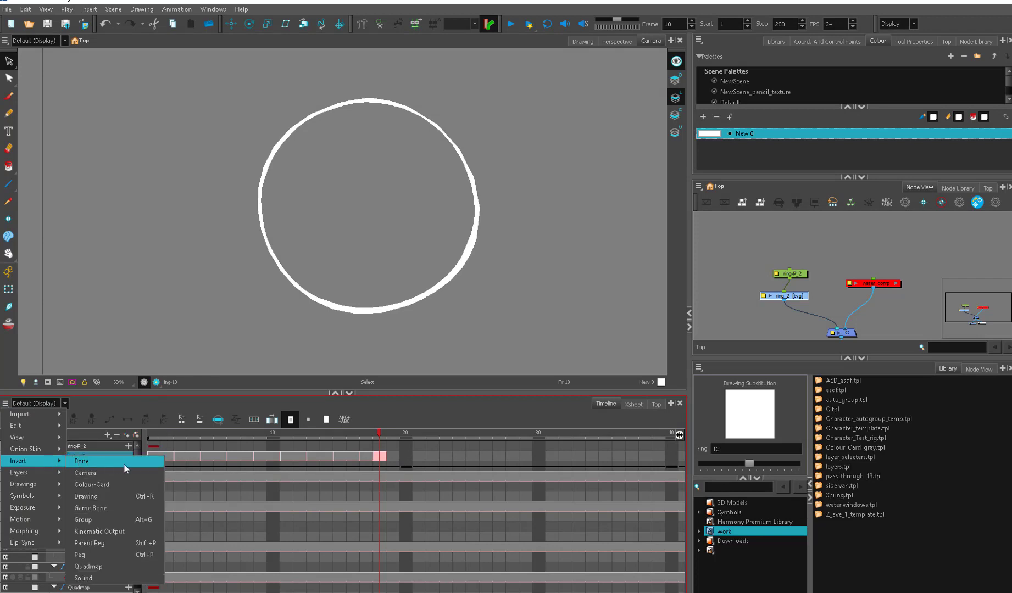
left_click(19, 473)
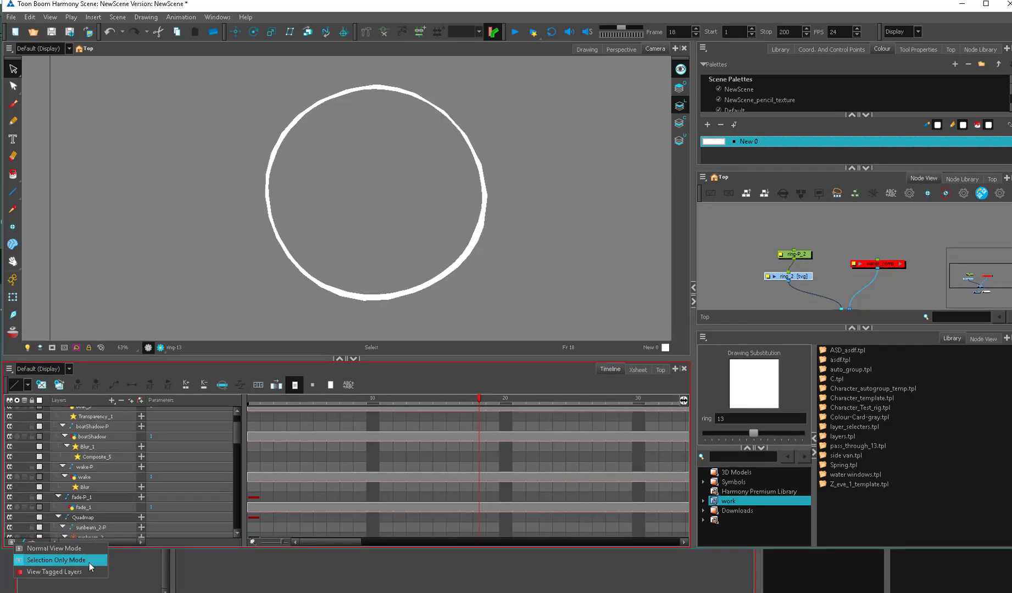
mouse_move(56, 572)
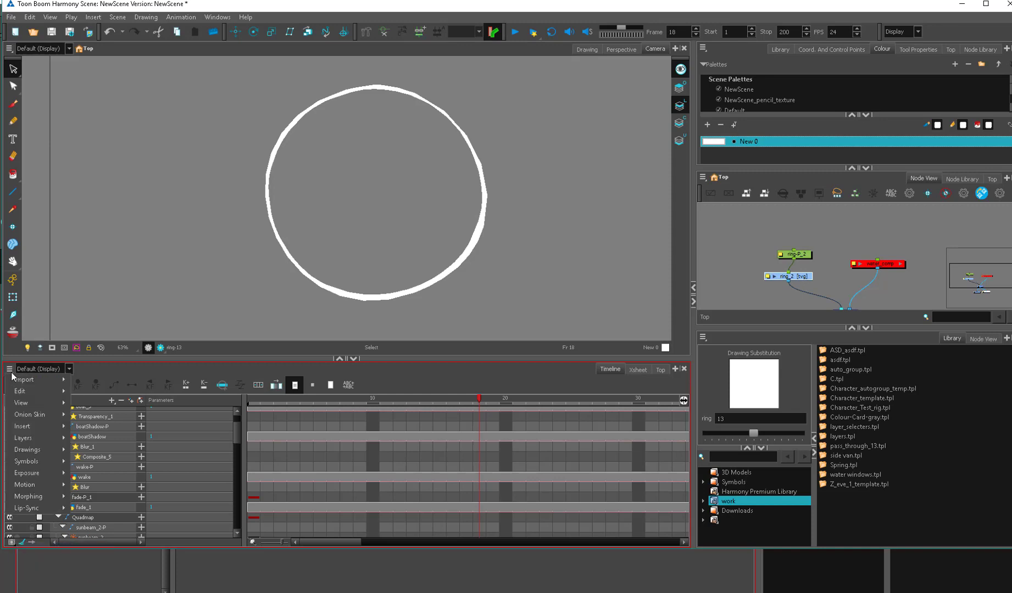
Switch the timeline to Selection Only Mode and select the ring_2 layer.
left_click(20, 403)
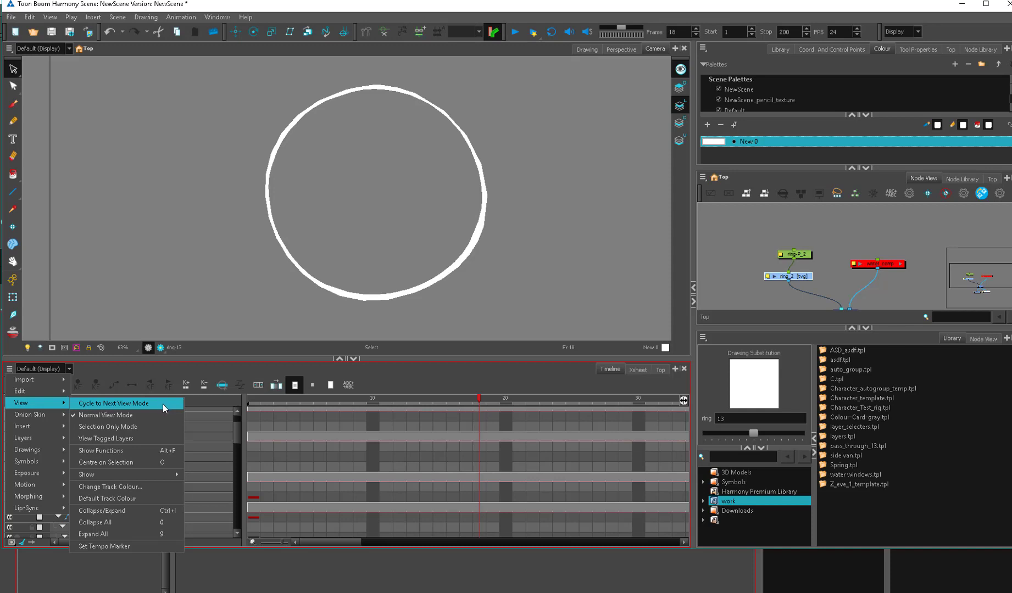
mouse_move(127, 440)
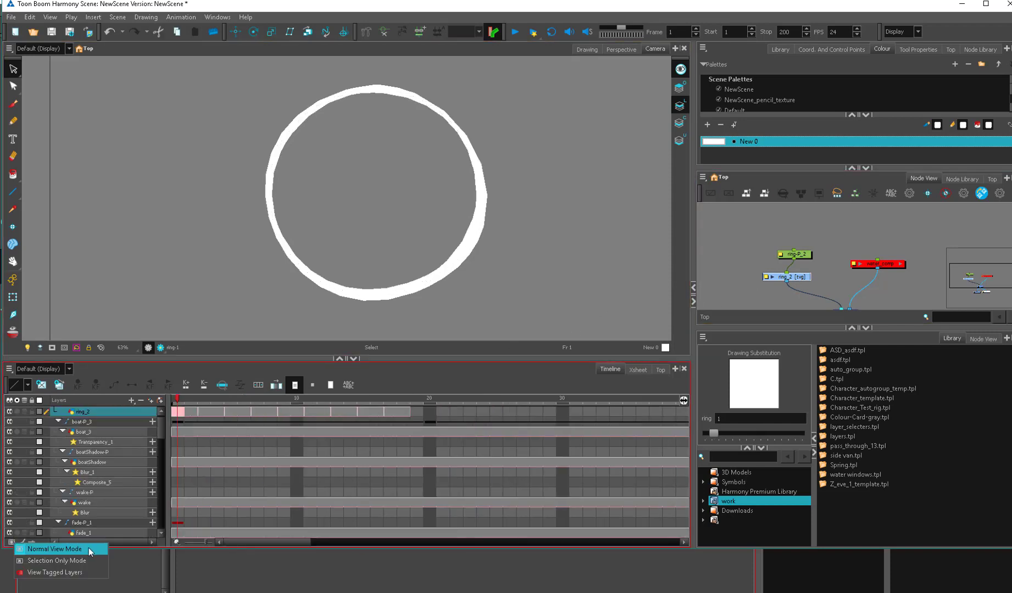
mouse_move(94, 557)
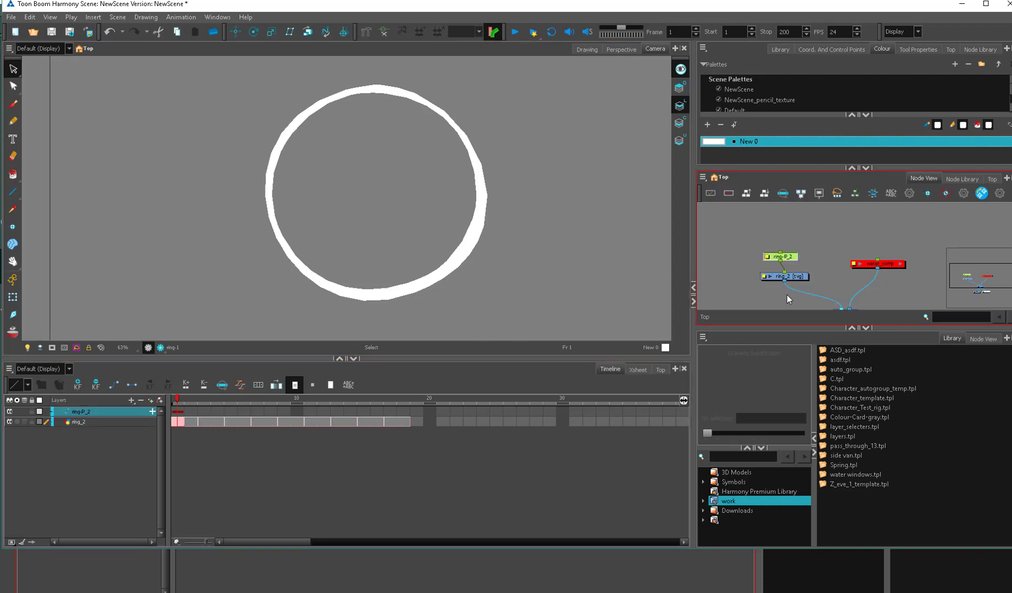
left_click(80, 422)
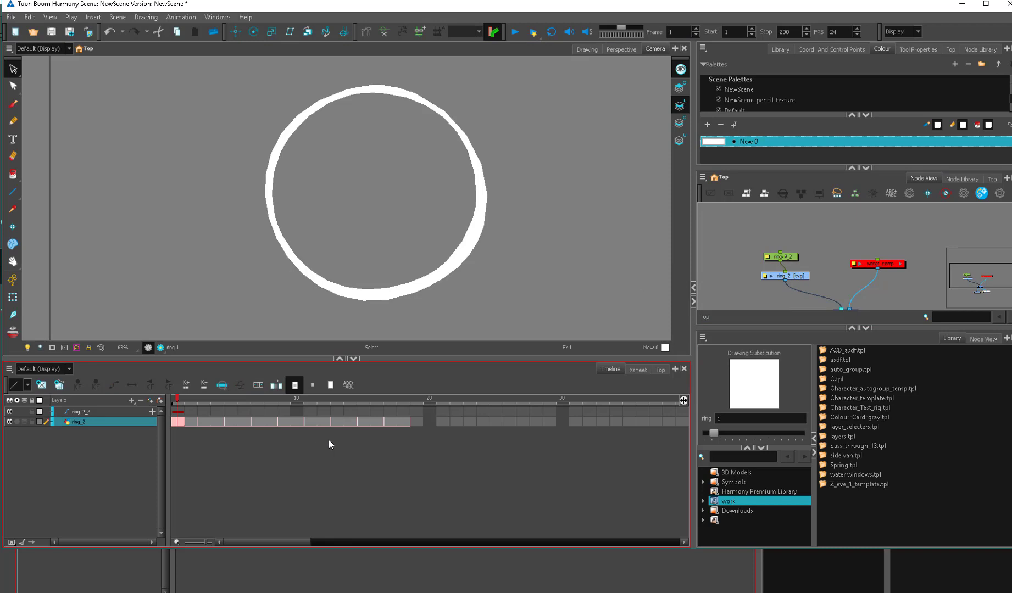
mouse_move(15, 553)
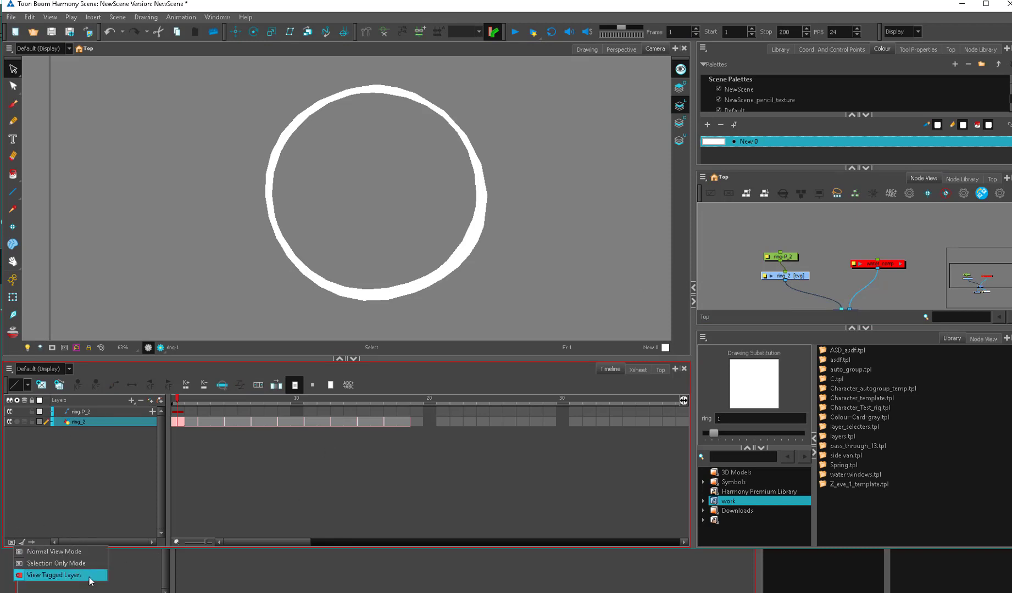
mouse_move(93, 582)
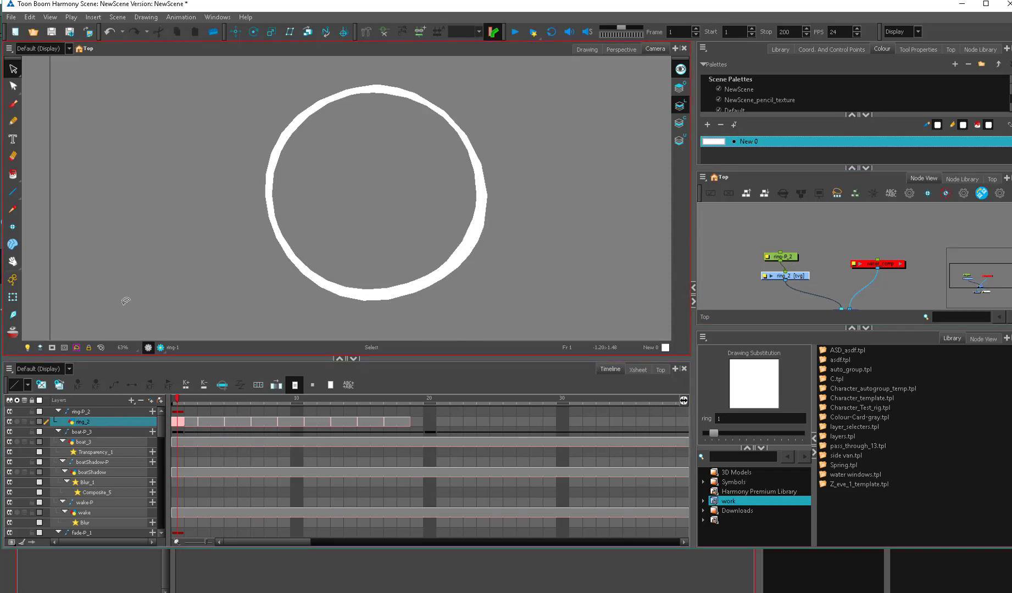
Apply a Timeline Tag to the ring layers and select the ring drawing layer.
right_click(780, 255)
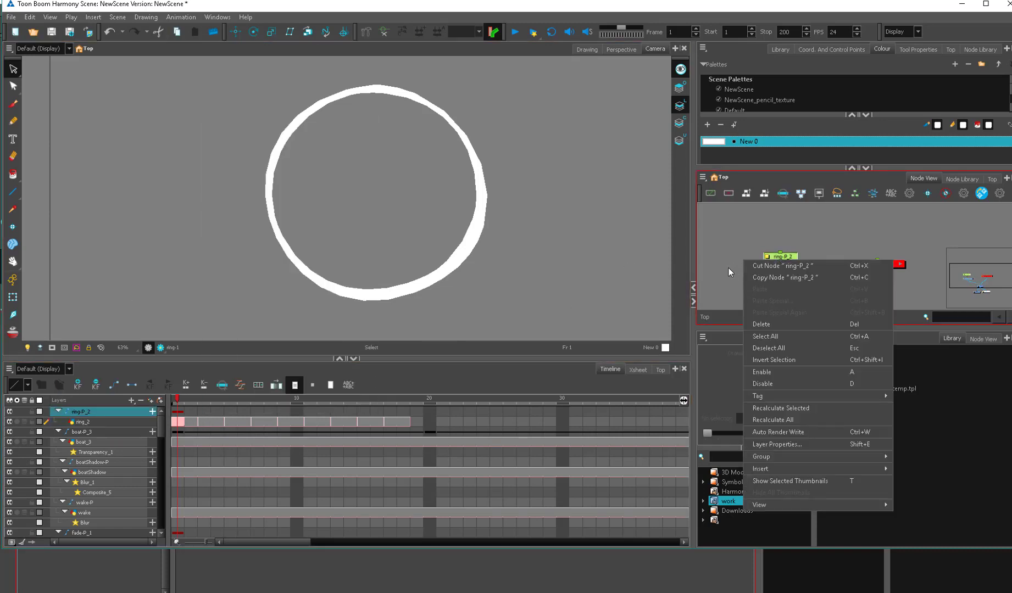
right_click(220, 421)
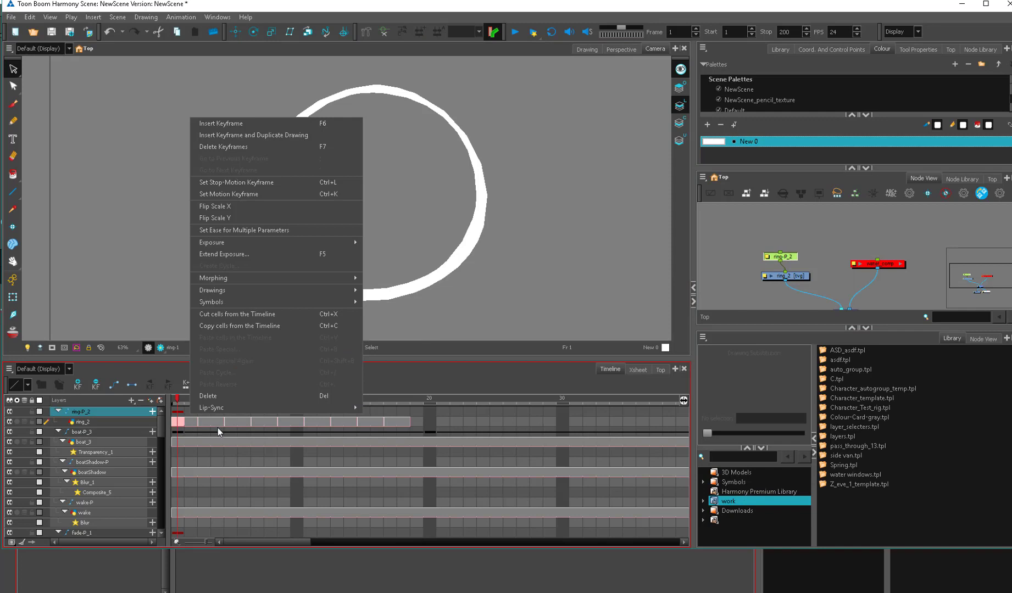
left_click(83, 432)
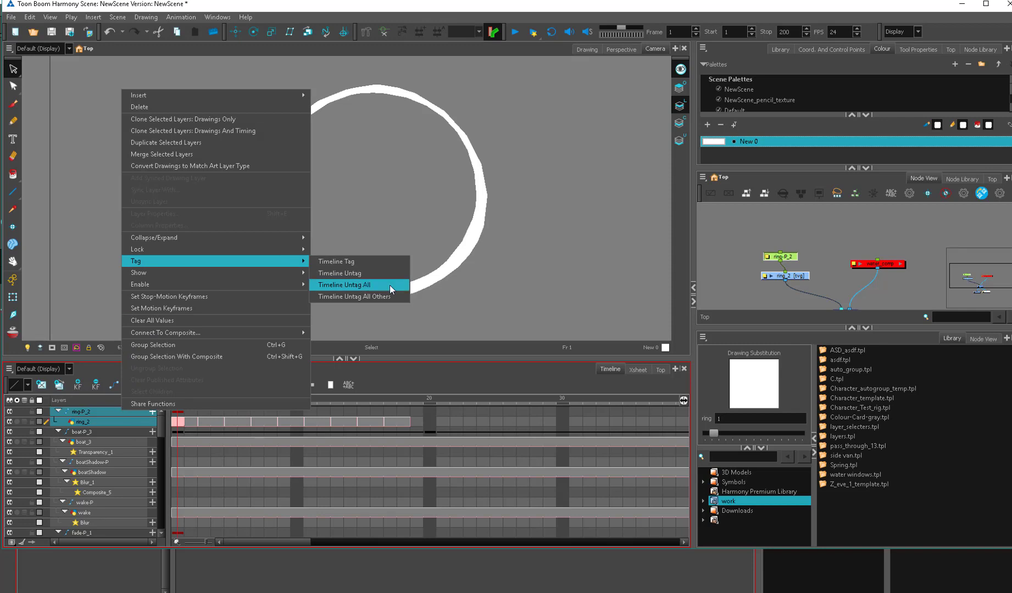
mouse_move(338, 262)
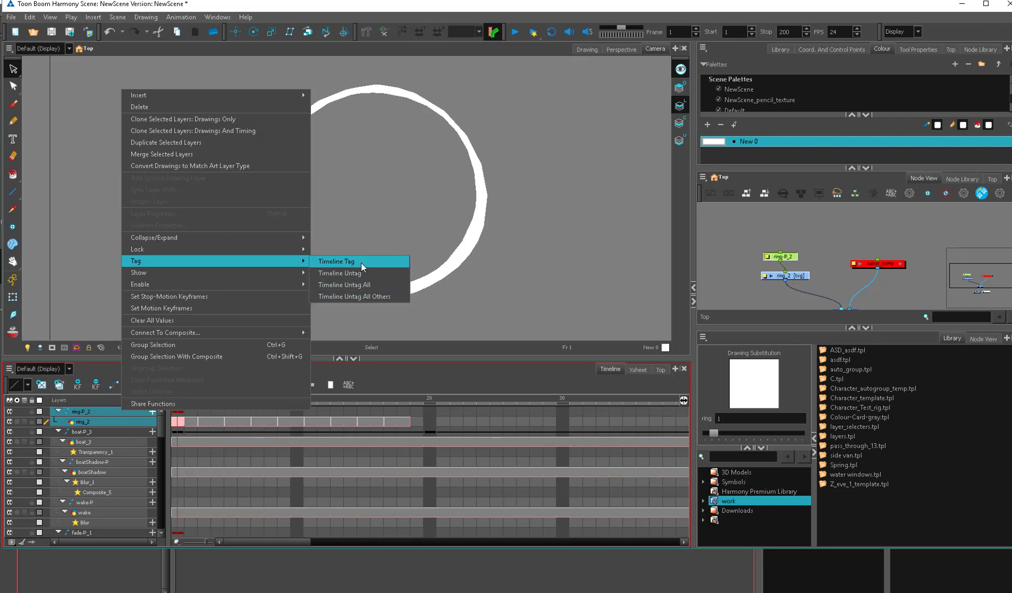
left_click(336, 261)
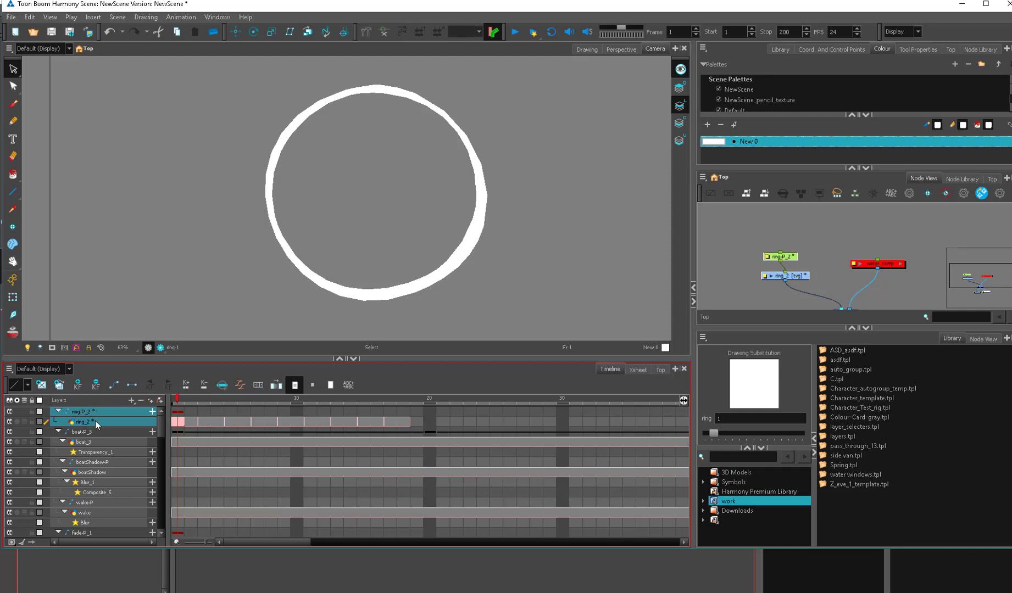
left_click(9, 541)
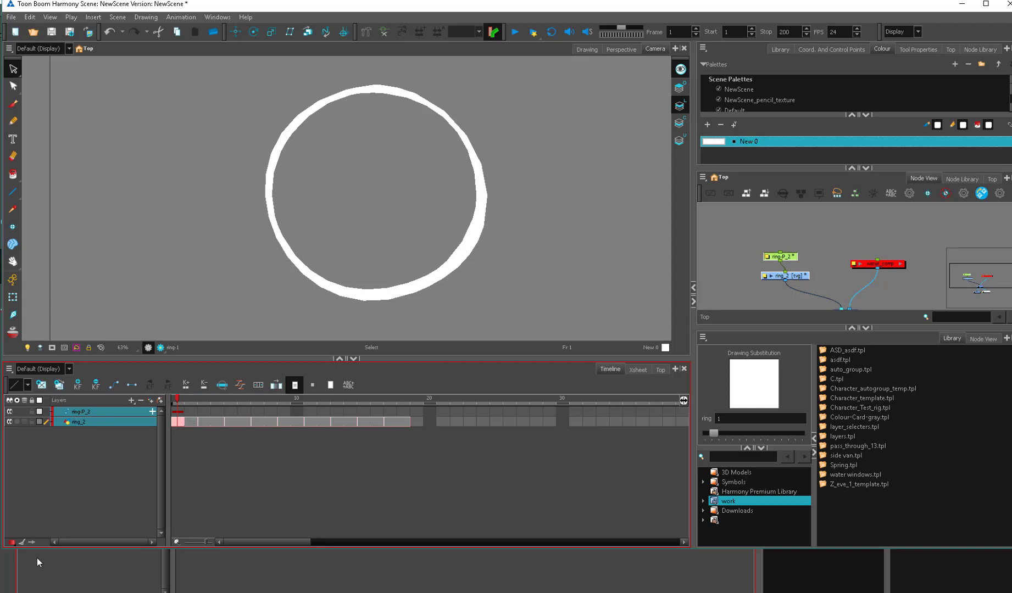
mouse_move(294, 386)
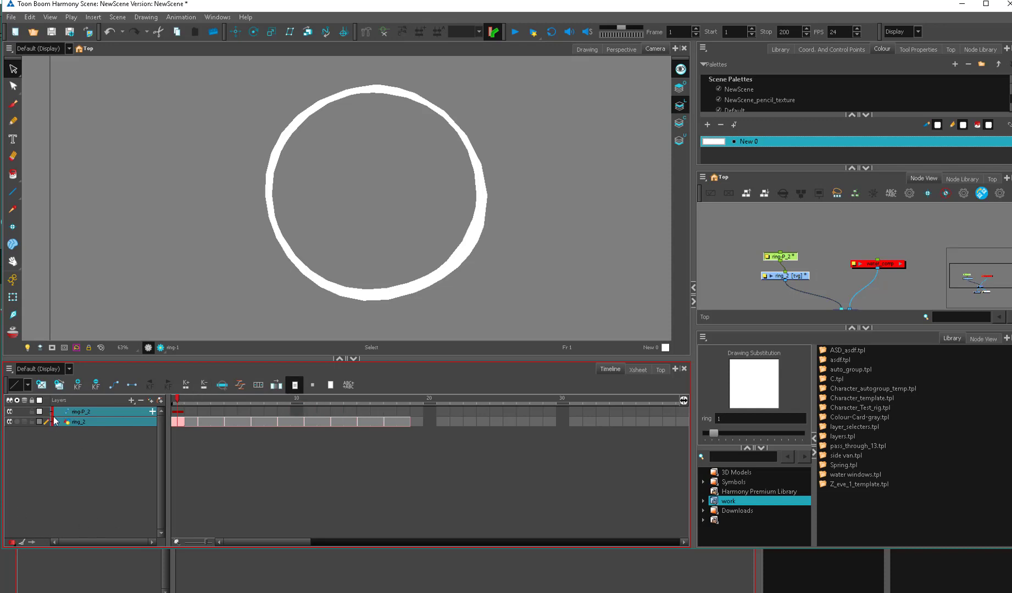
Clear every layer tag with Timeline Untag All.
right_click(80, 420)
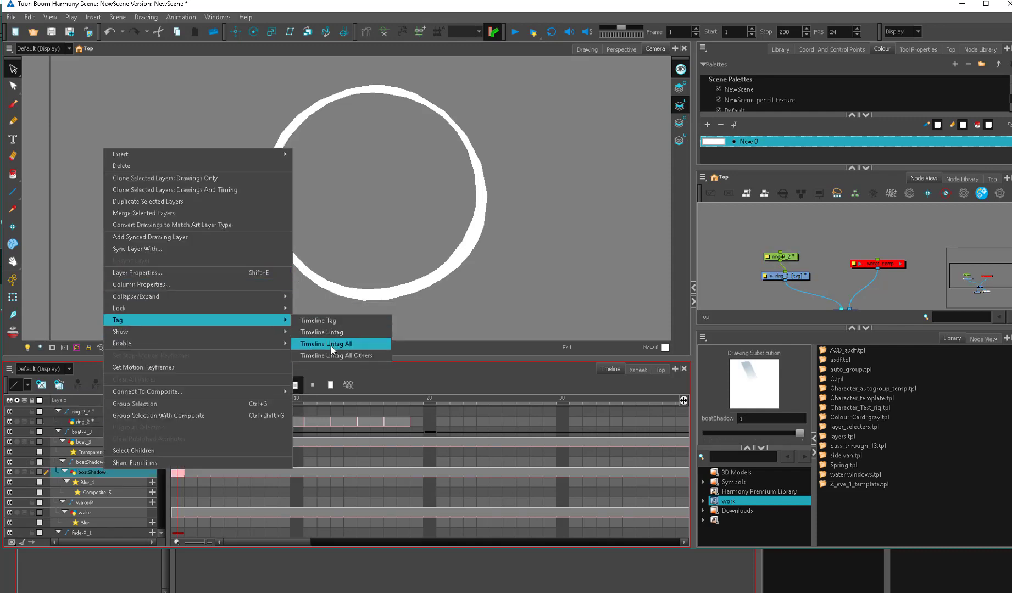
left_click(325, 344)
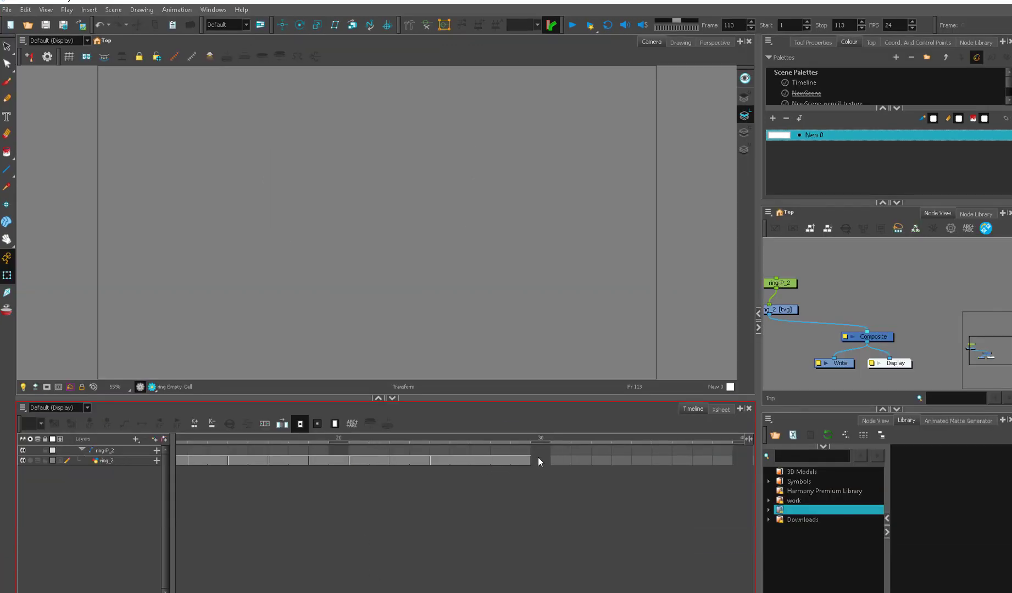
Set the current frame to 29, just past the ring exposure's end.
left_click(445, 462)
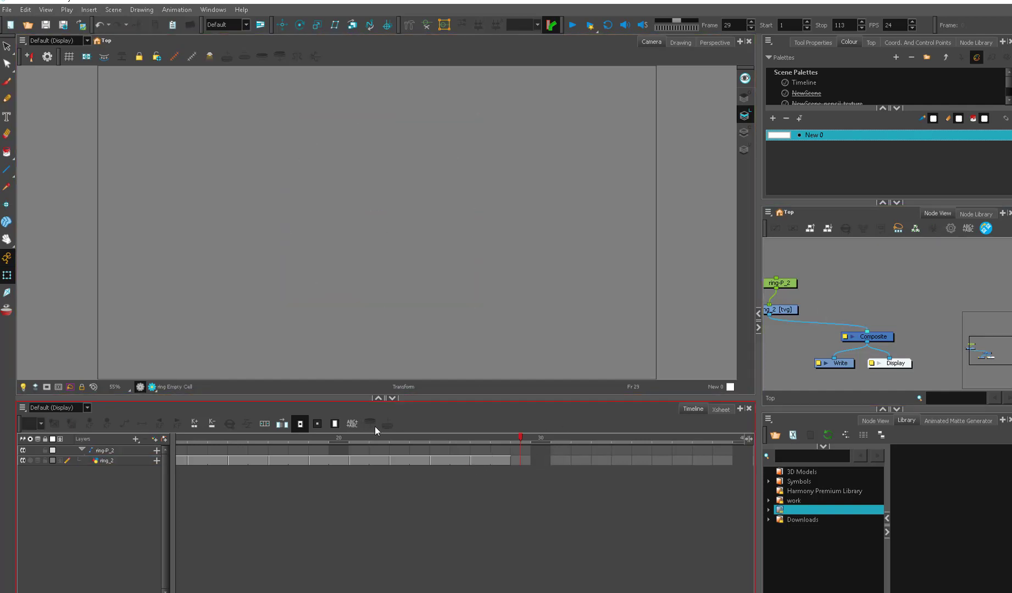
left_click(518, 440)
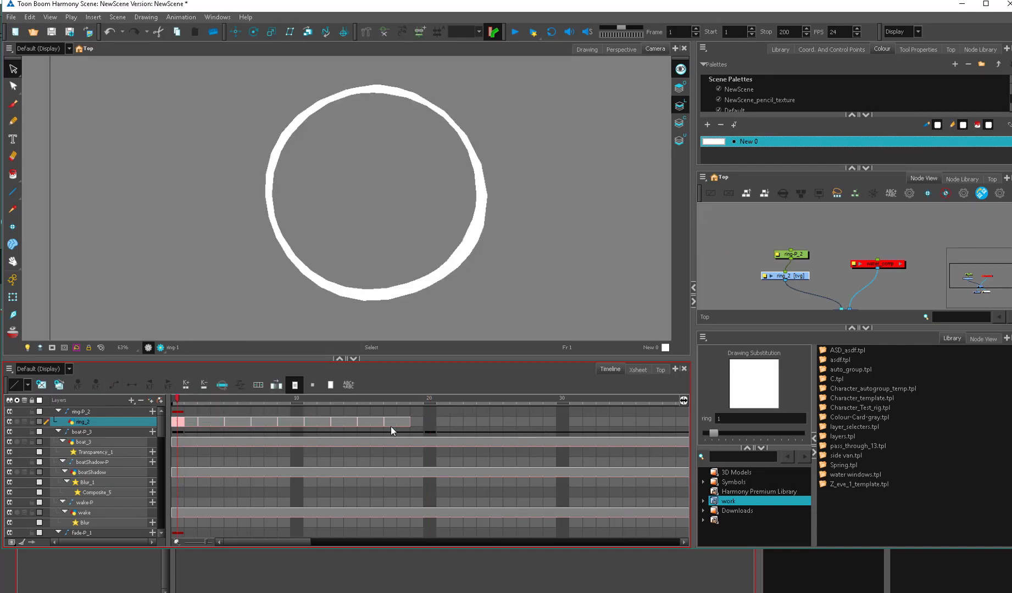
mouse_move(399, 426)
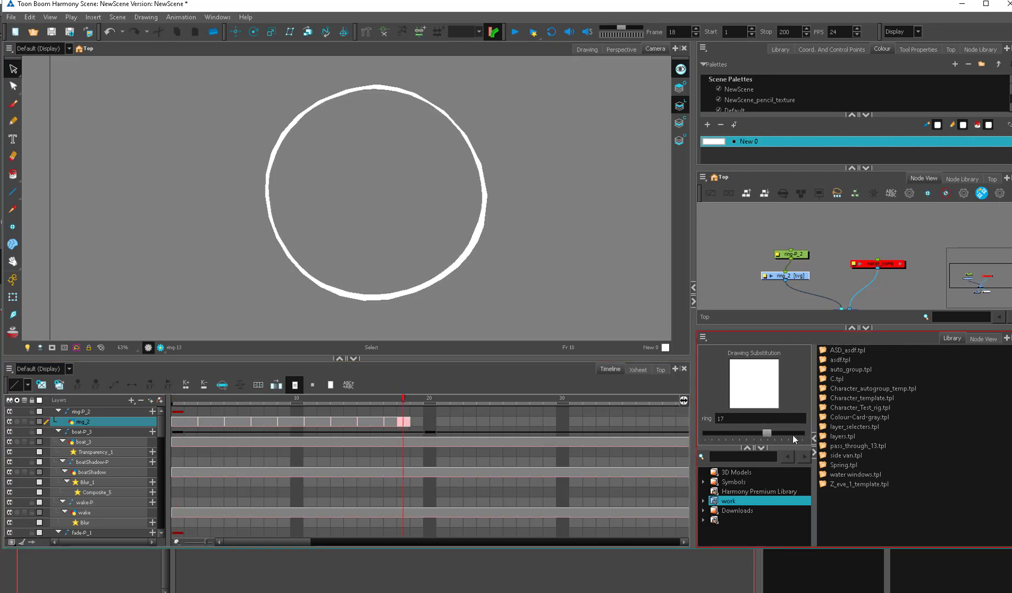
Slide Drawing Substitution to expose different ring drawings in the cells near frame 18.
left_click_drag(764, 433, 800, 433)
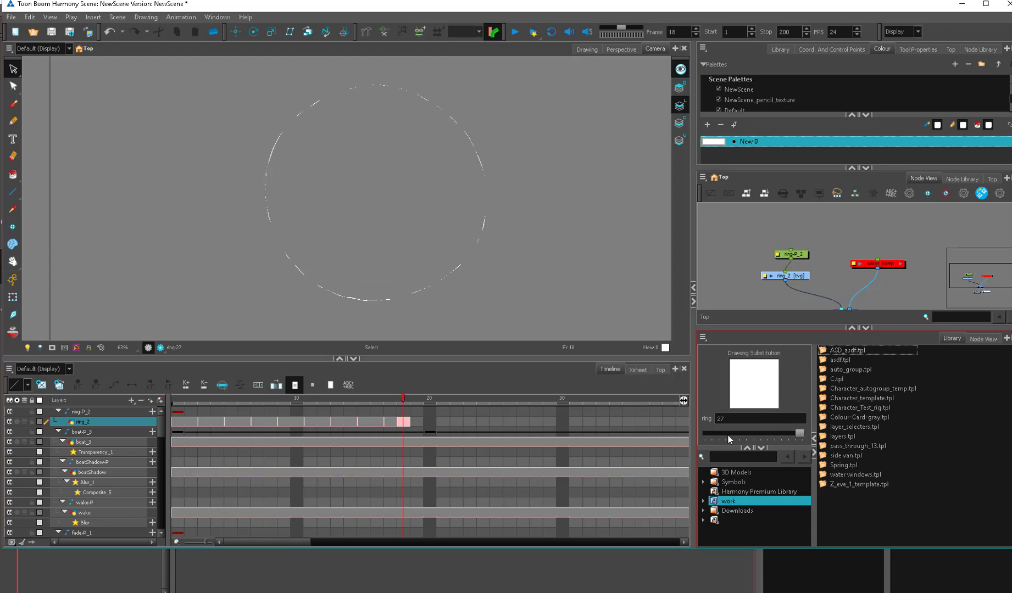
left_click_drag(797, 433, 710, 433)
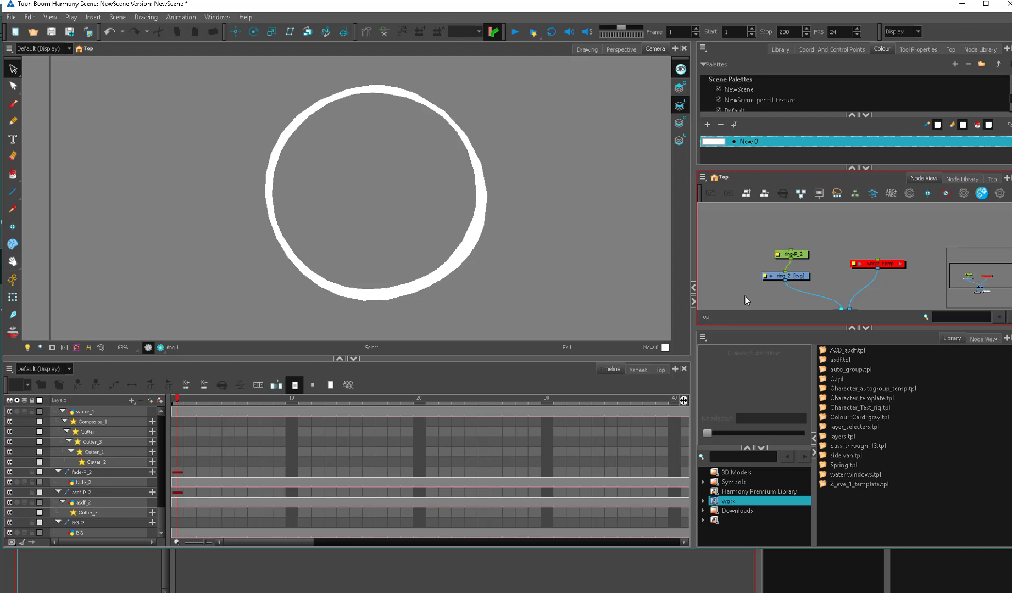
mouse_move(343, 416)
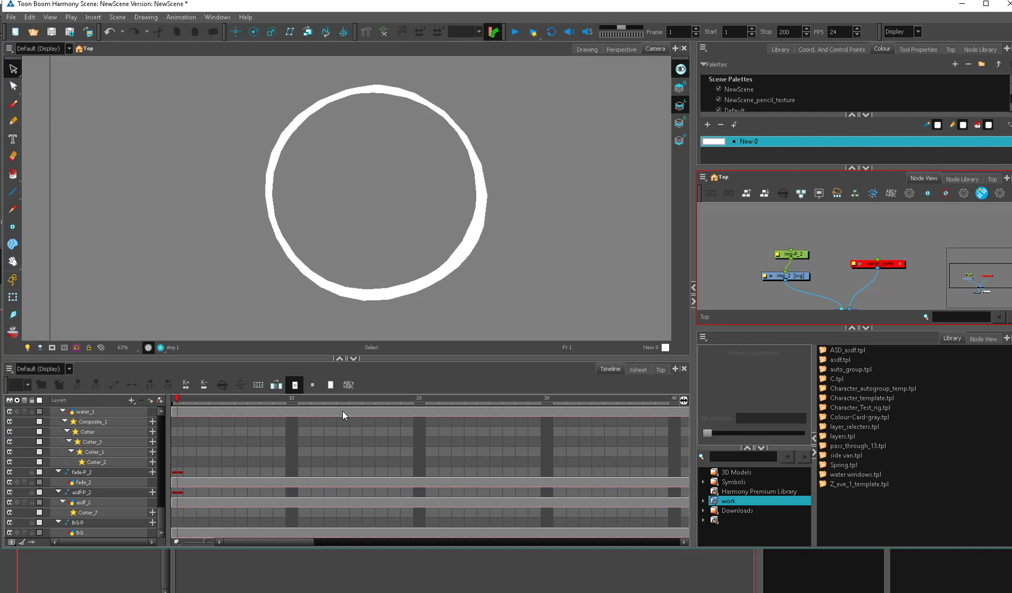
mouse_move(527, 410)
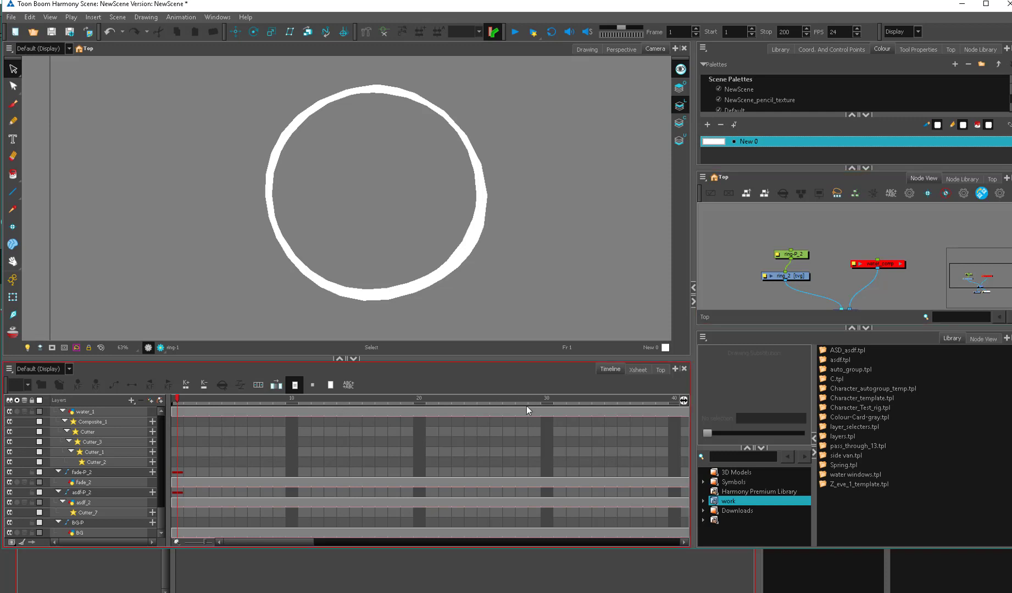
left_click(785, 276)
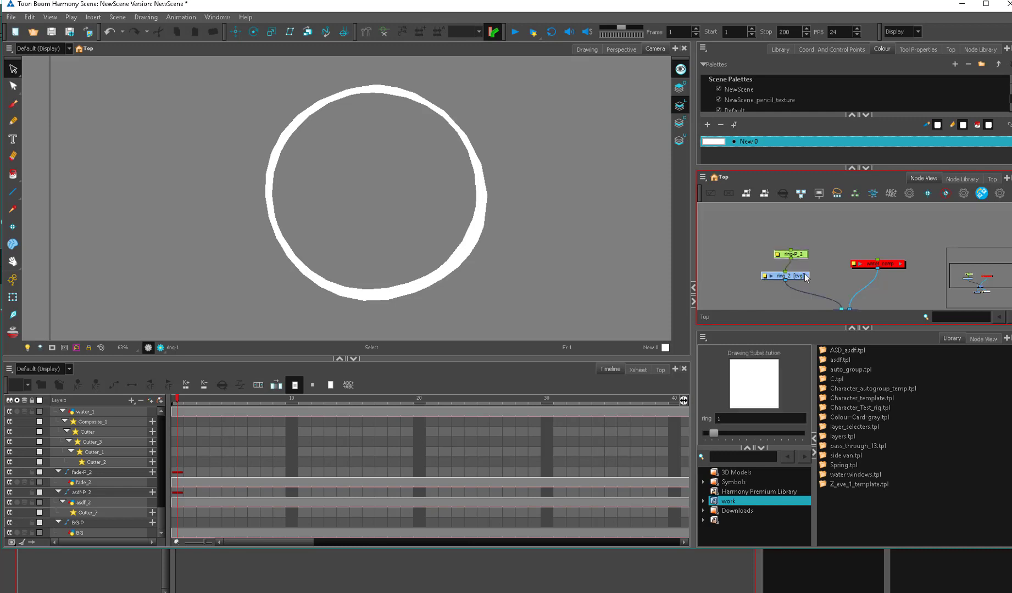
left_click(534, 399)
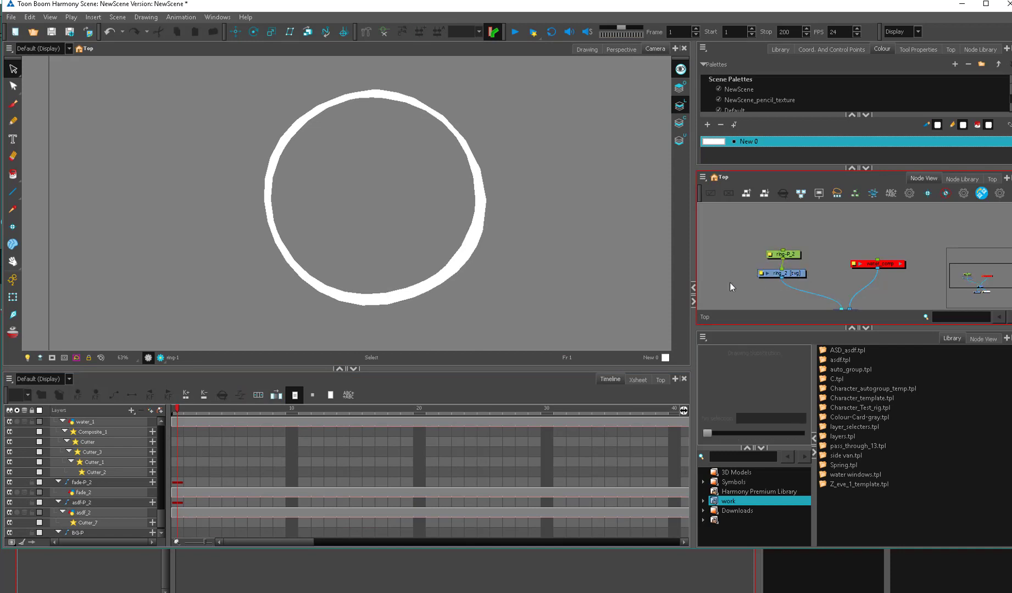
mouse_move(578, 196)
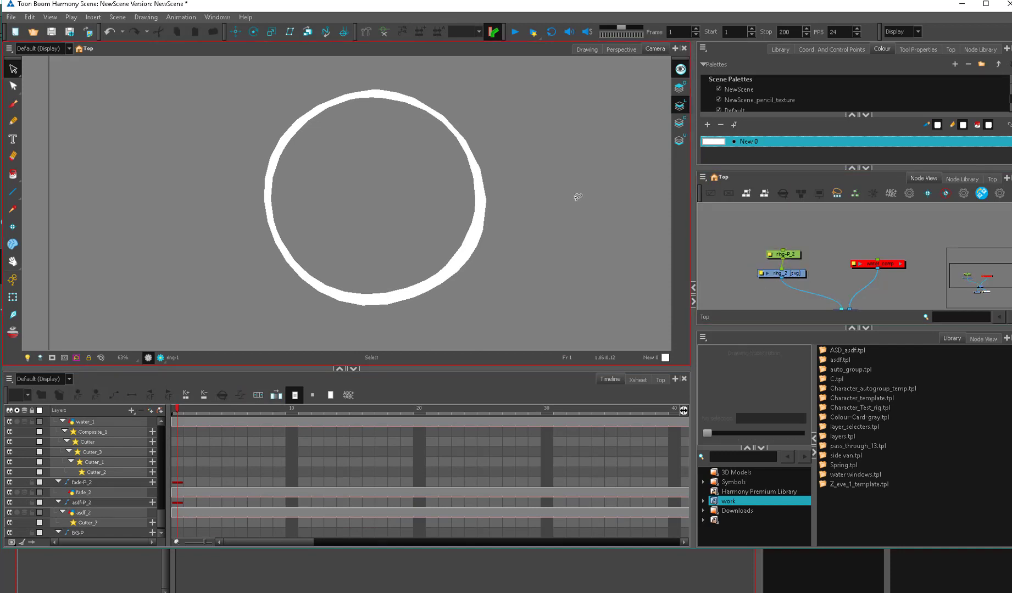